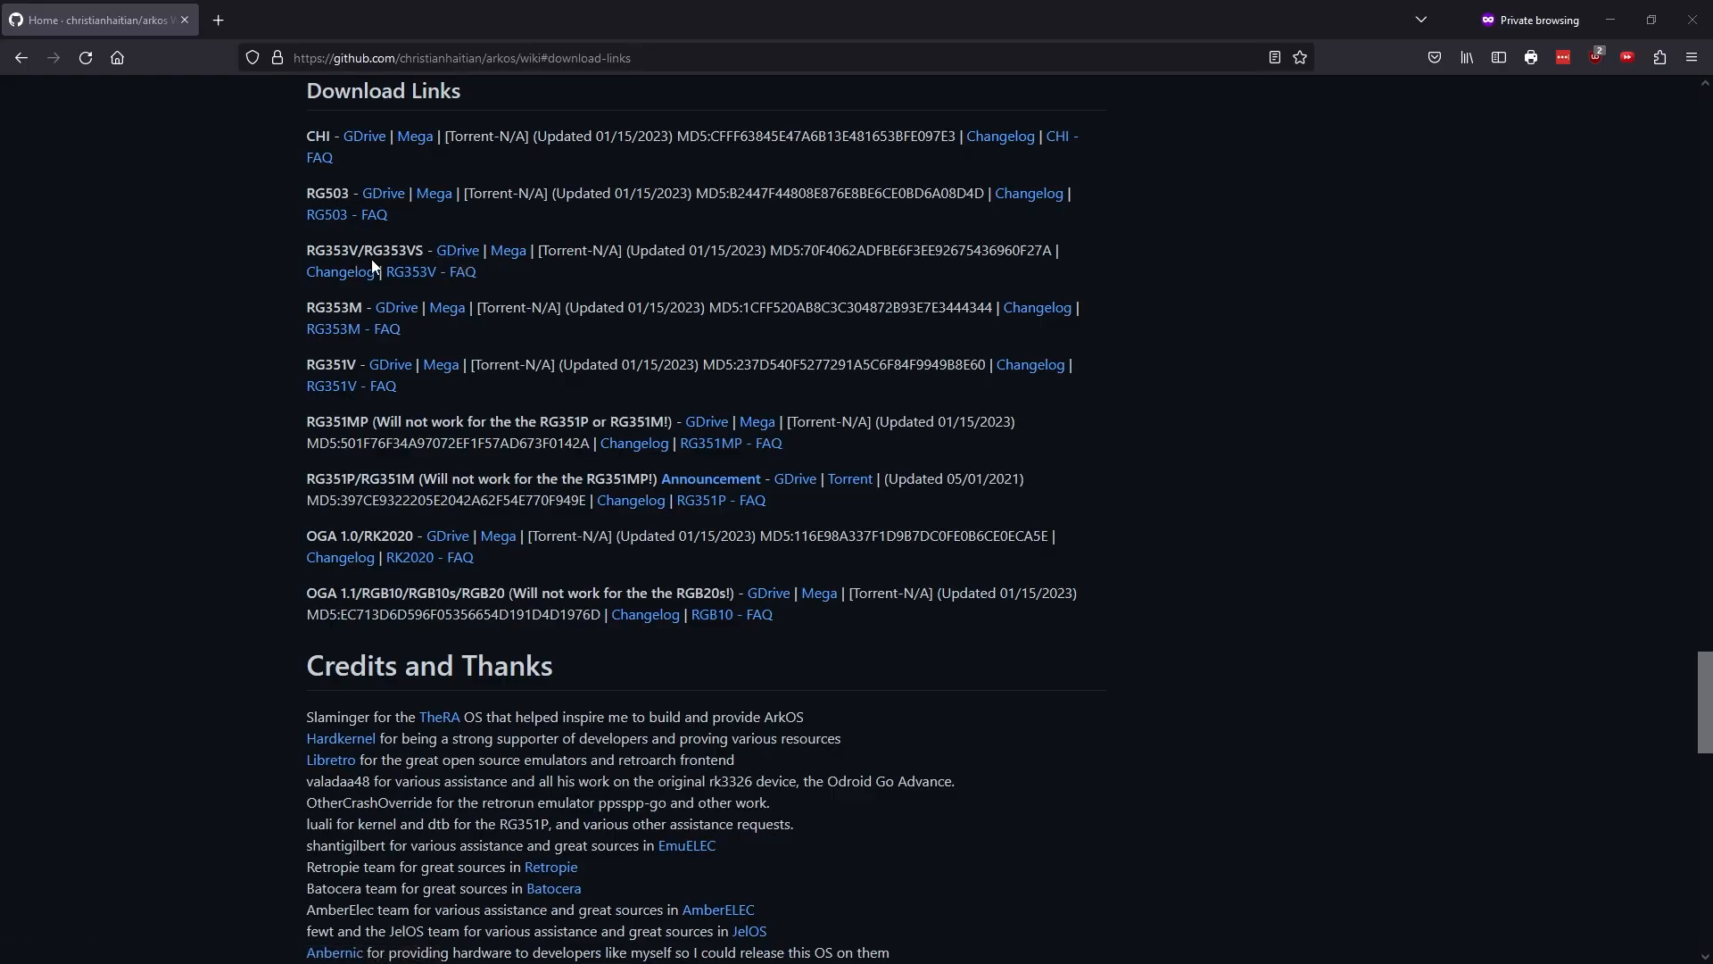
mouse_move(457, 250)
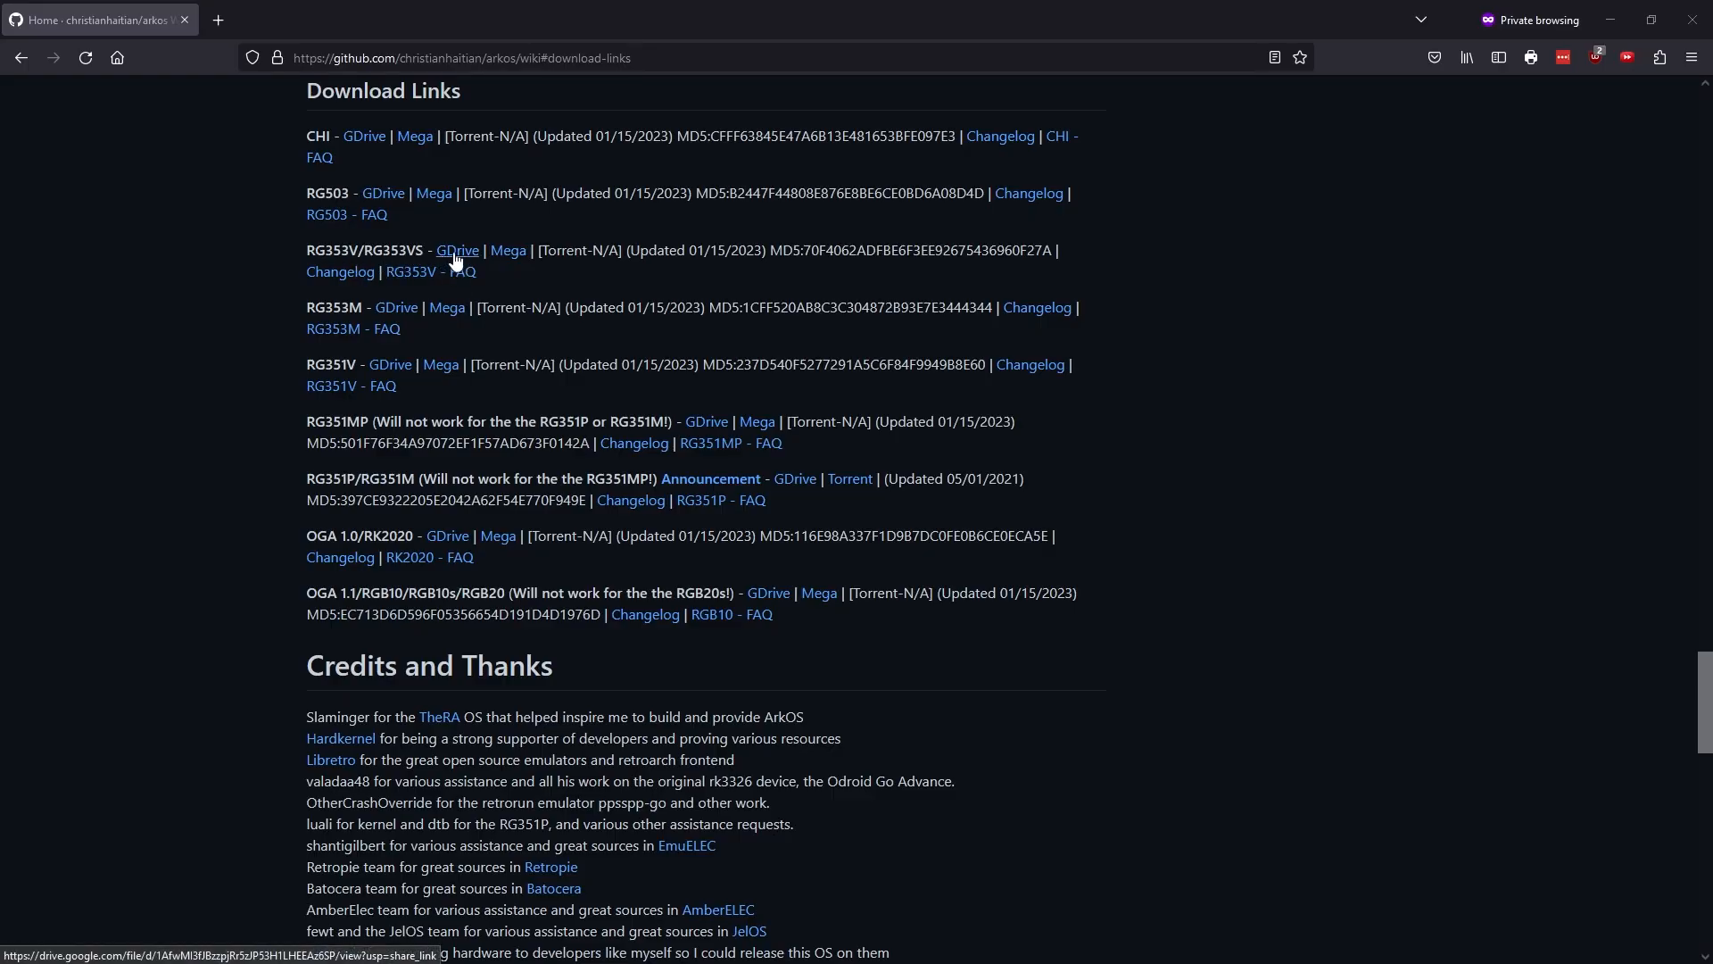
Download the RG353V ArkOS archive from Google Drive, accepting the virus-scan warning
left_click(457, 252)
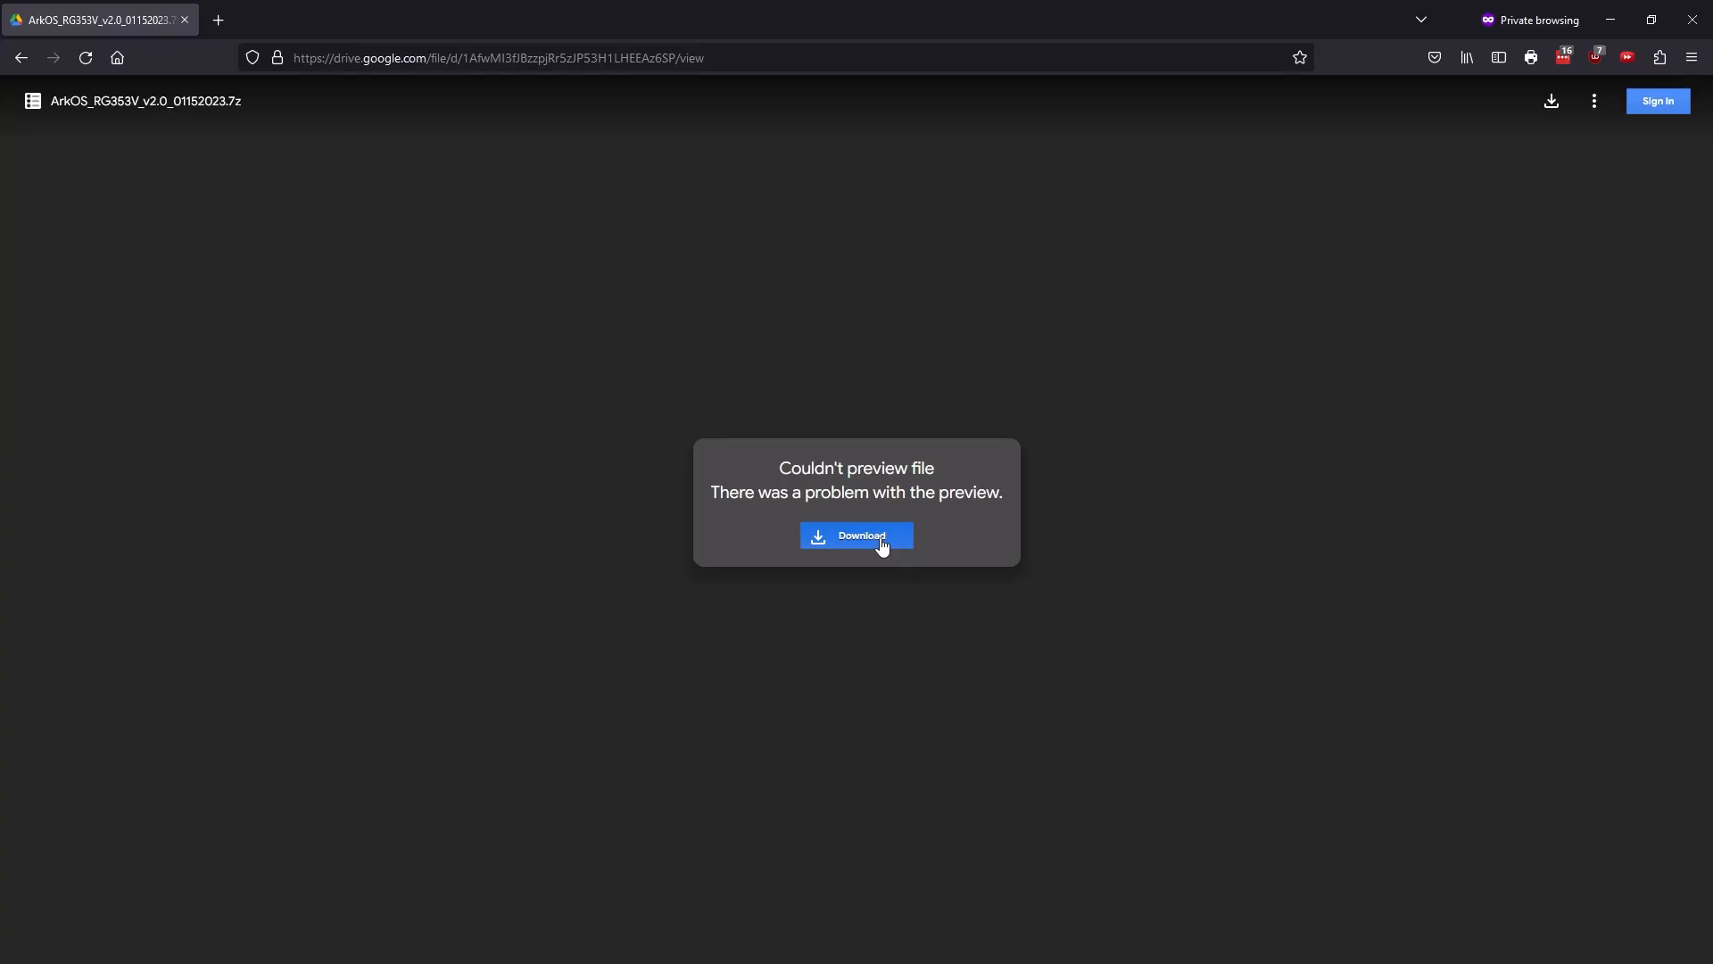
left_click(855, 535)
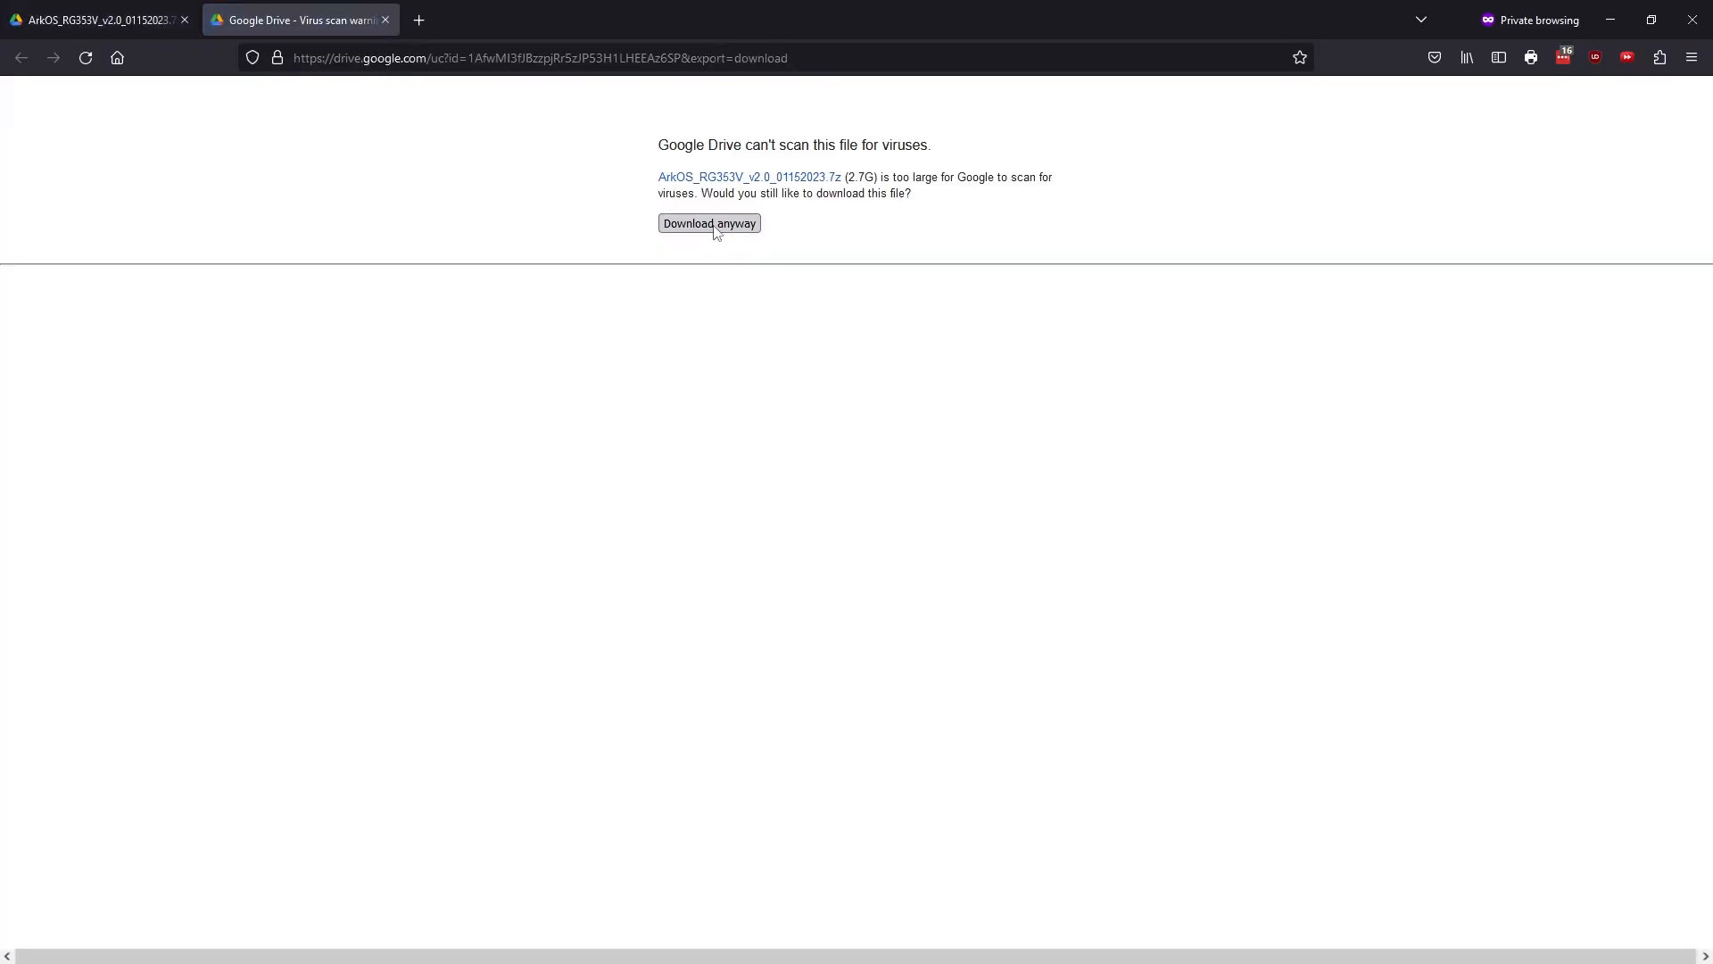
left_click(708, 223)
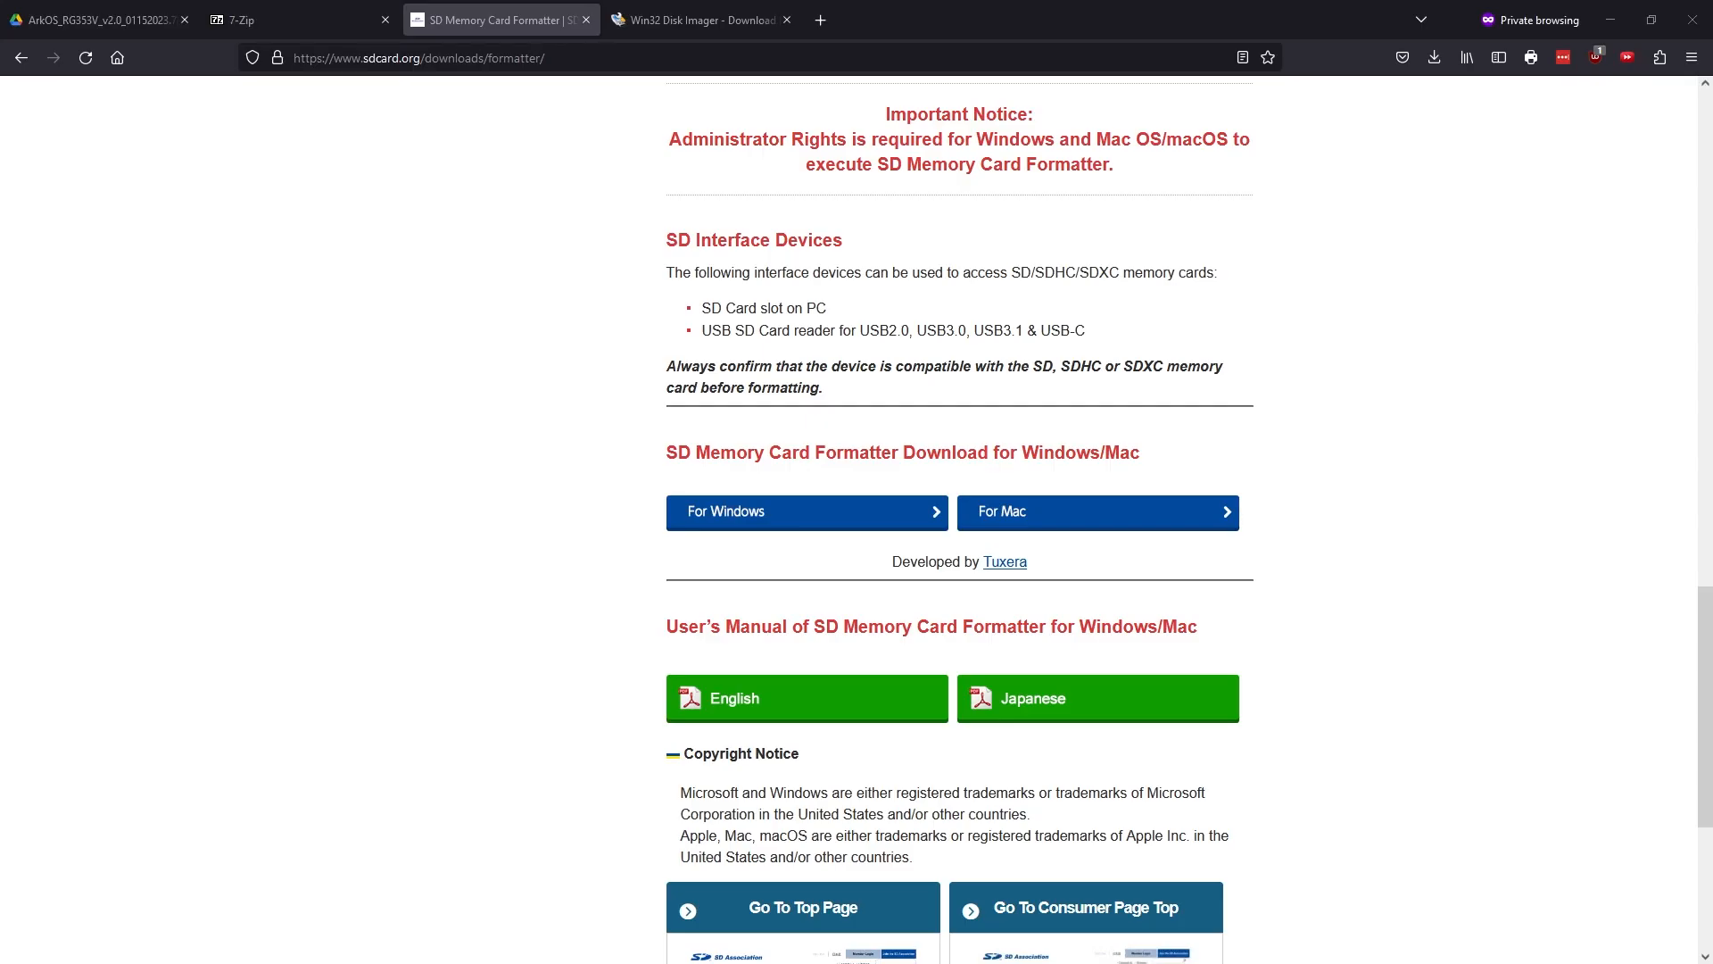
mouse_move(757, 348)
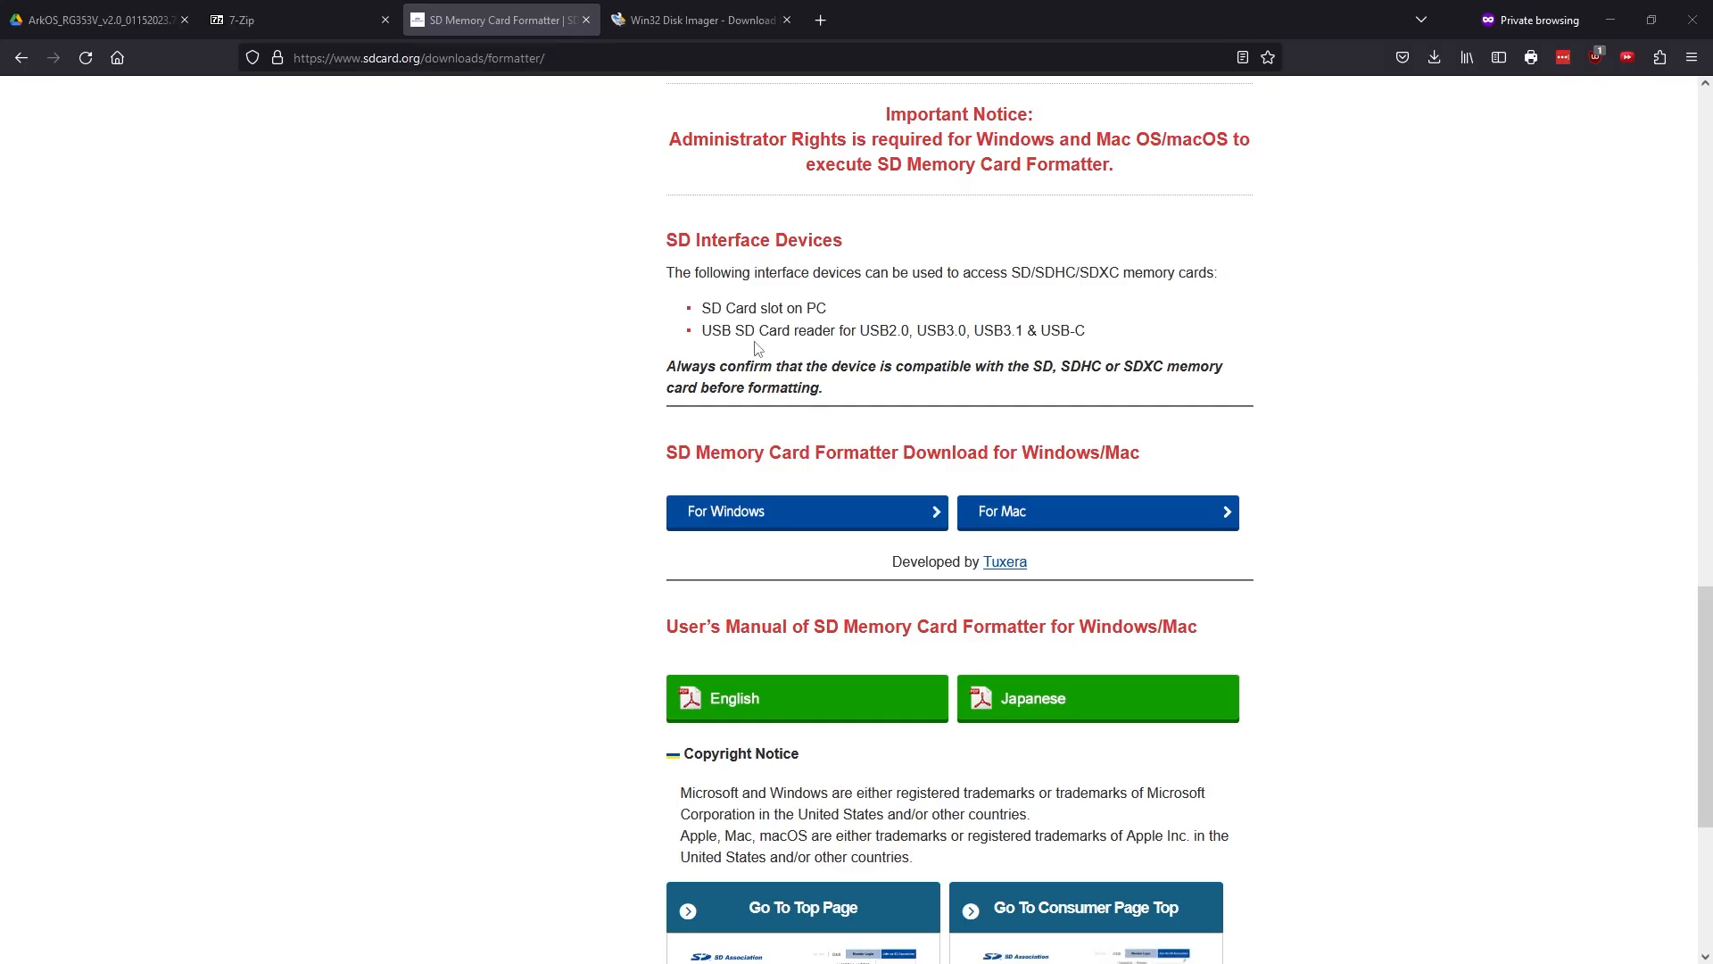
mouse_move(820, 567)
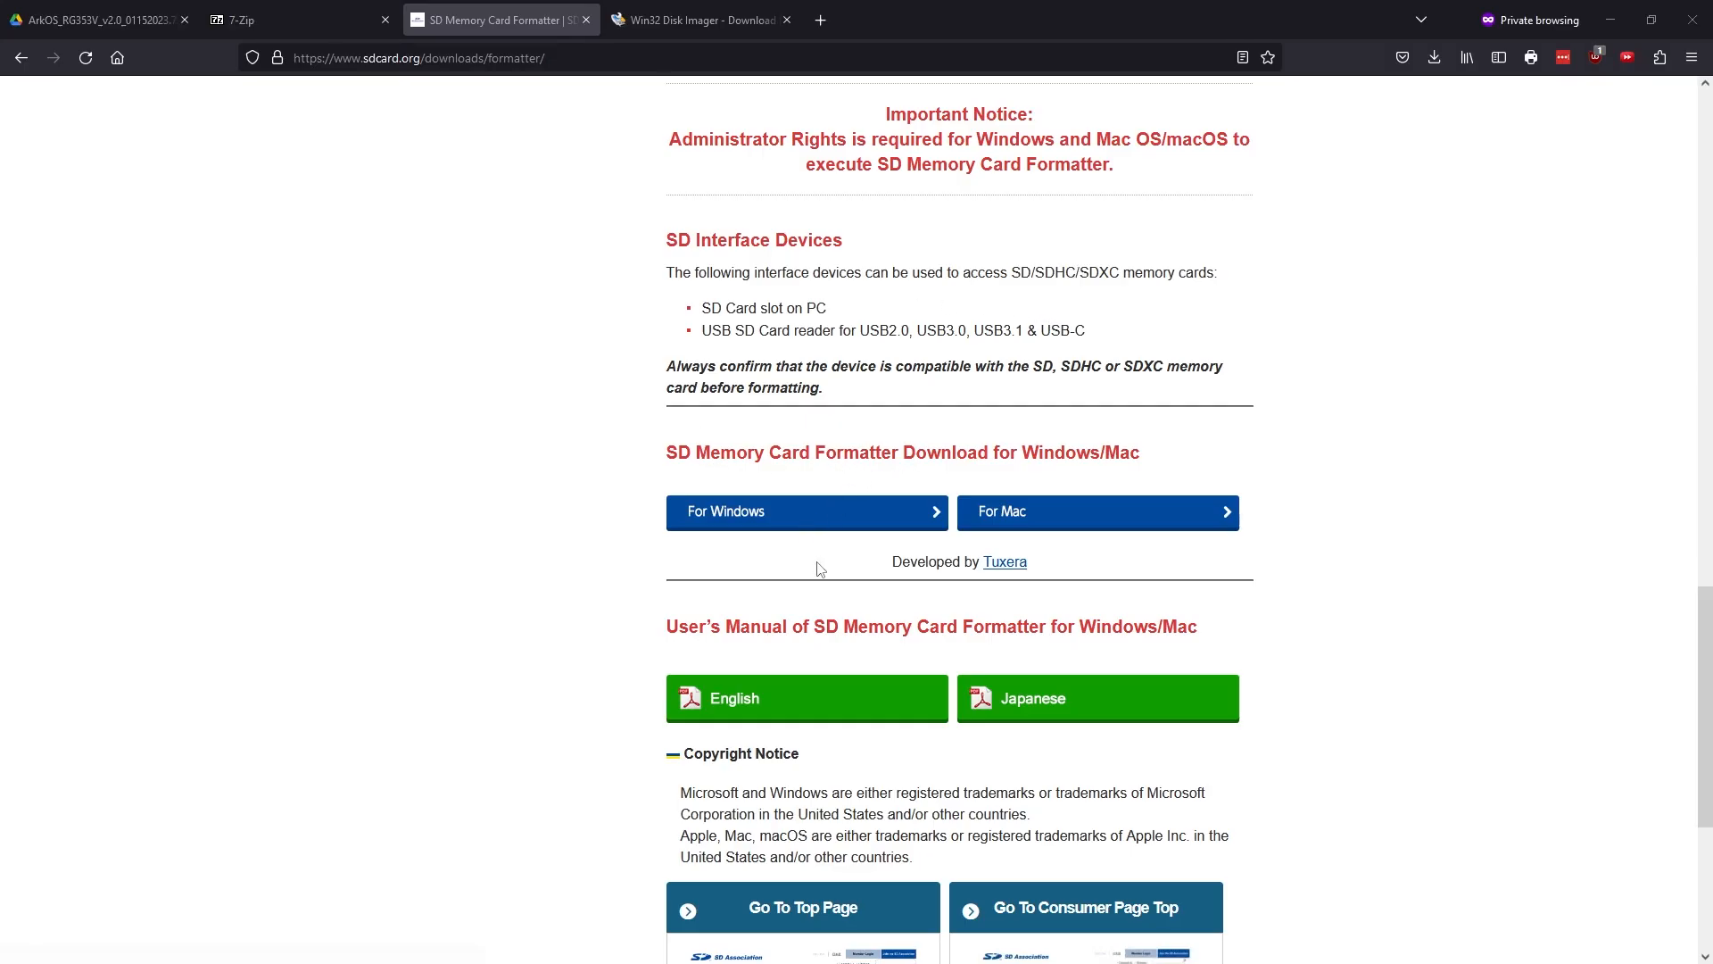
Switch to the Win32 Disk Imager download page listing the 12.6 MB installer
left_click(699, 20)
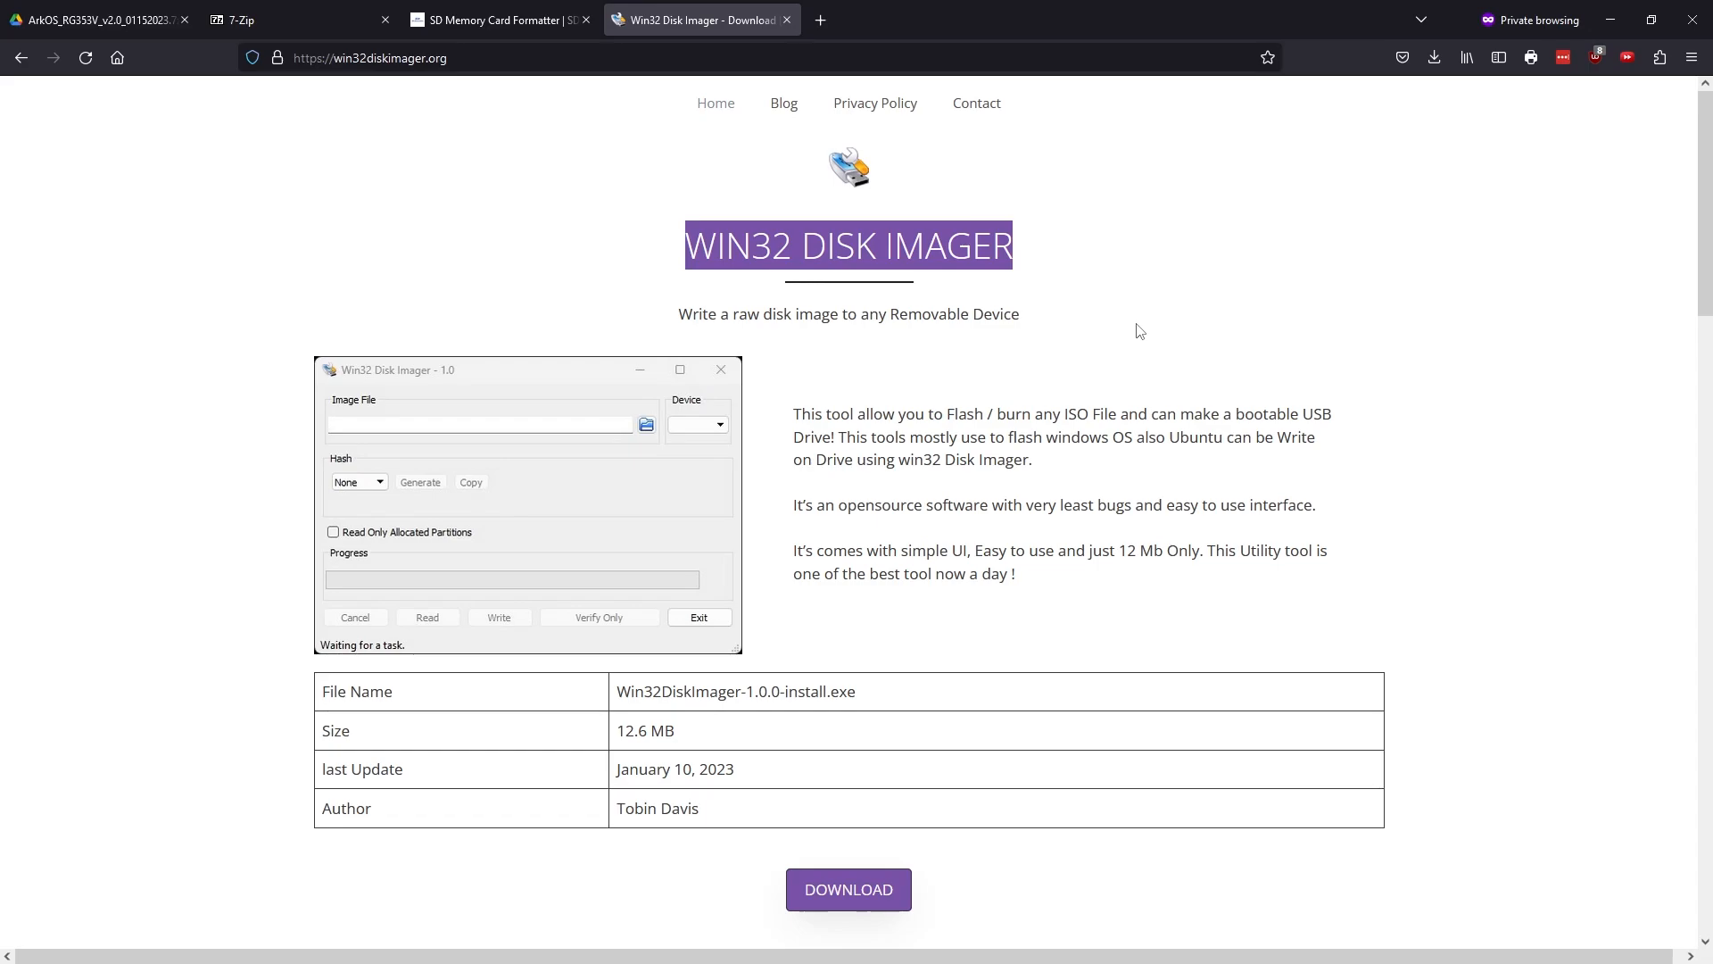
mouse_move(1033, 825)
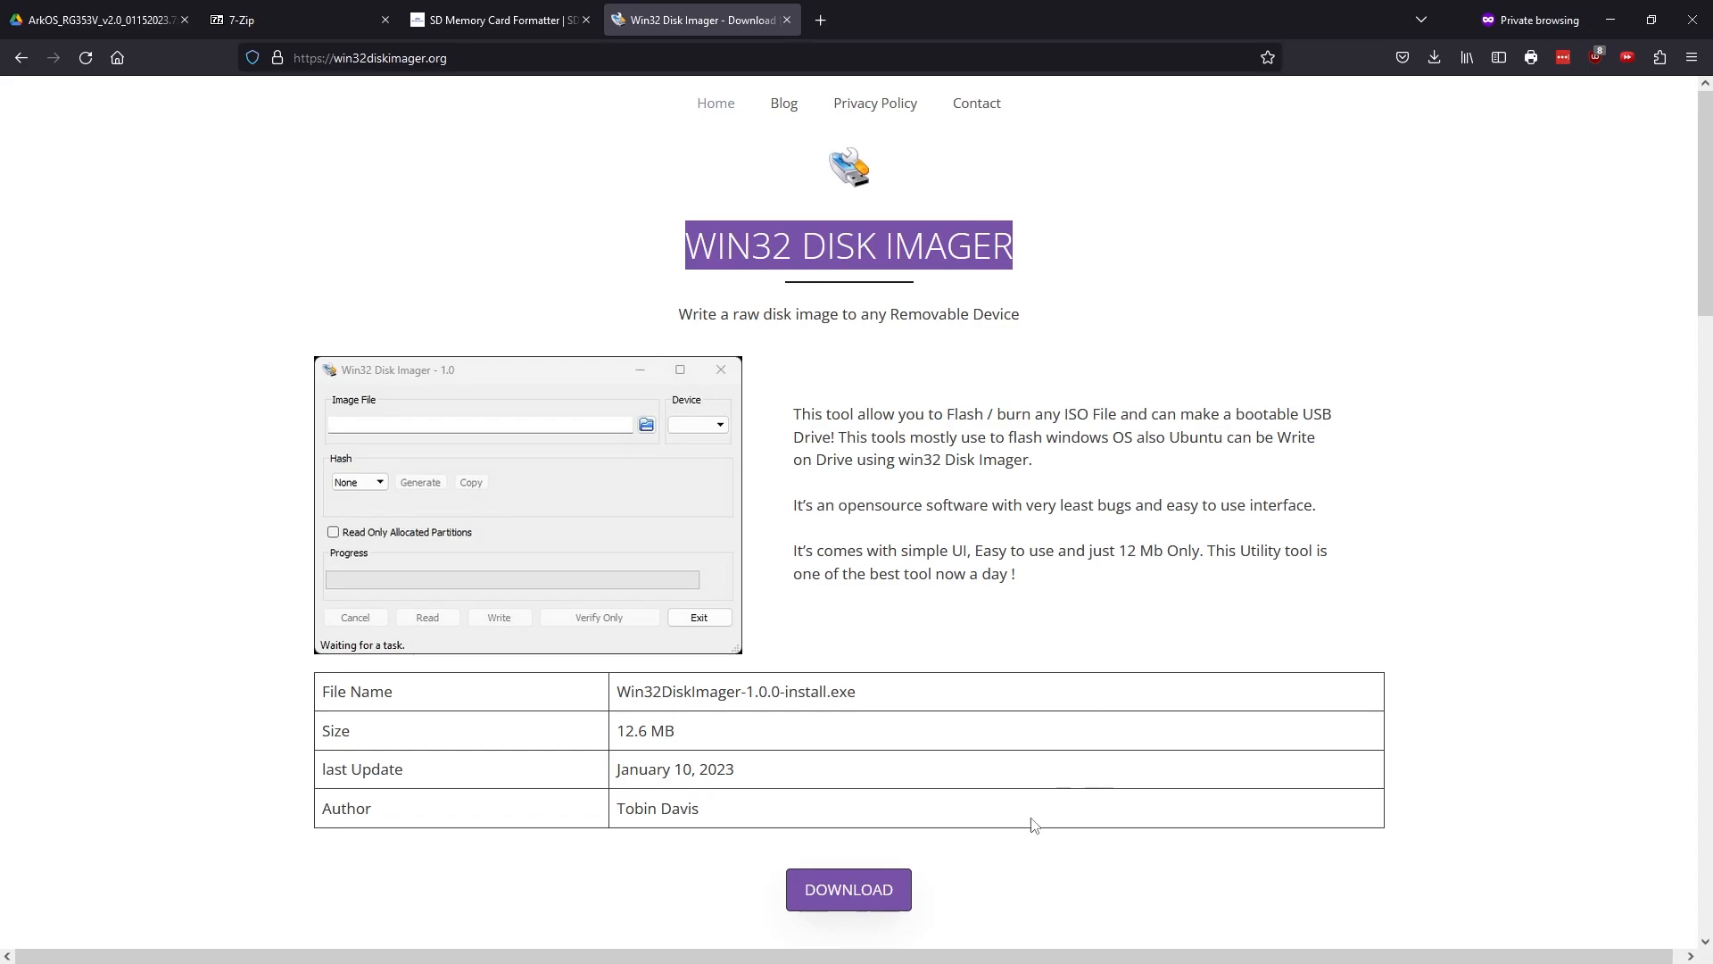
mouse_move(1170, 887)
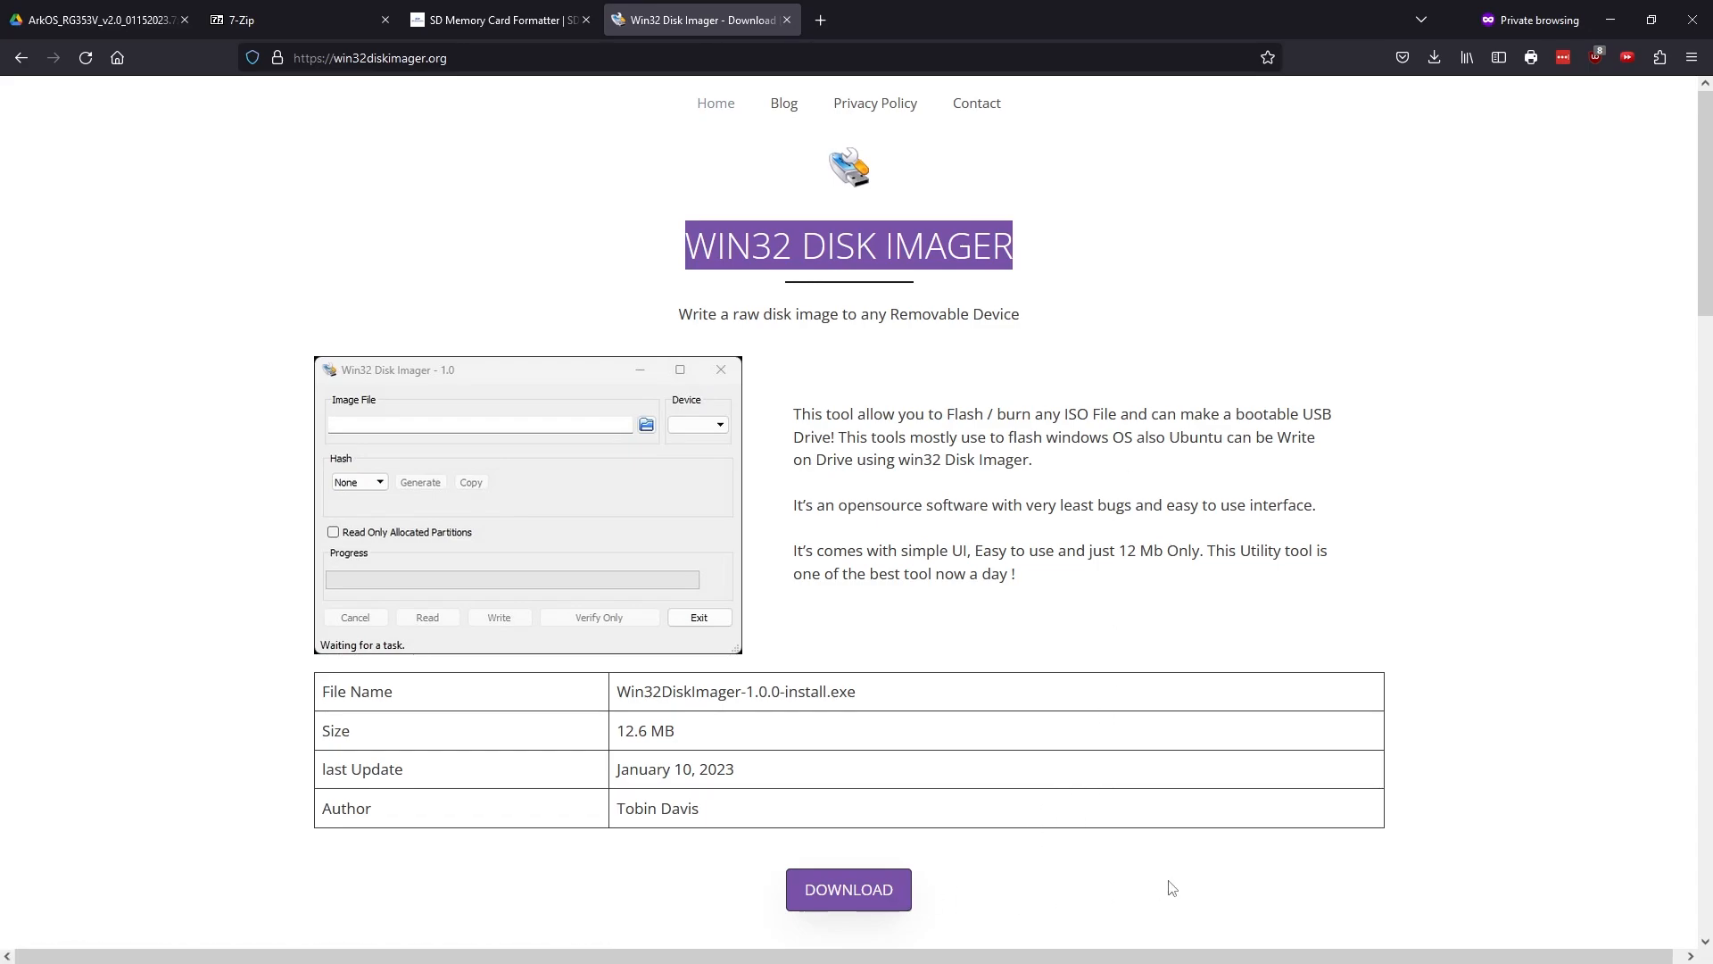
mouse_move(1319, 773)
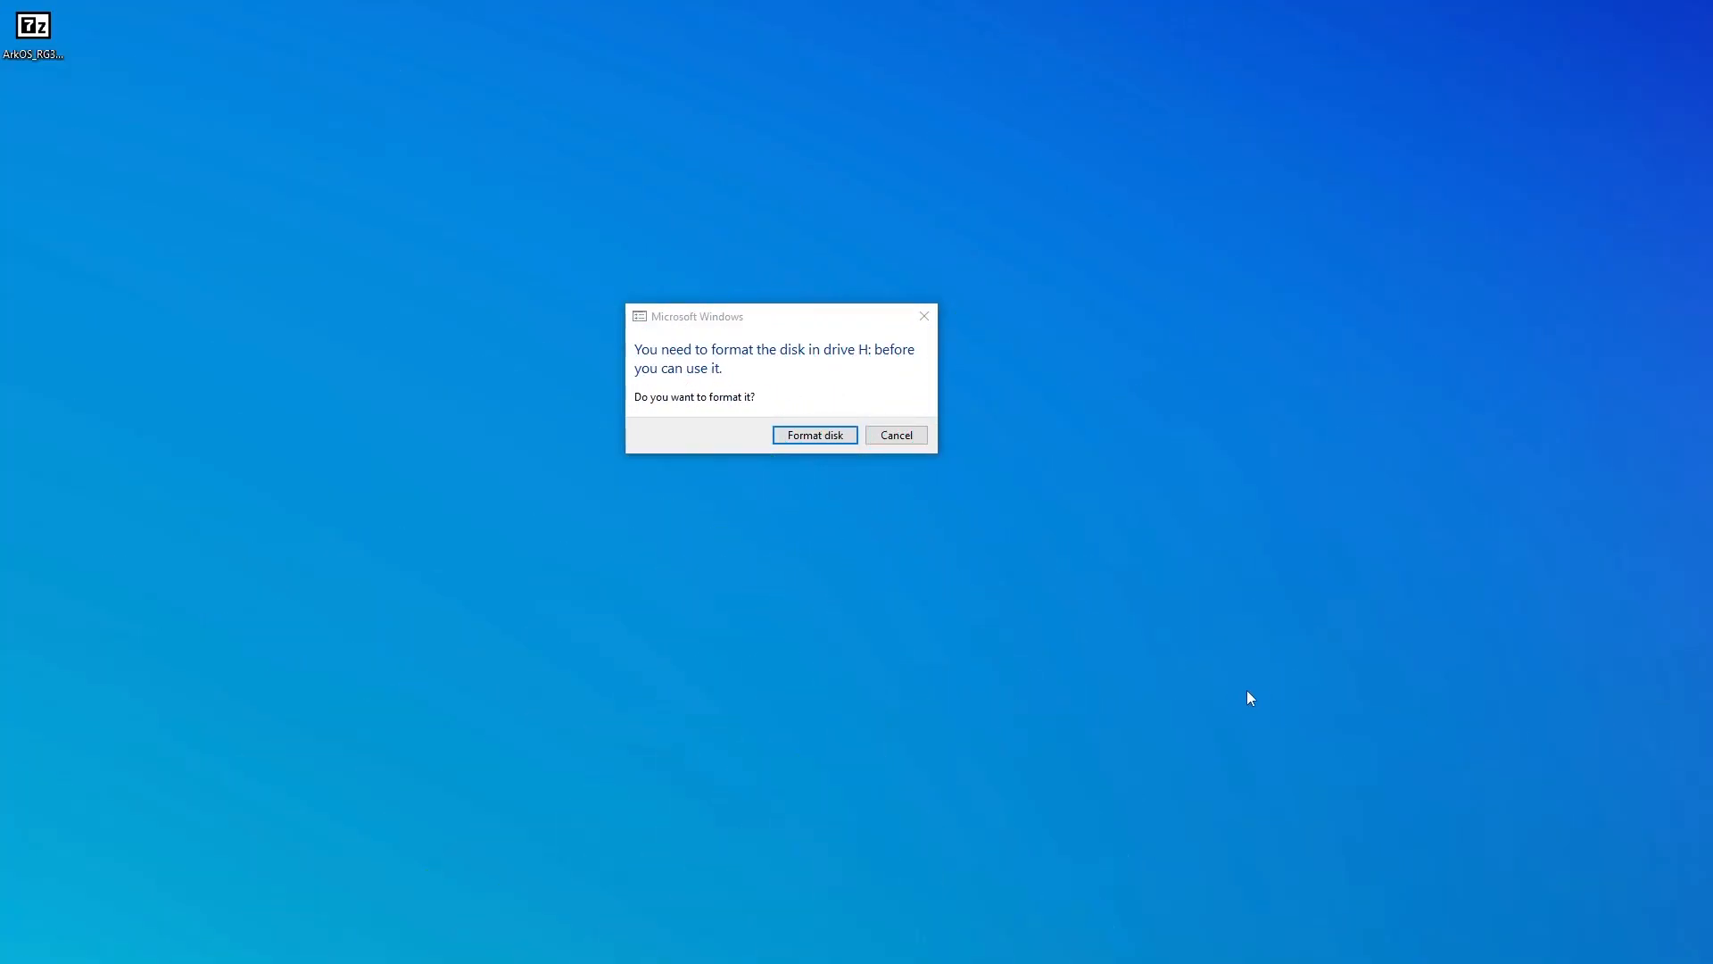
mouse_move(854, 548)
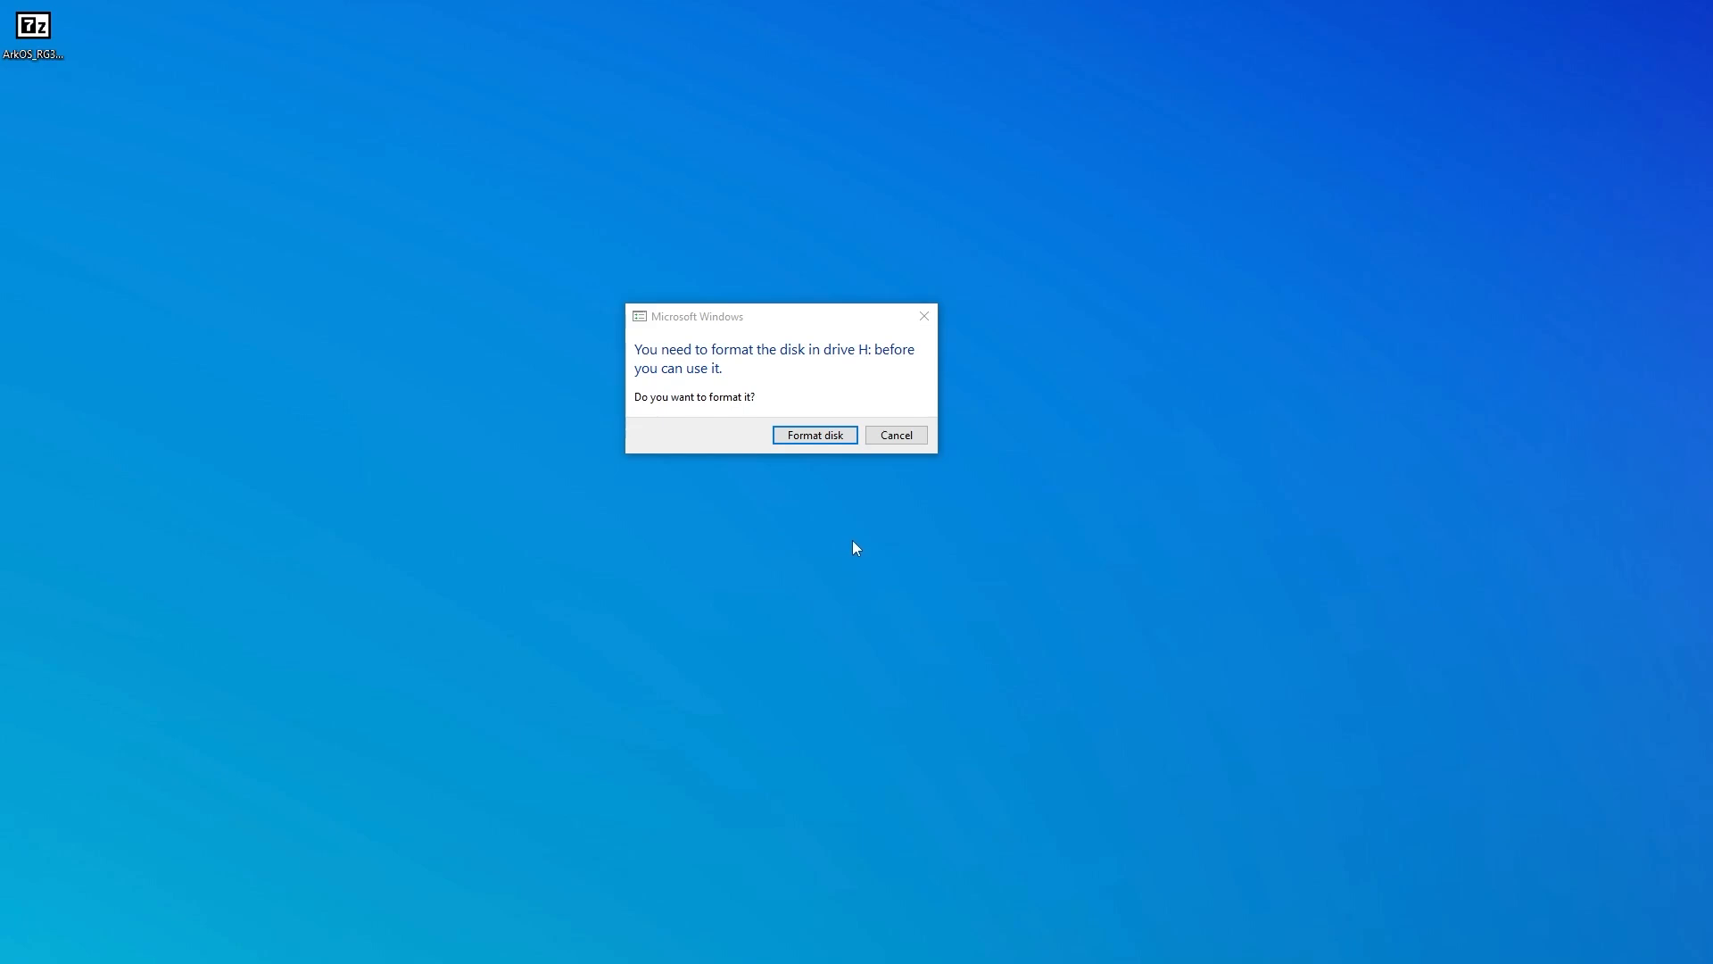
mouse_move(924, 521)
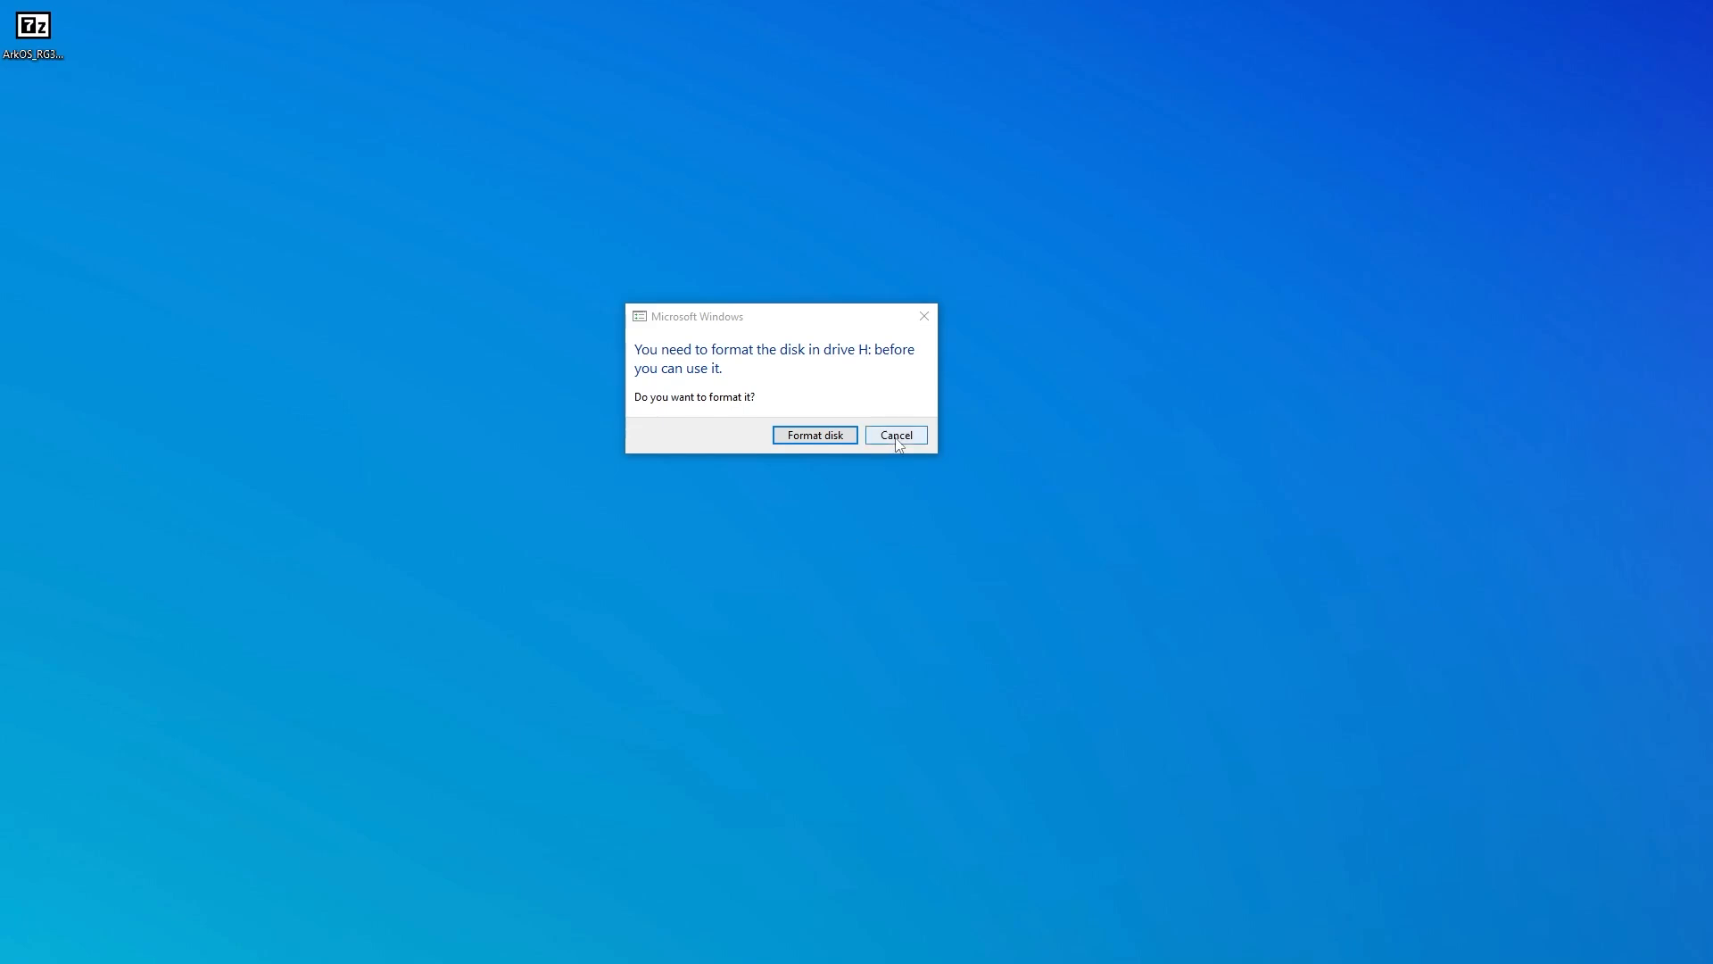
Decline Windows' format offer for H:, then quick-format the ANBERNIC card as FAT32
left_click(894, 435)
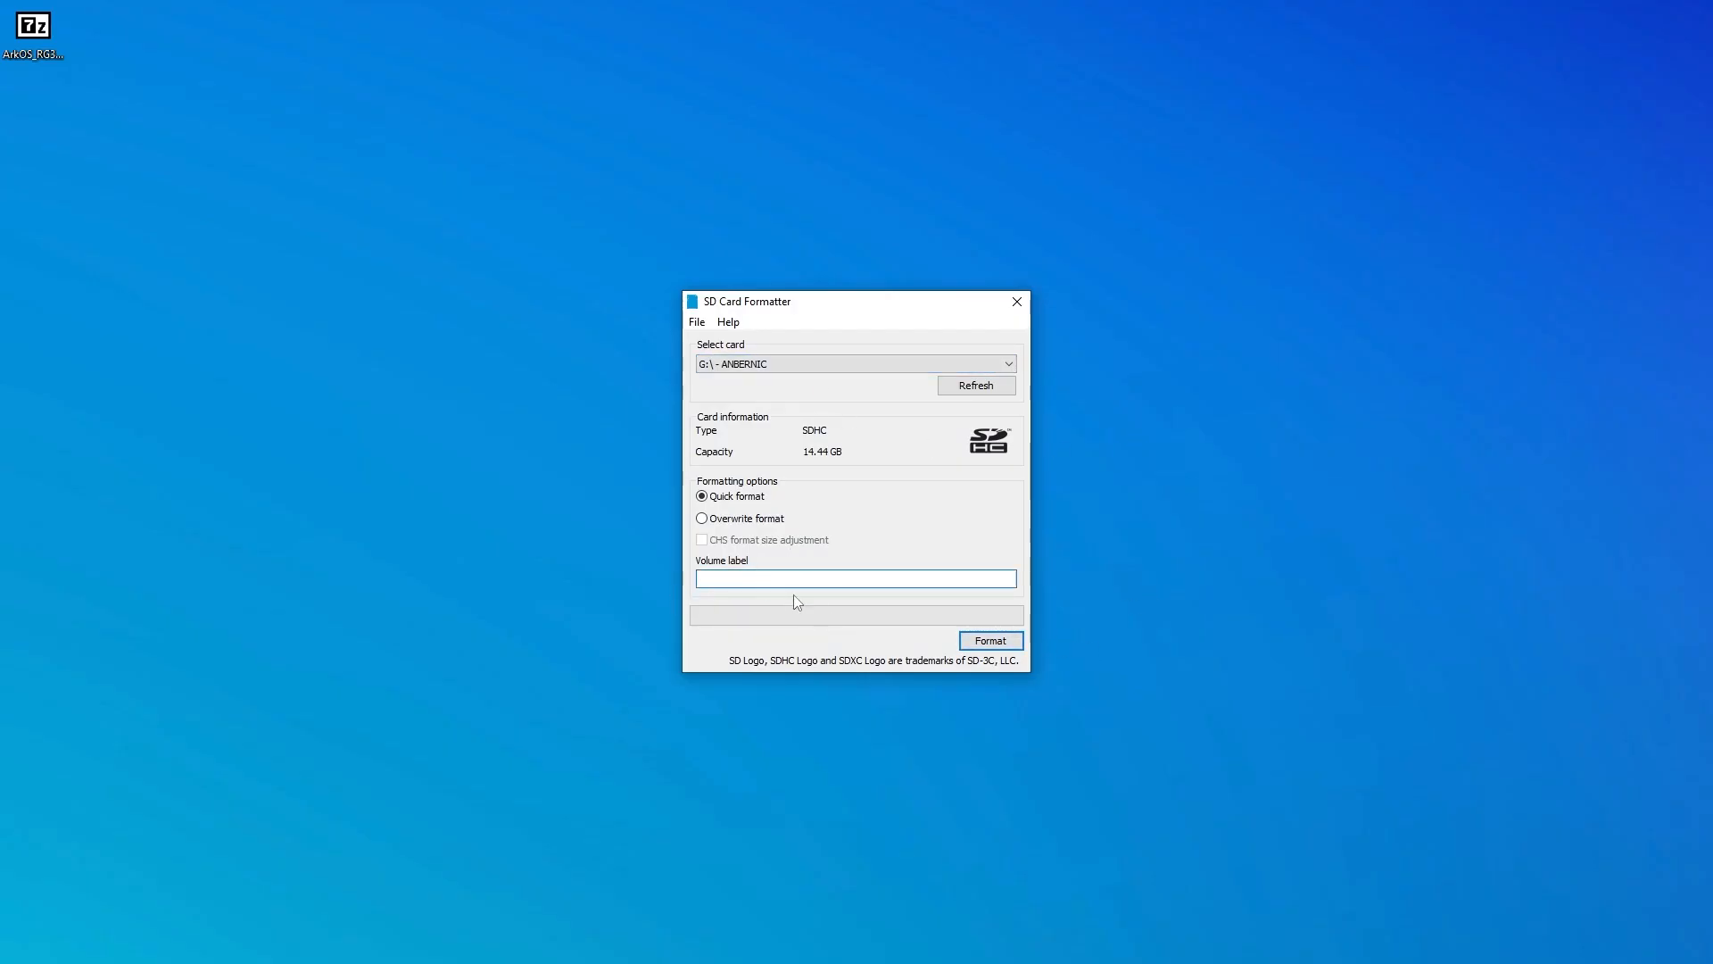
left_click(988, 641)
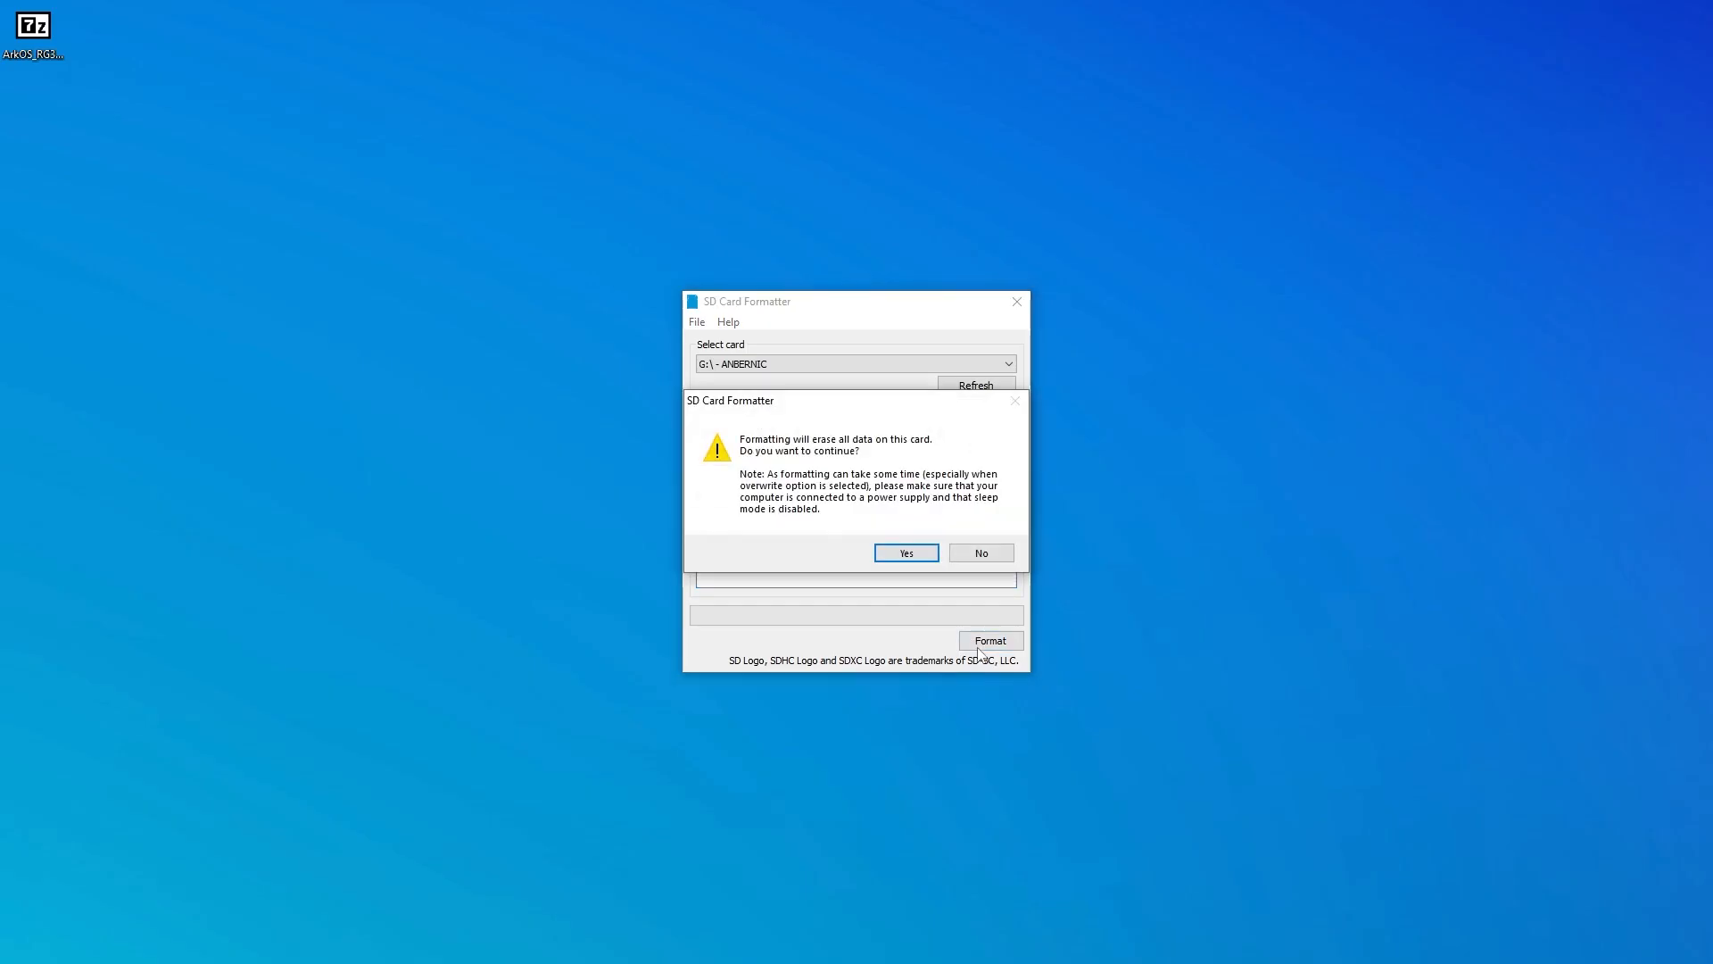
left_click(904, 551)
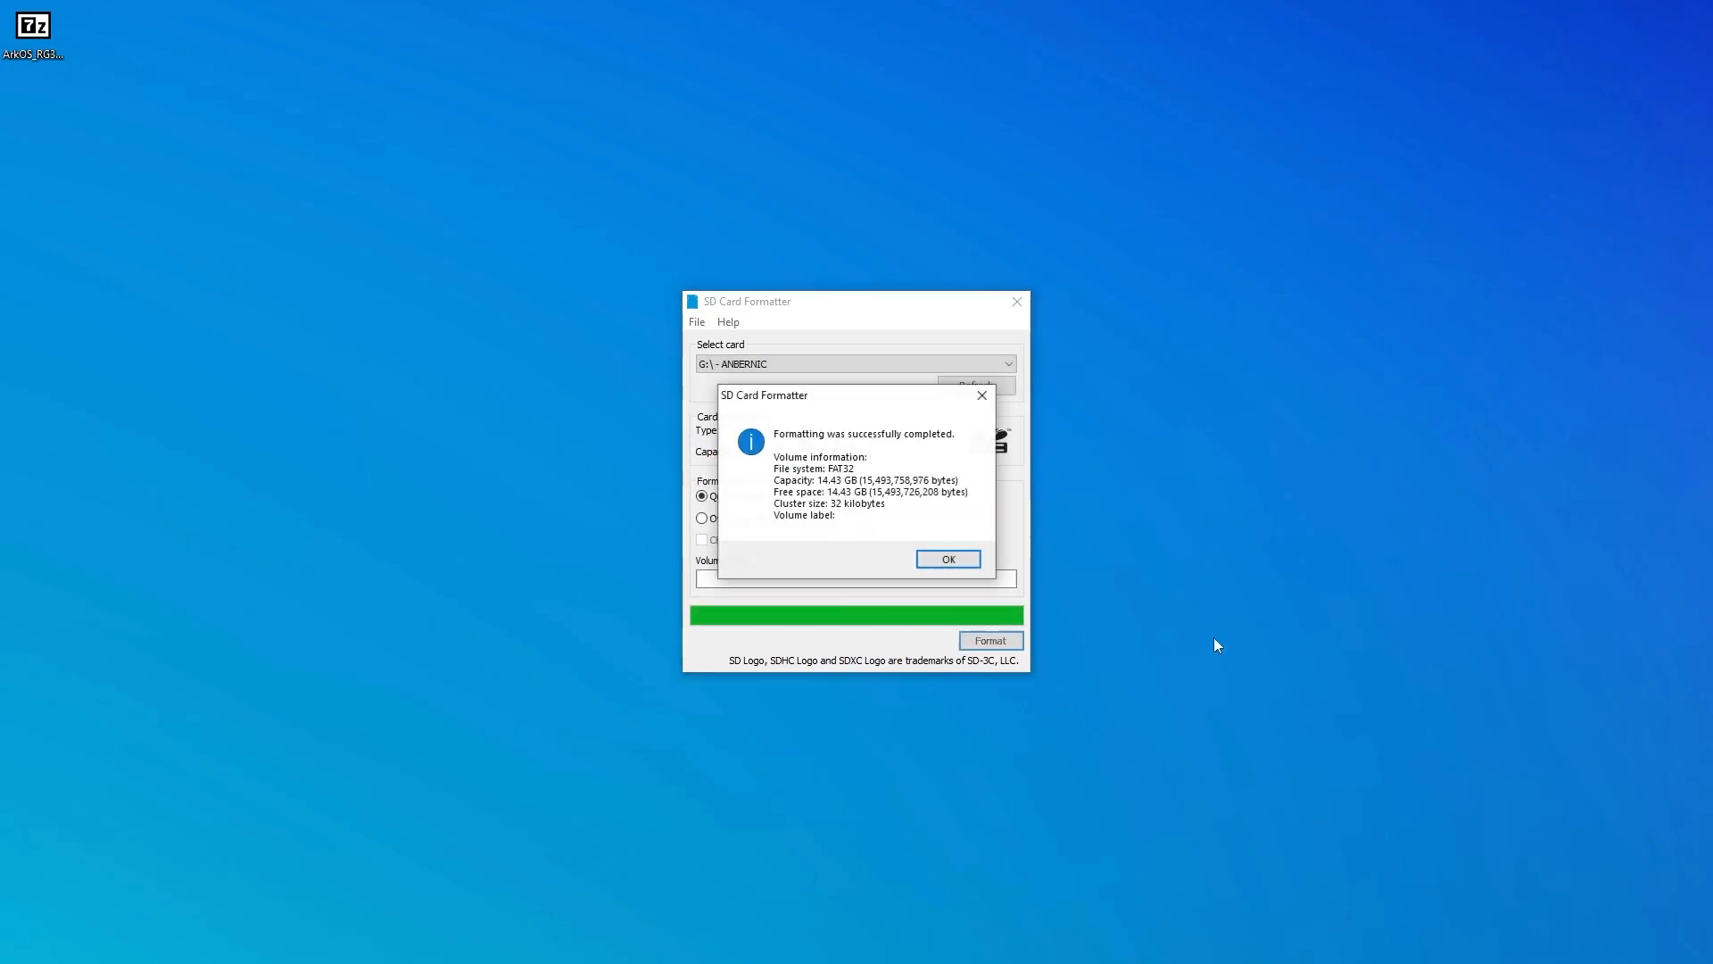
left_click(945, 558)
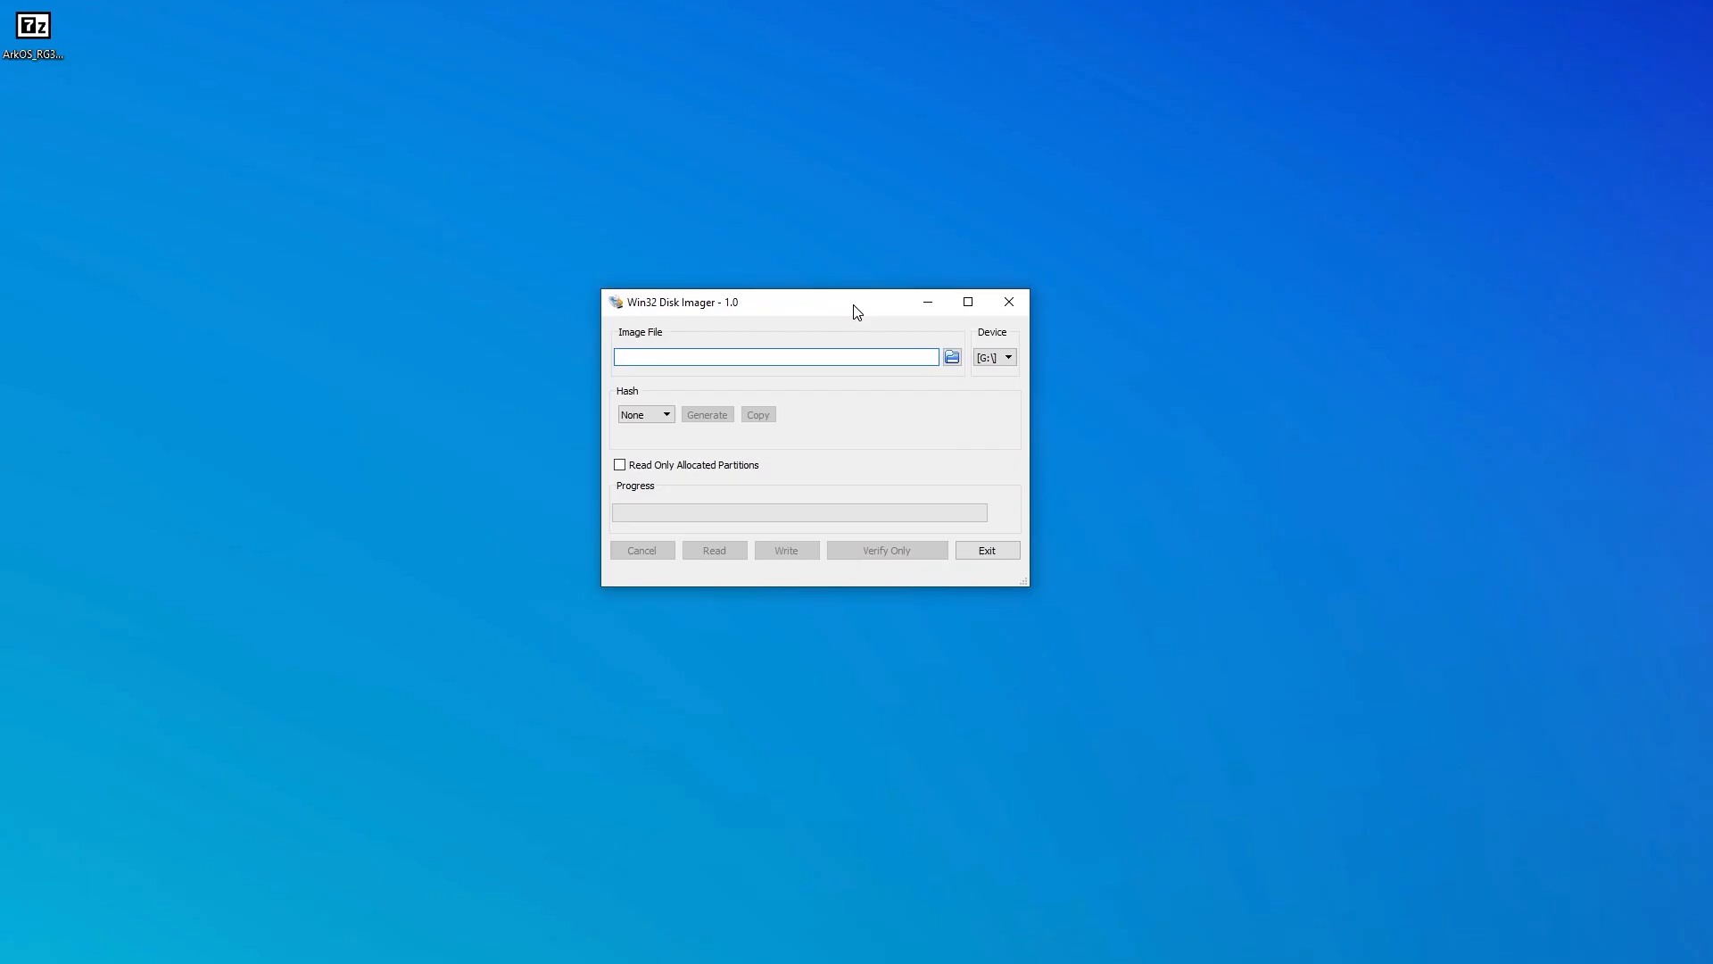
Extract the ArkOS RG353V .img from the archive onto the desktop and launch Win32 Disk Imager
left_click(777, 357)
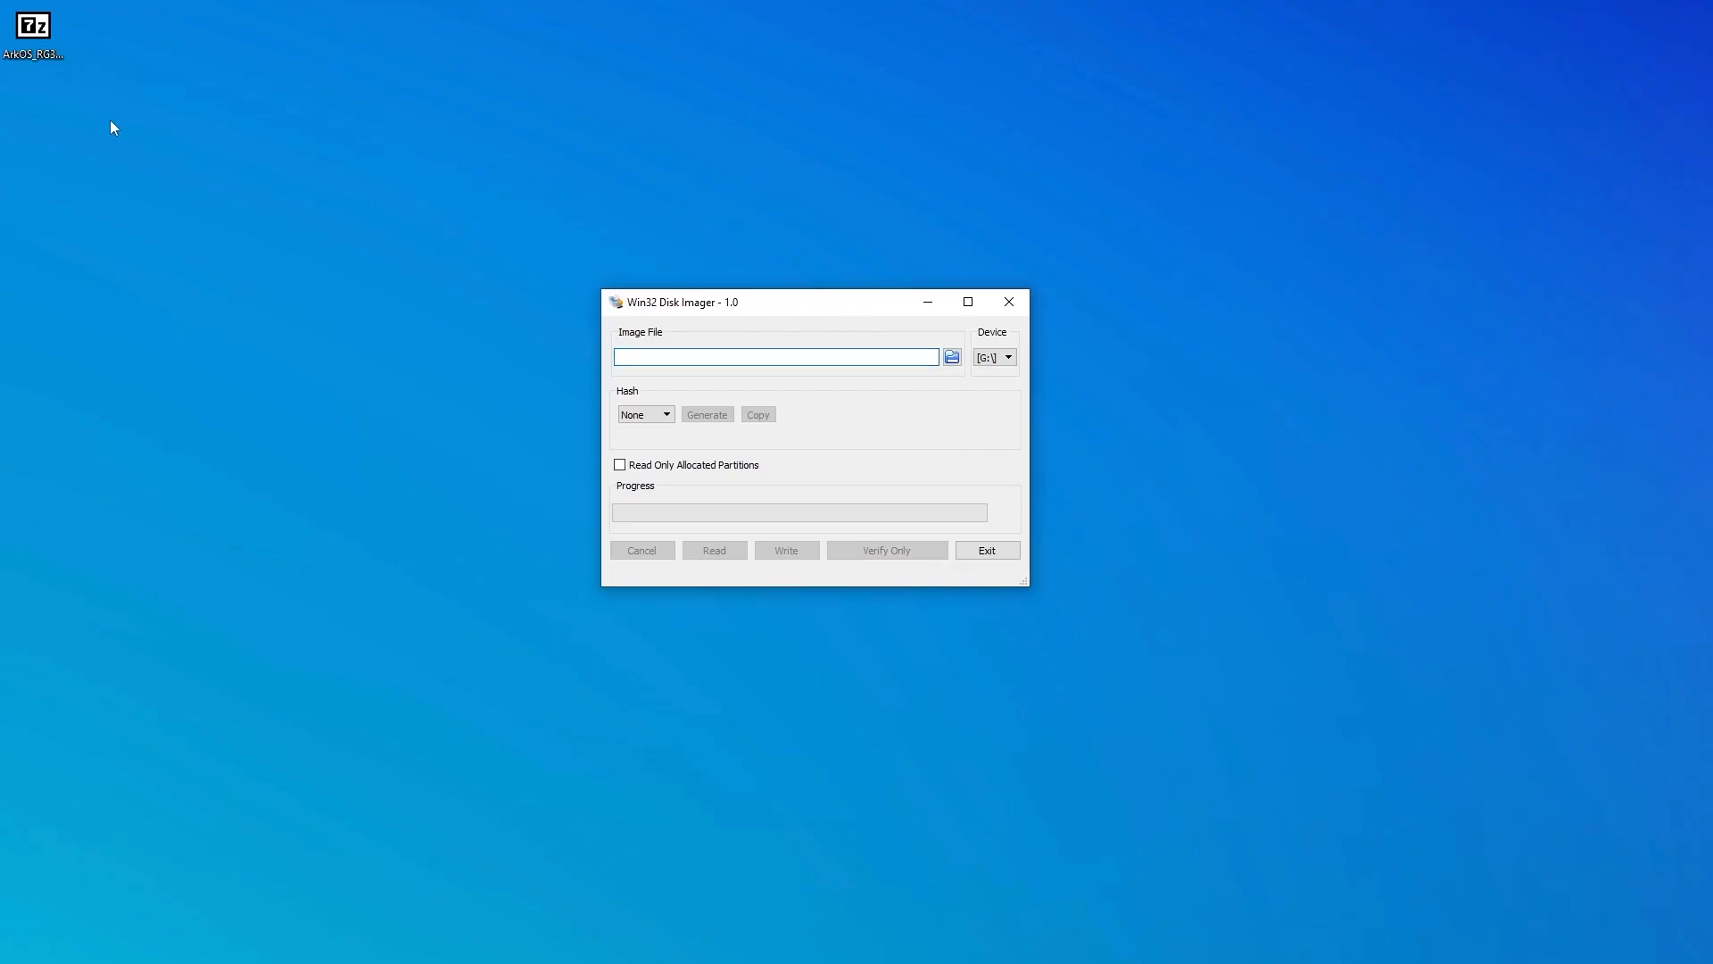
right_click(32, 23)
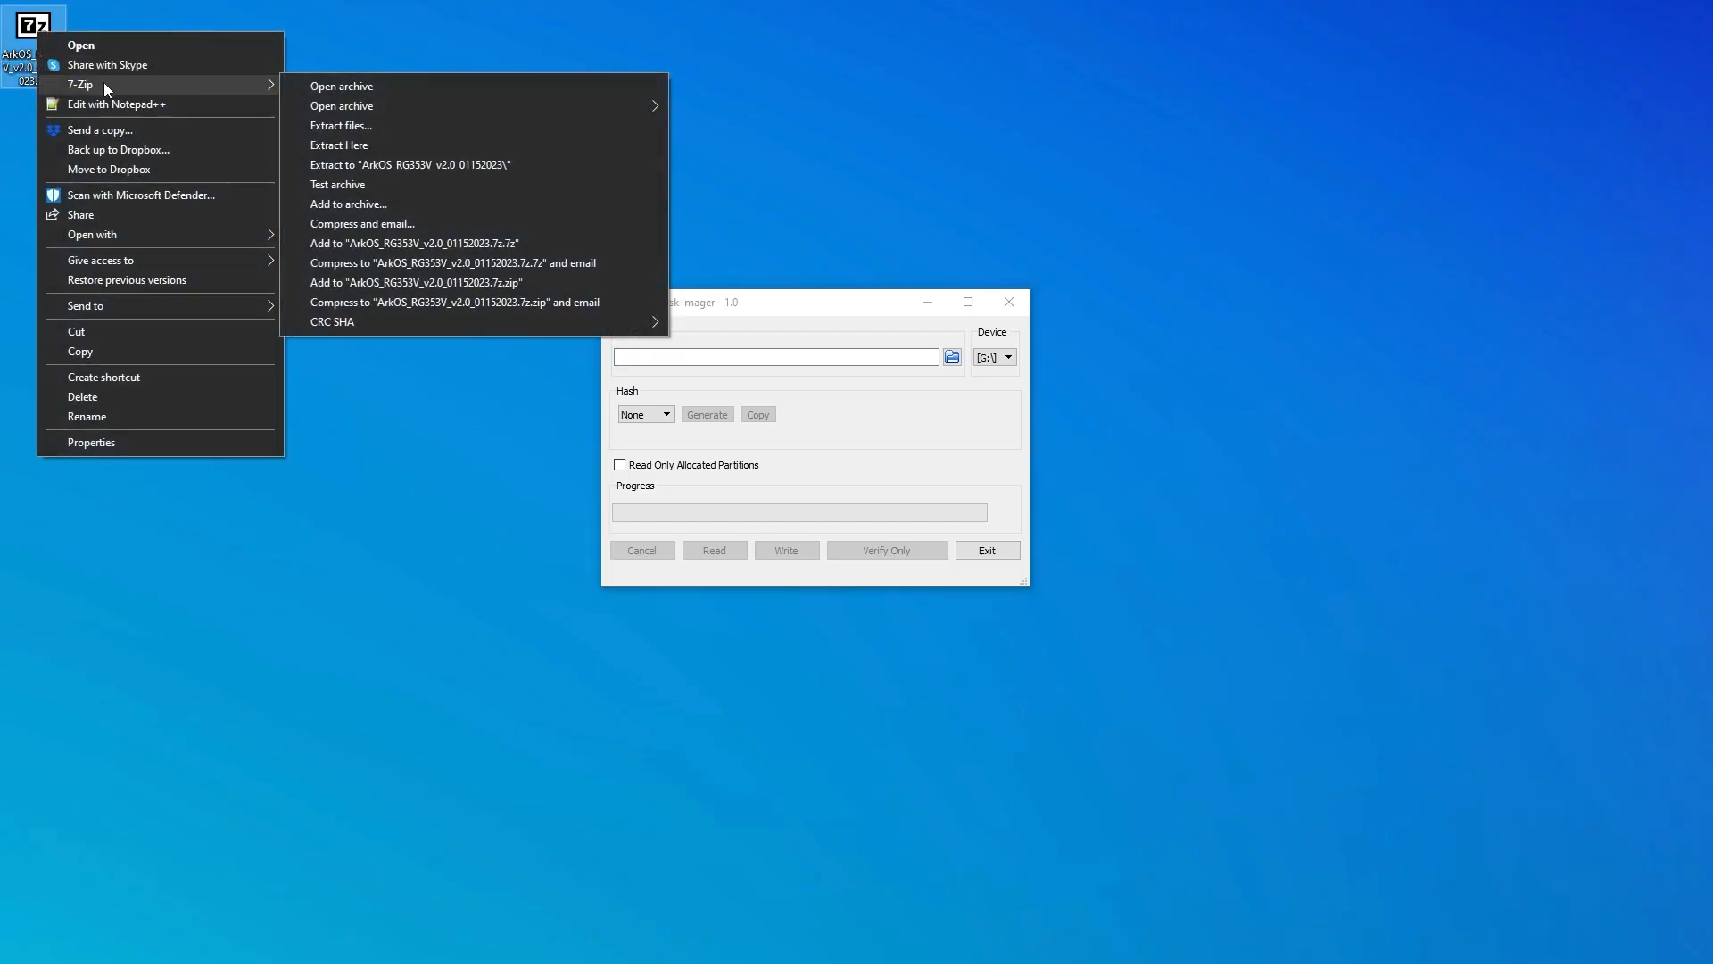
mouse_move(355, 144)
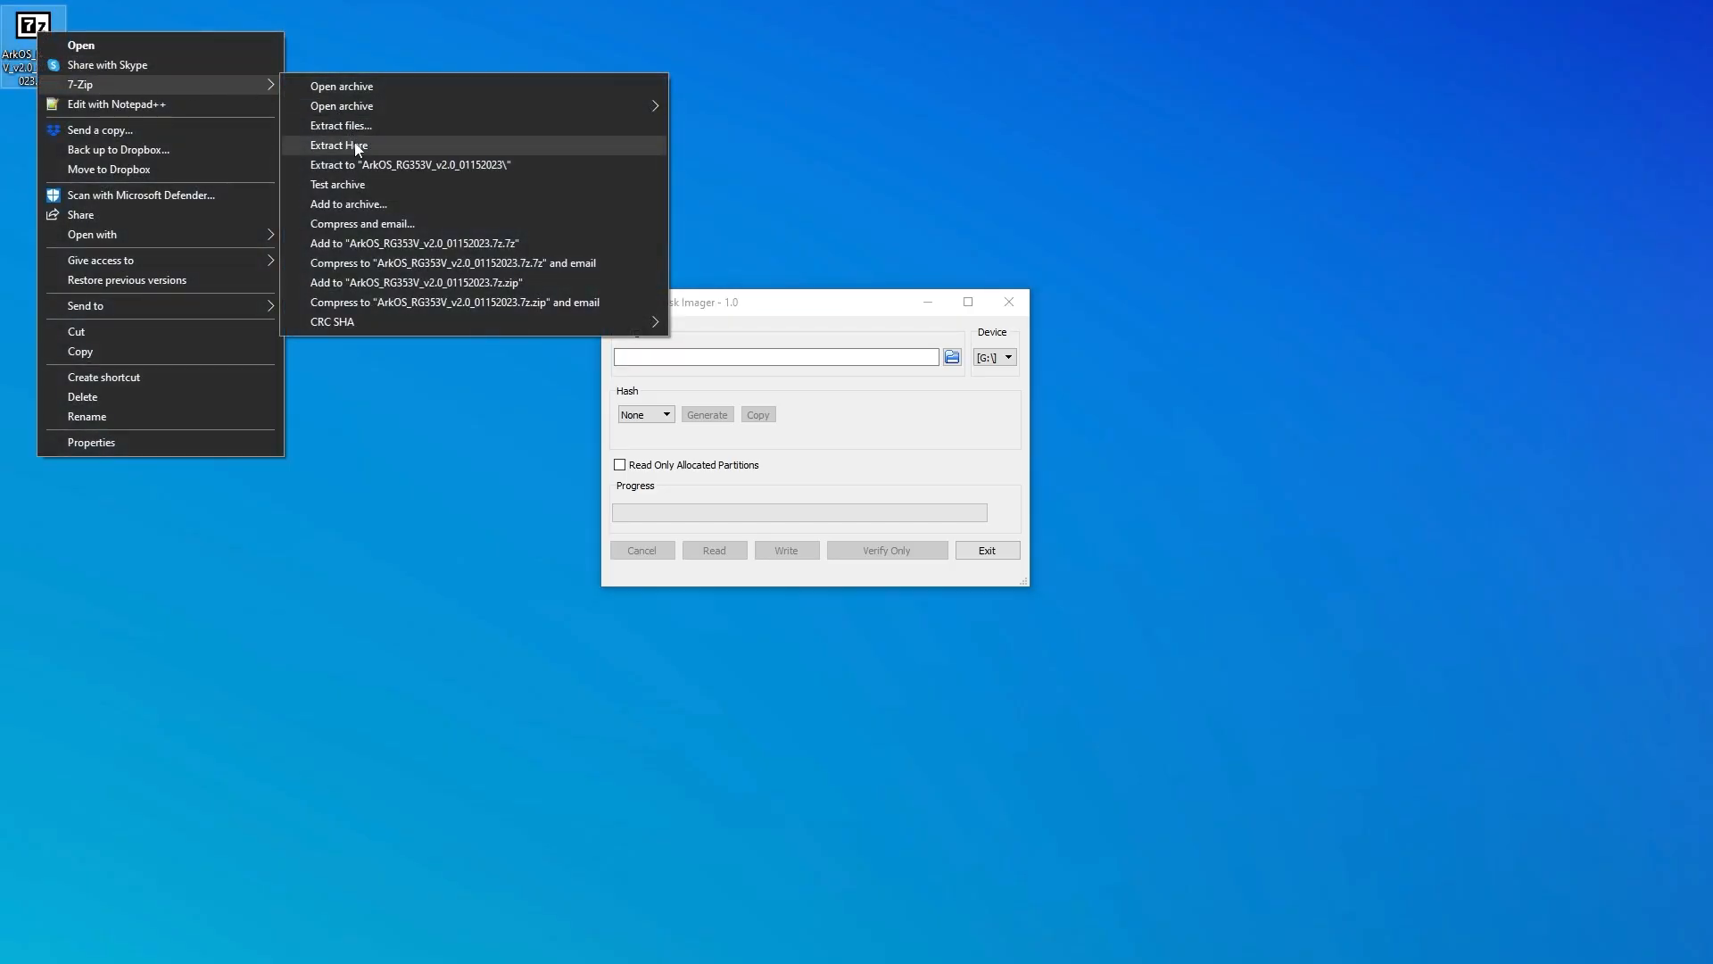
left_click(339, 145)
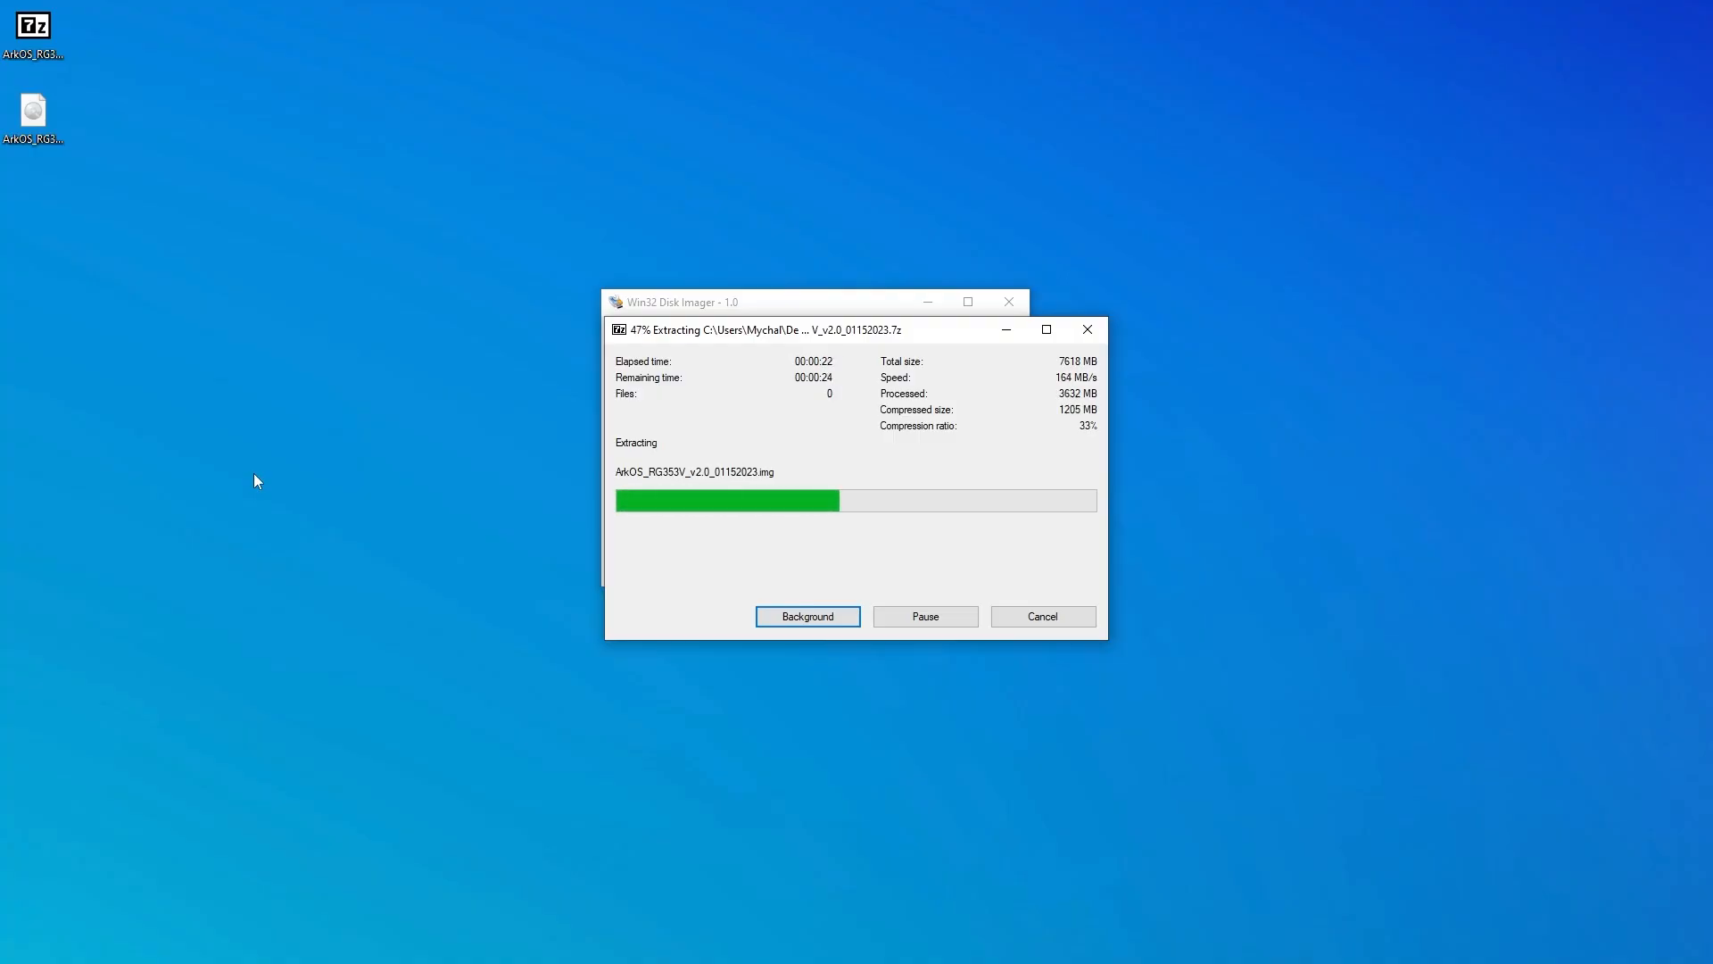
left_click(806, 616)
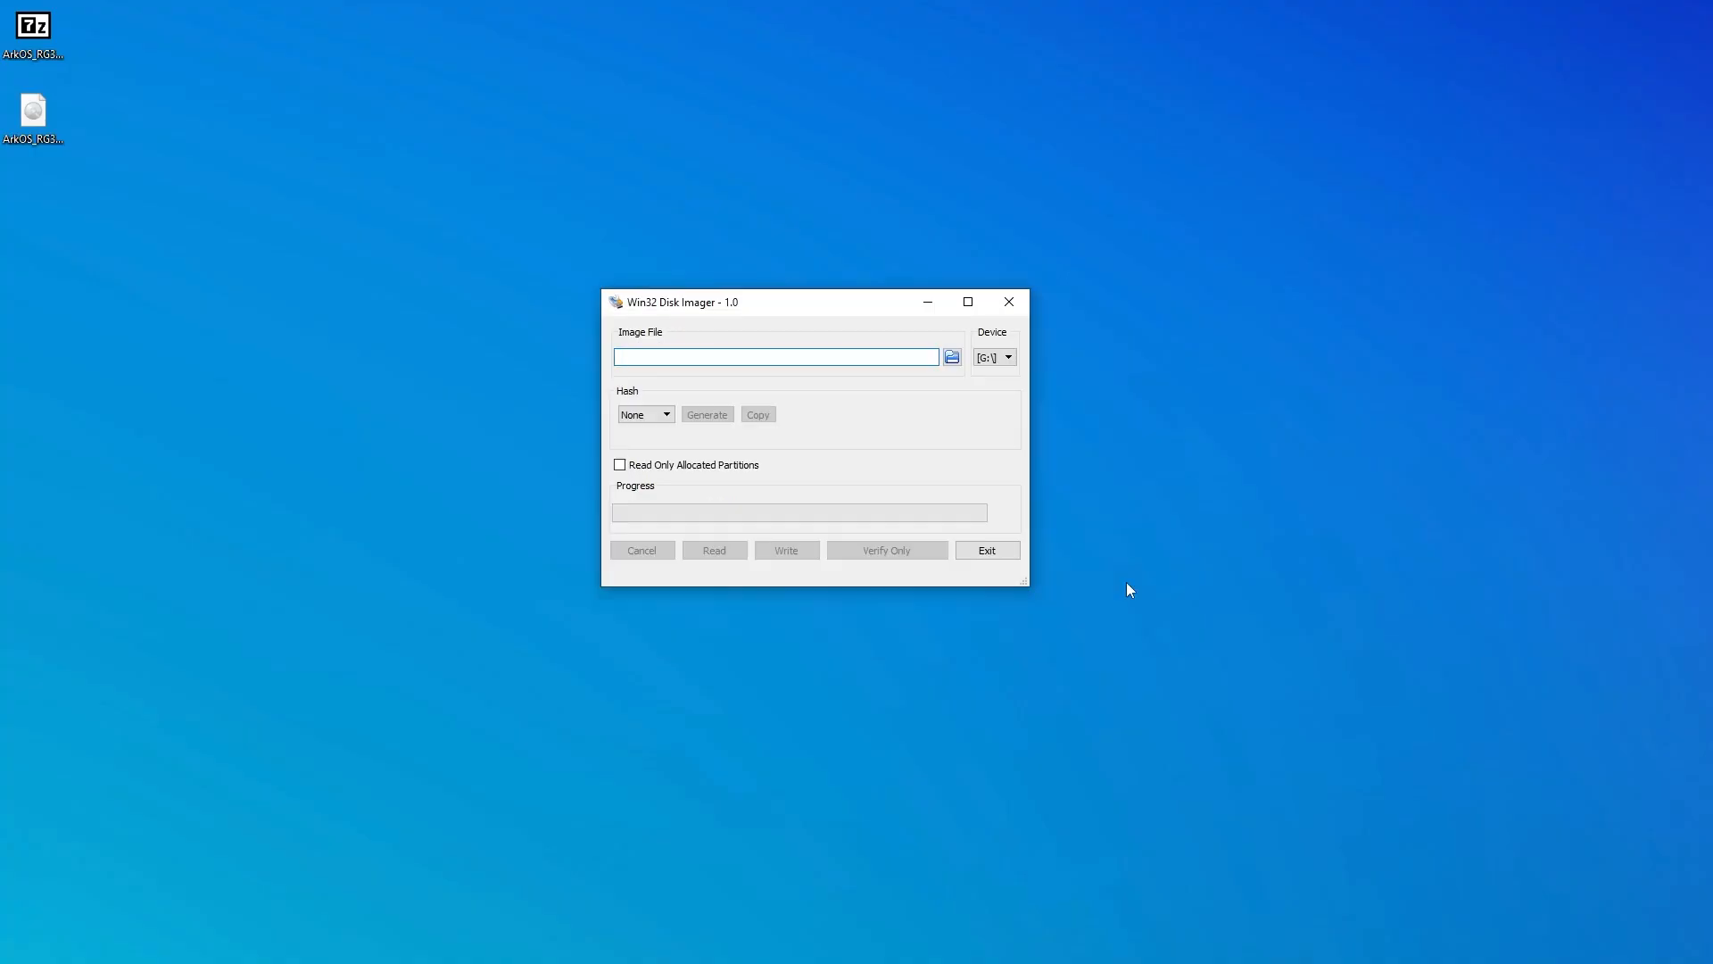
Load ArkOS_RG353V_v2.0_01152023.img from the Desktop as the image to write
left_click(951, 357)
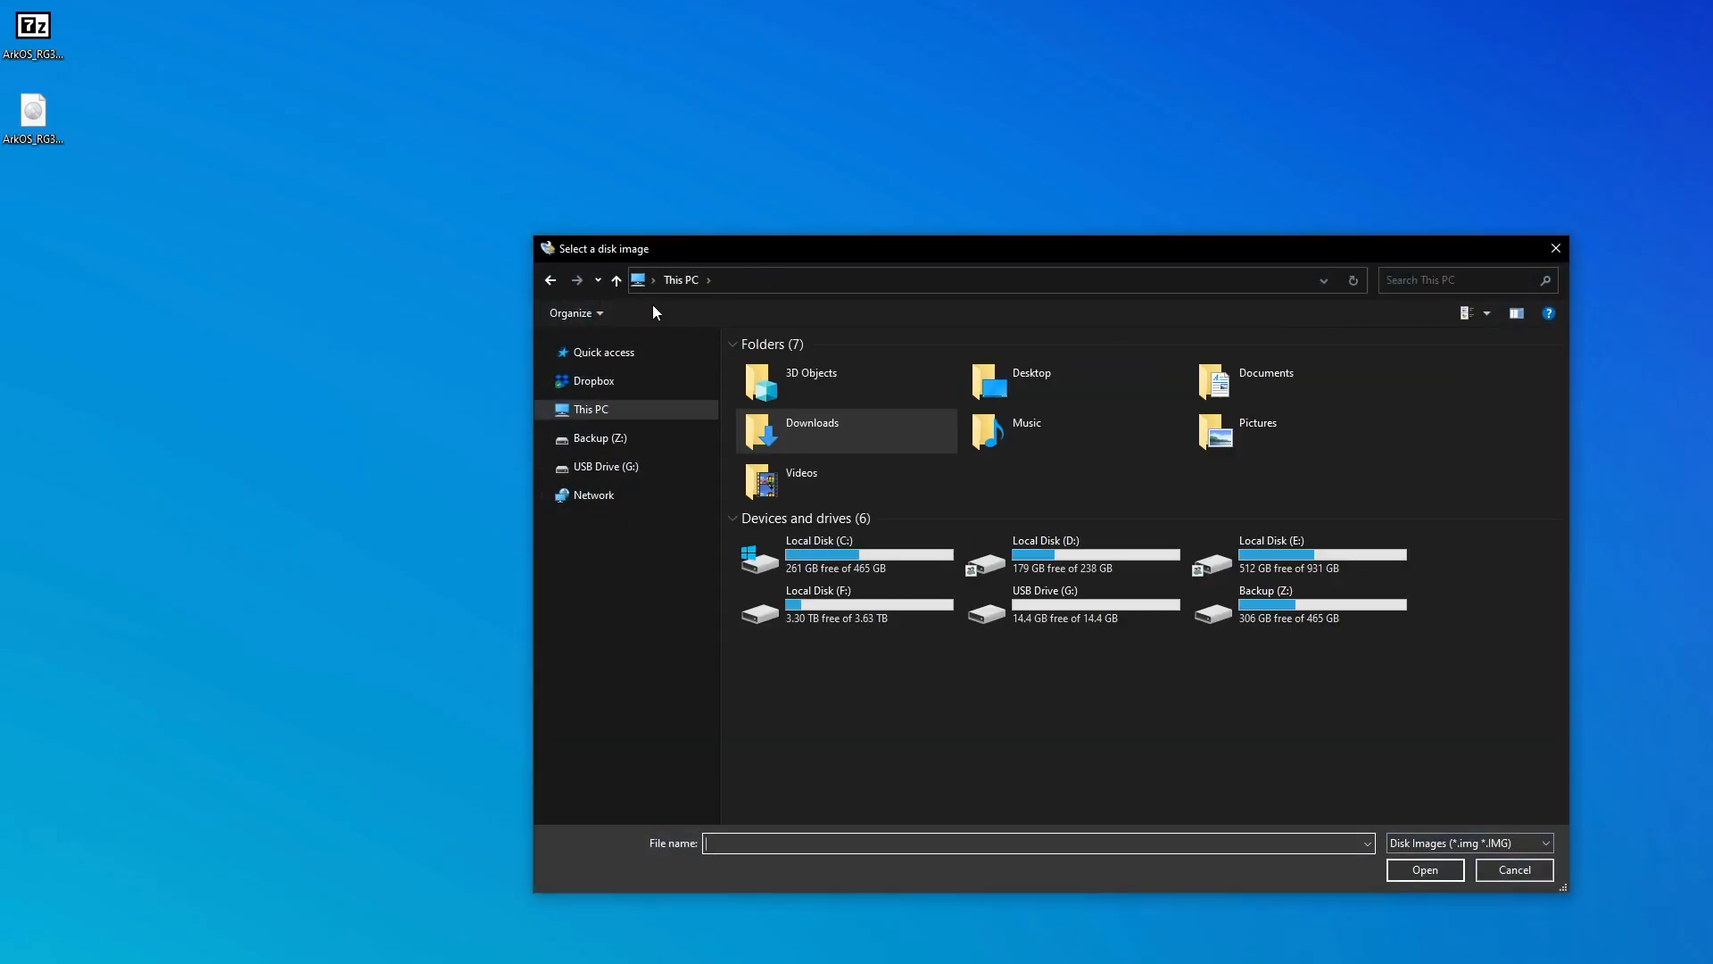
double_click(1029, 381)
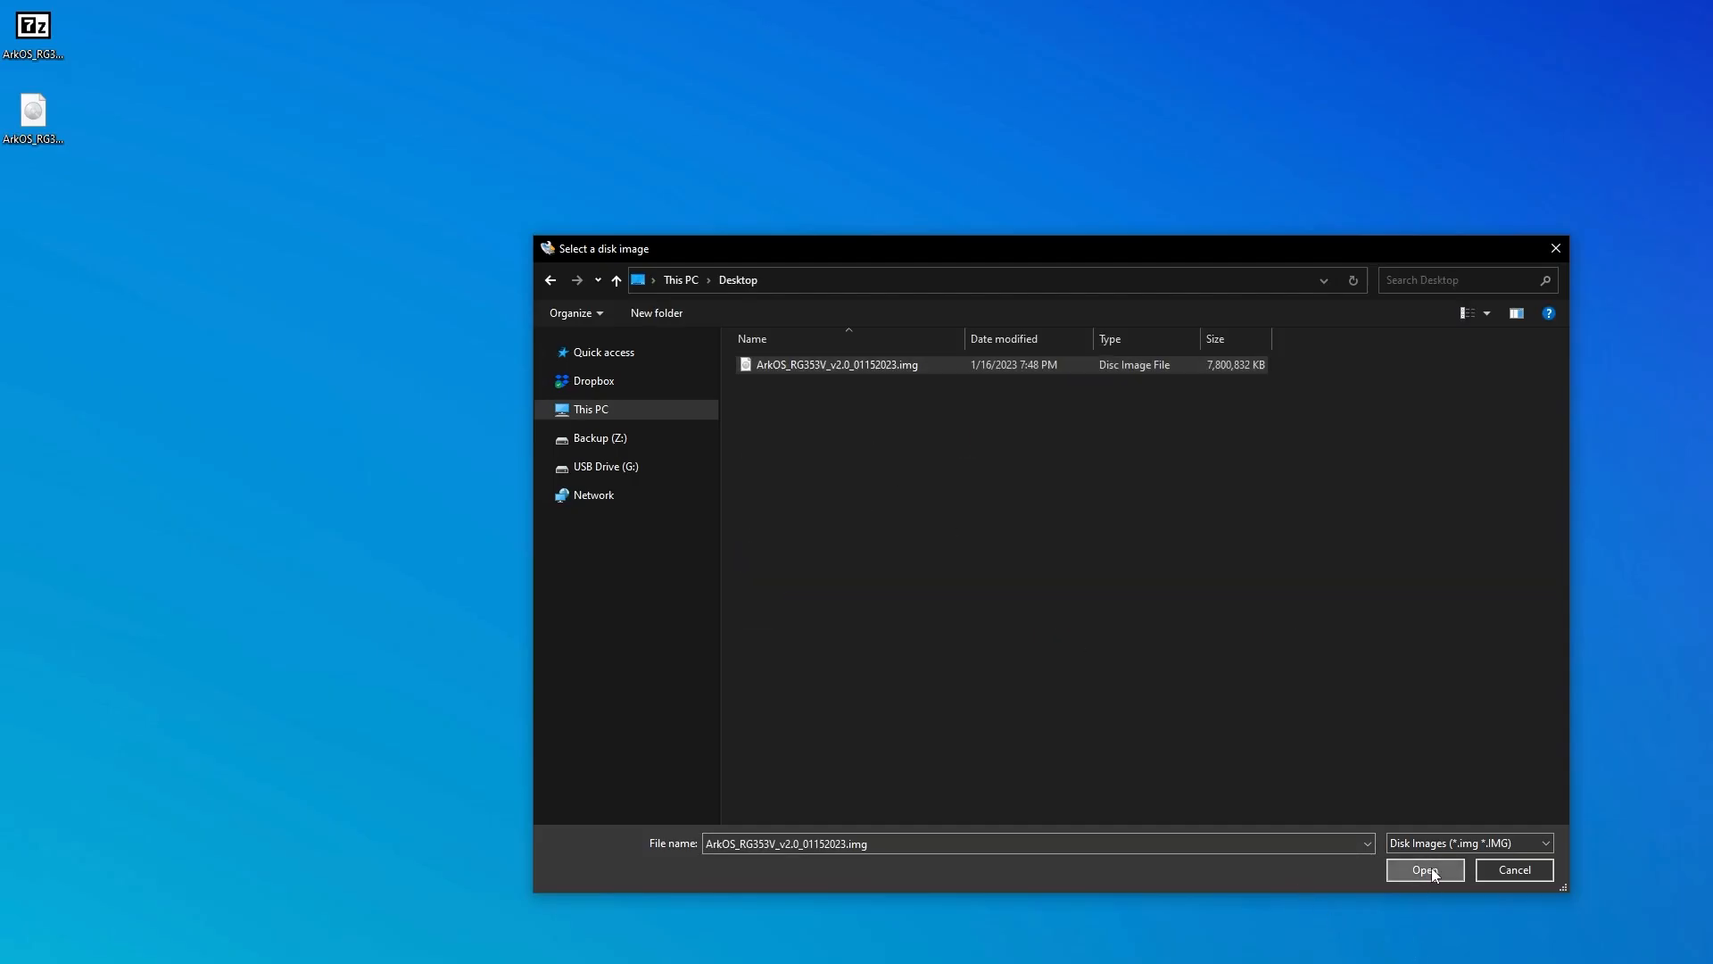
left_click(1424, 869)
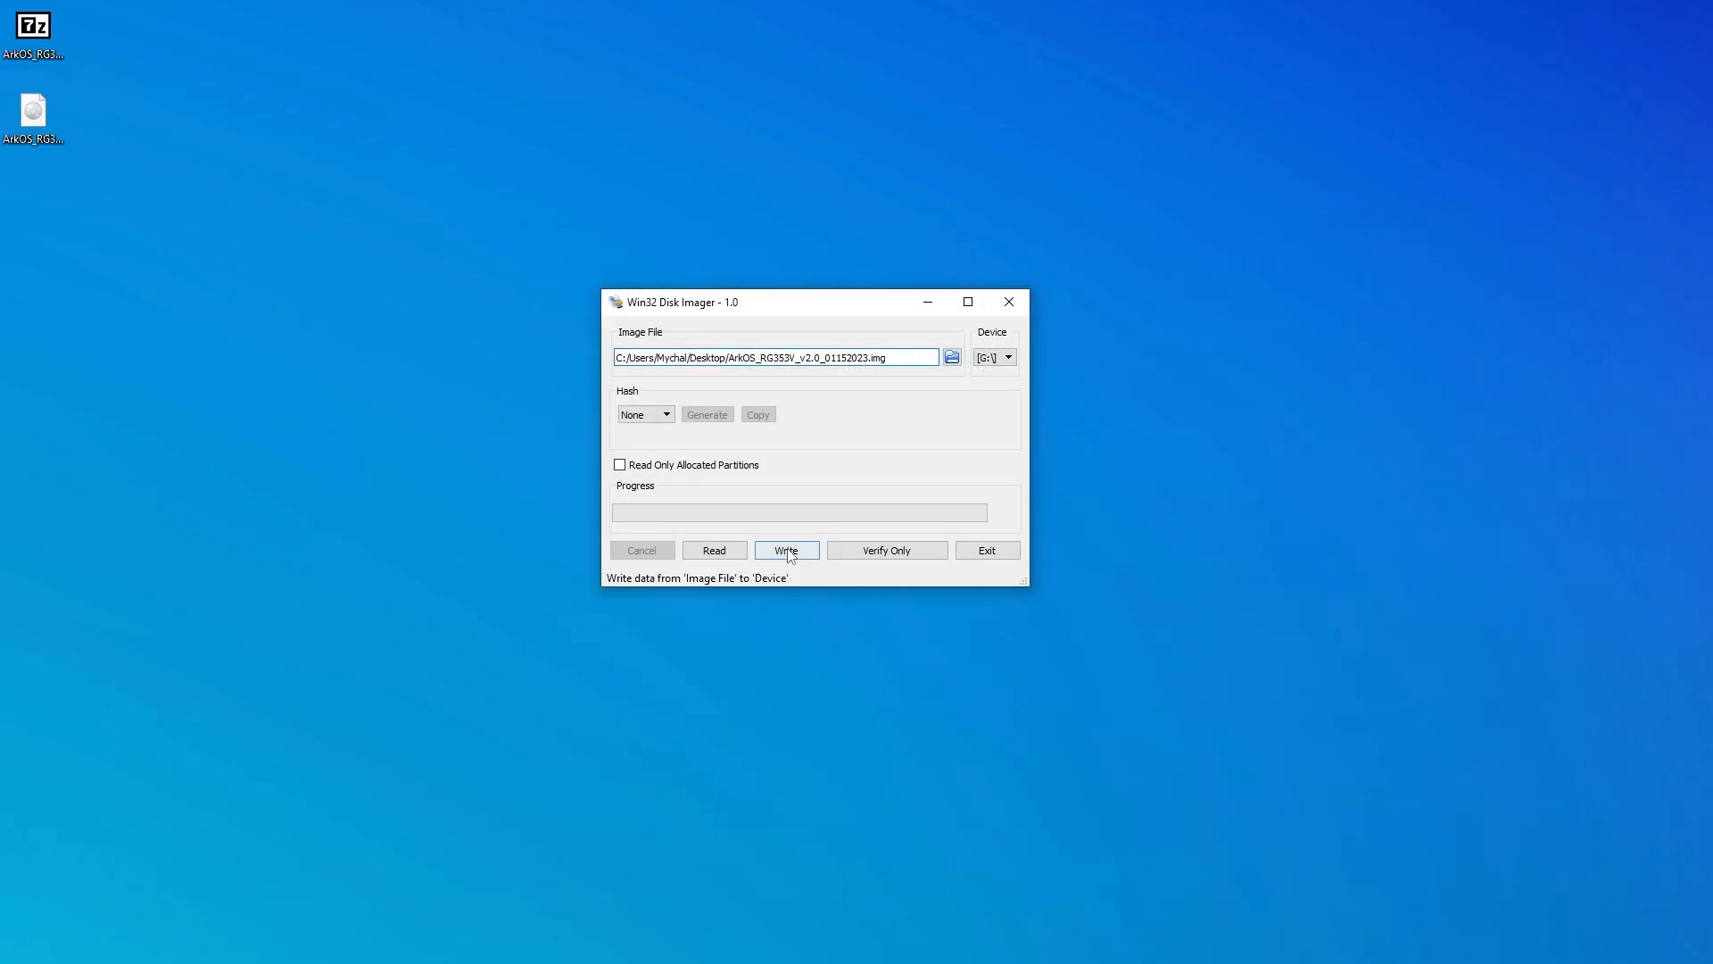
Write the image to the card, confirming the overwrite and declining Windows' format prompt
left_click(785, 549)
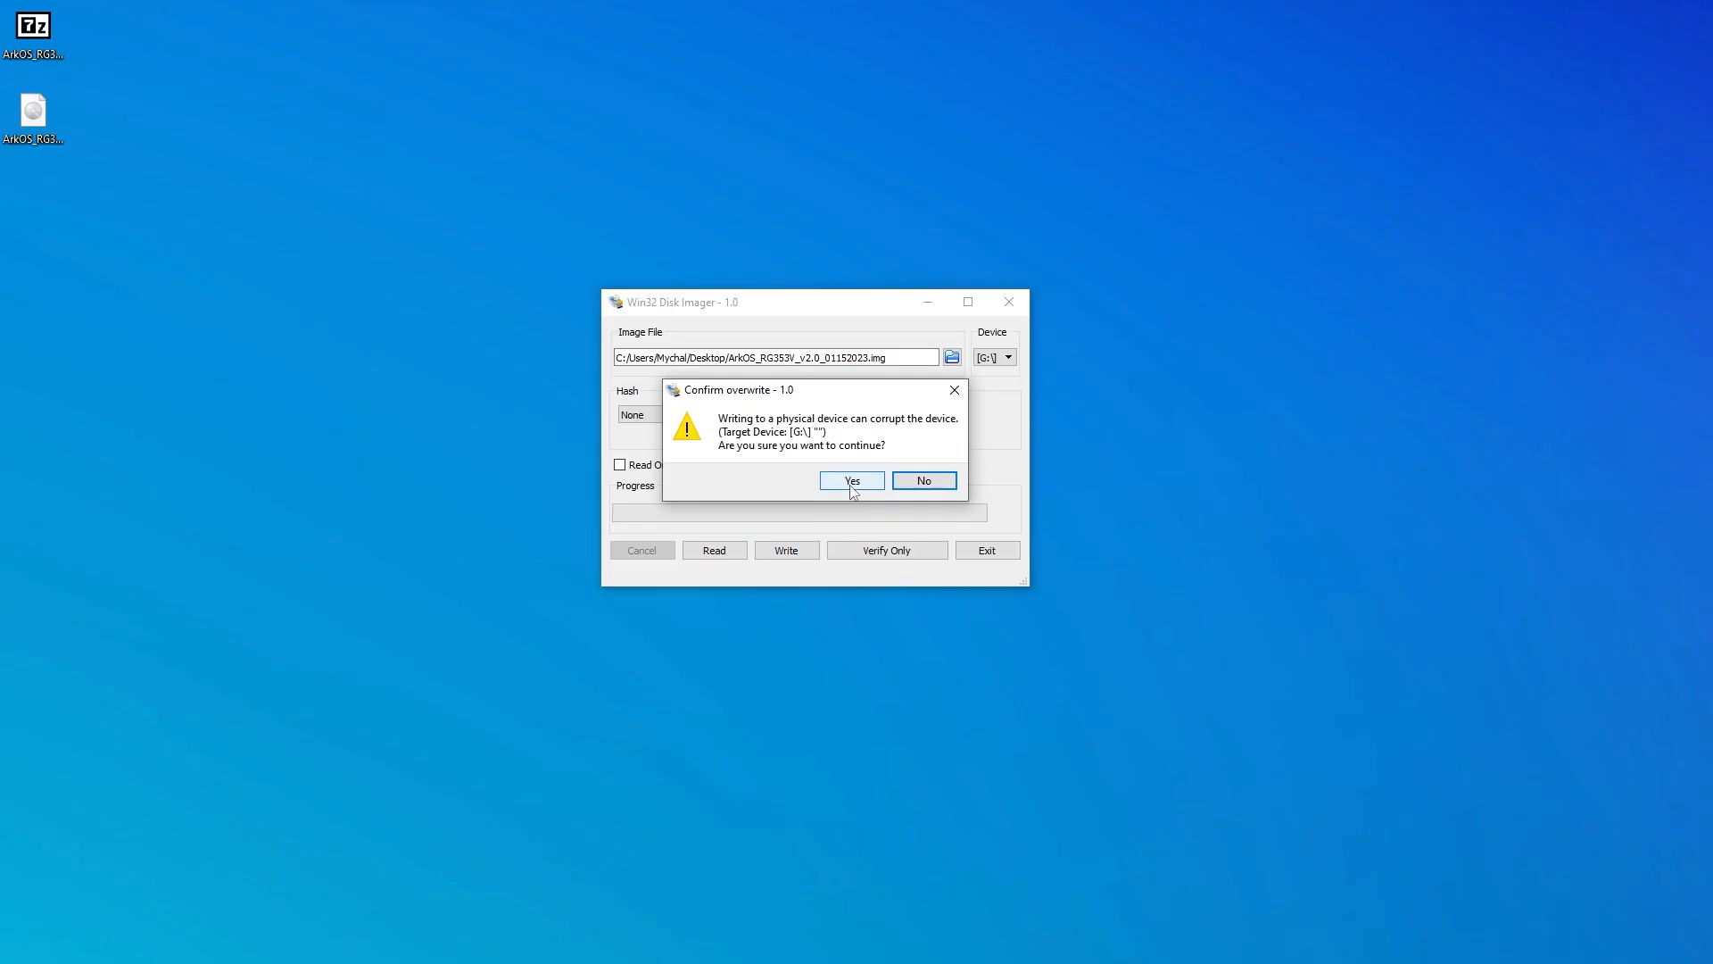
left_click(851, 480)
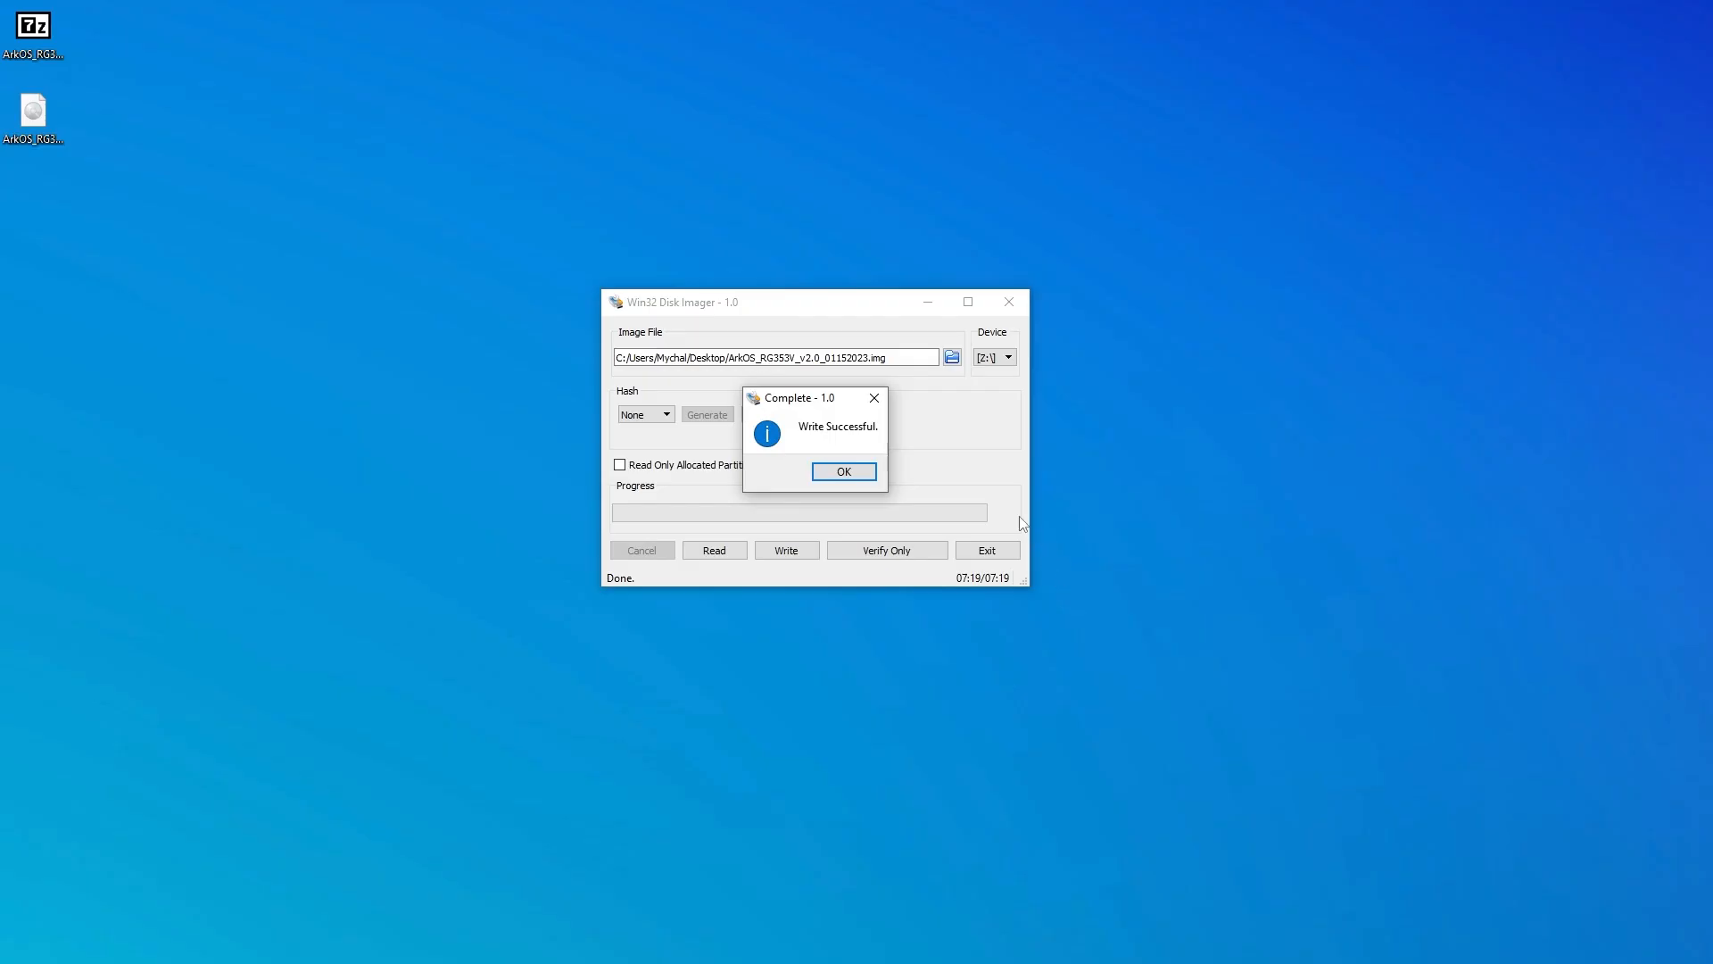
left_click(842, 471)
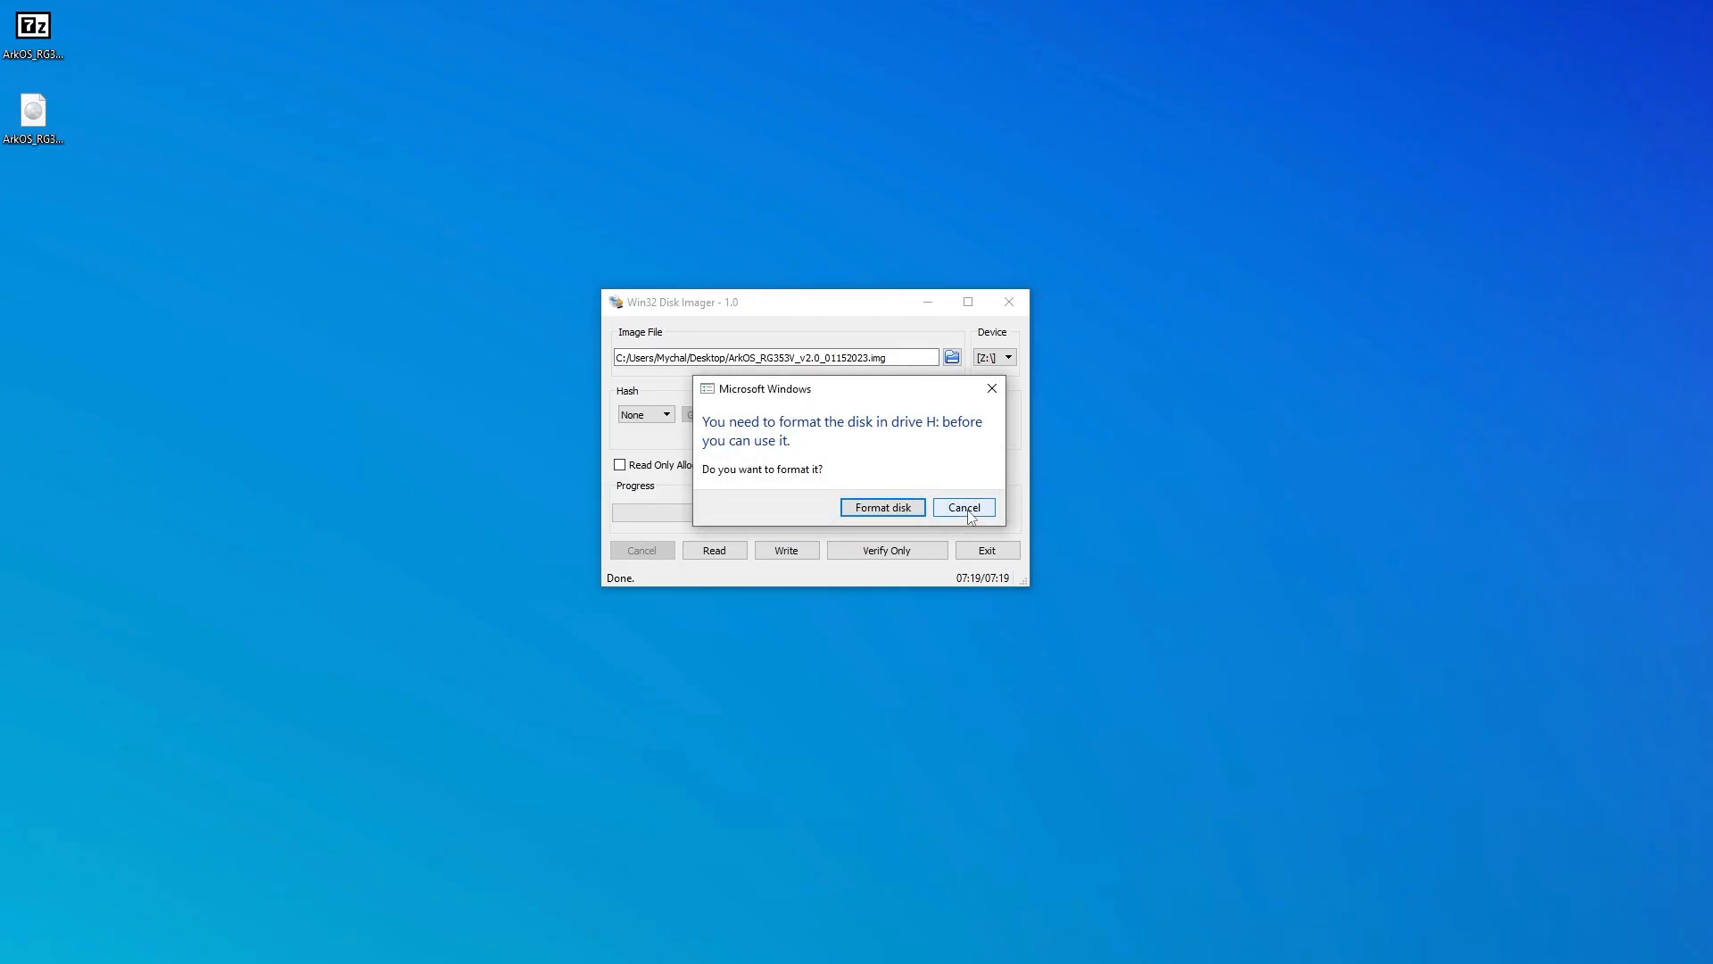
left_click(962, 506)
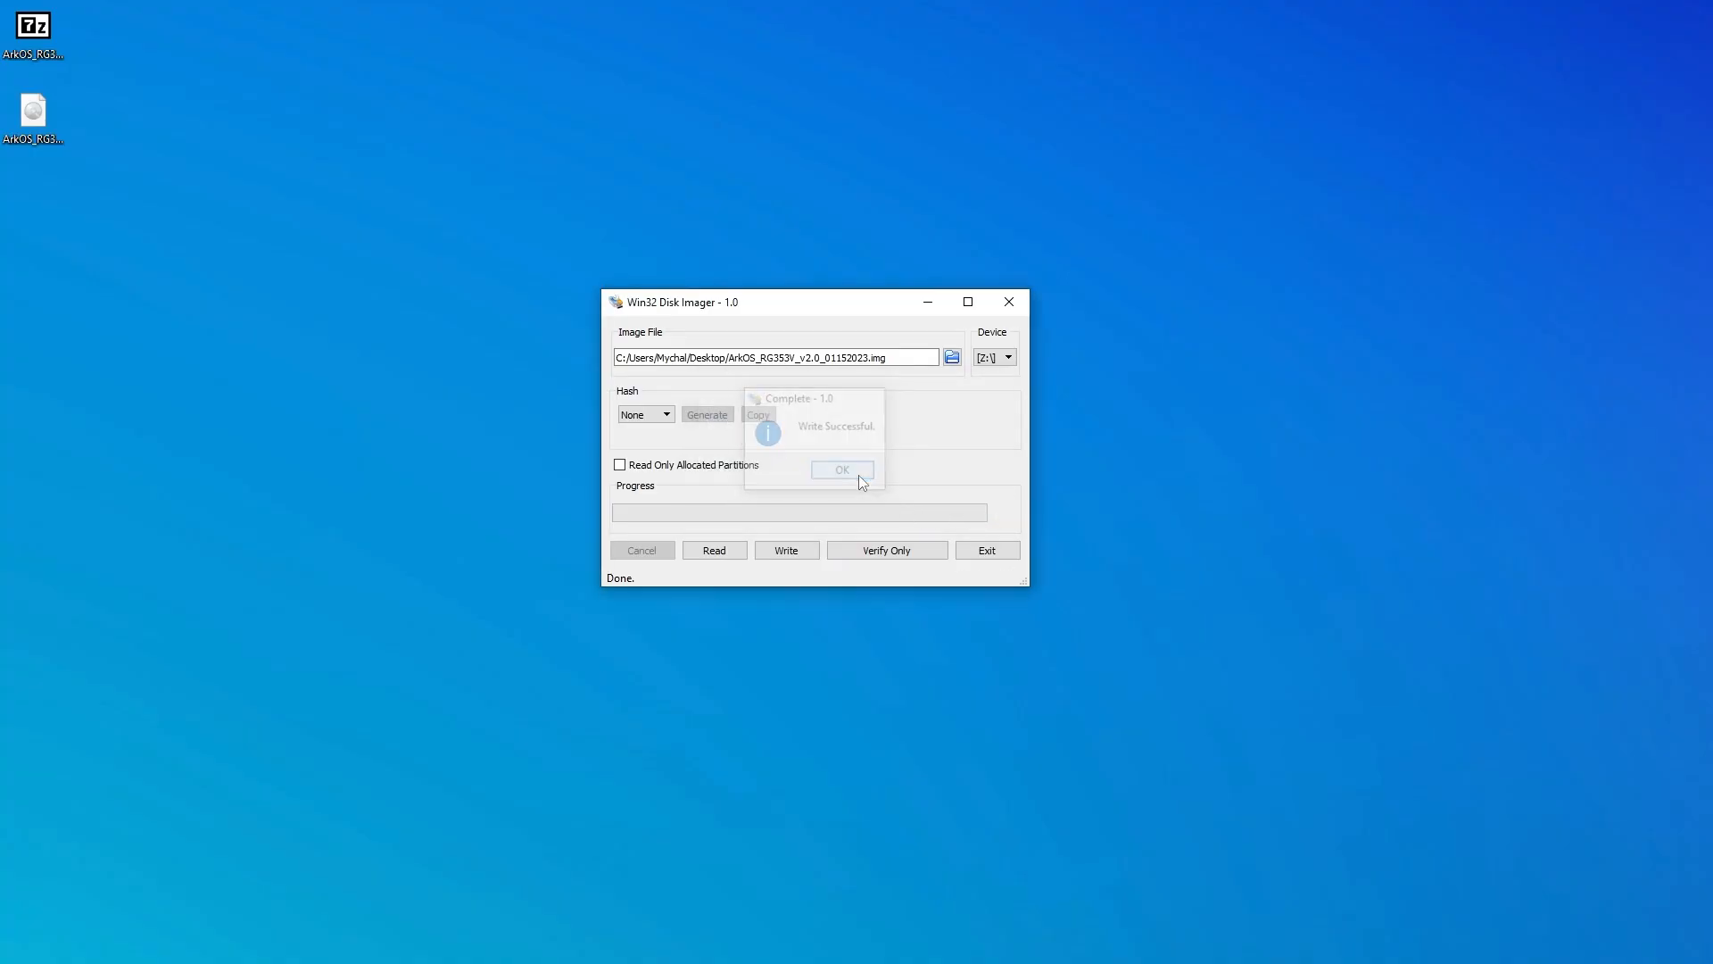
left_click(841, 469)
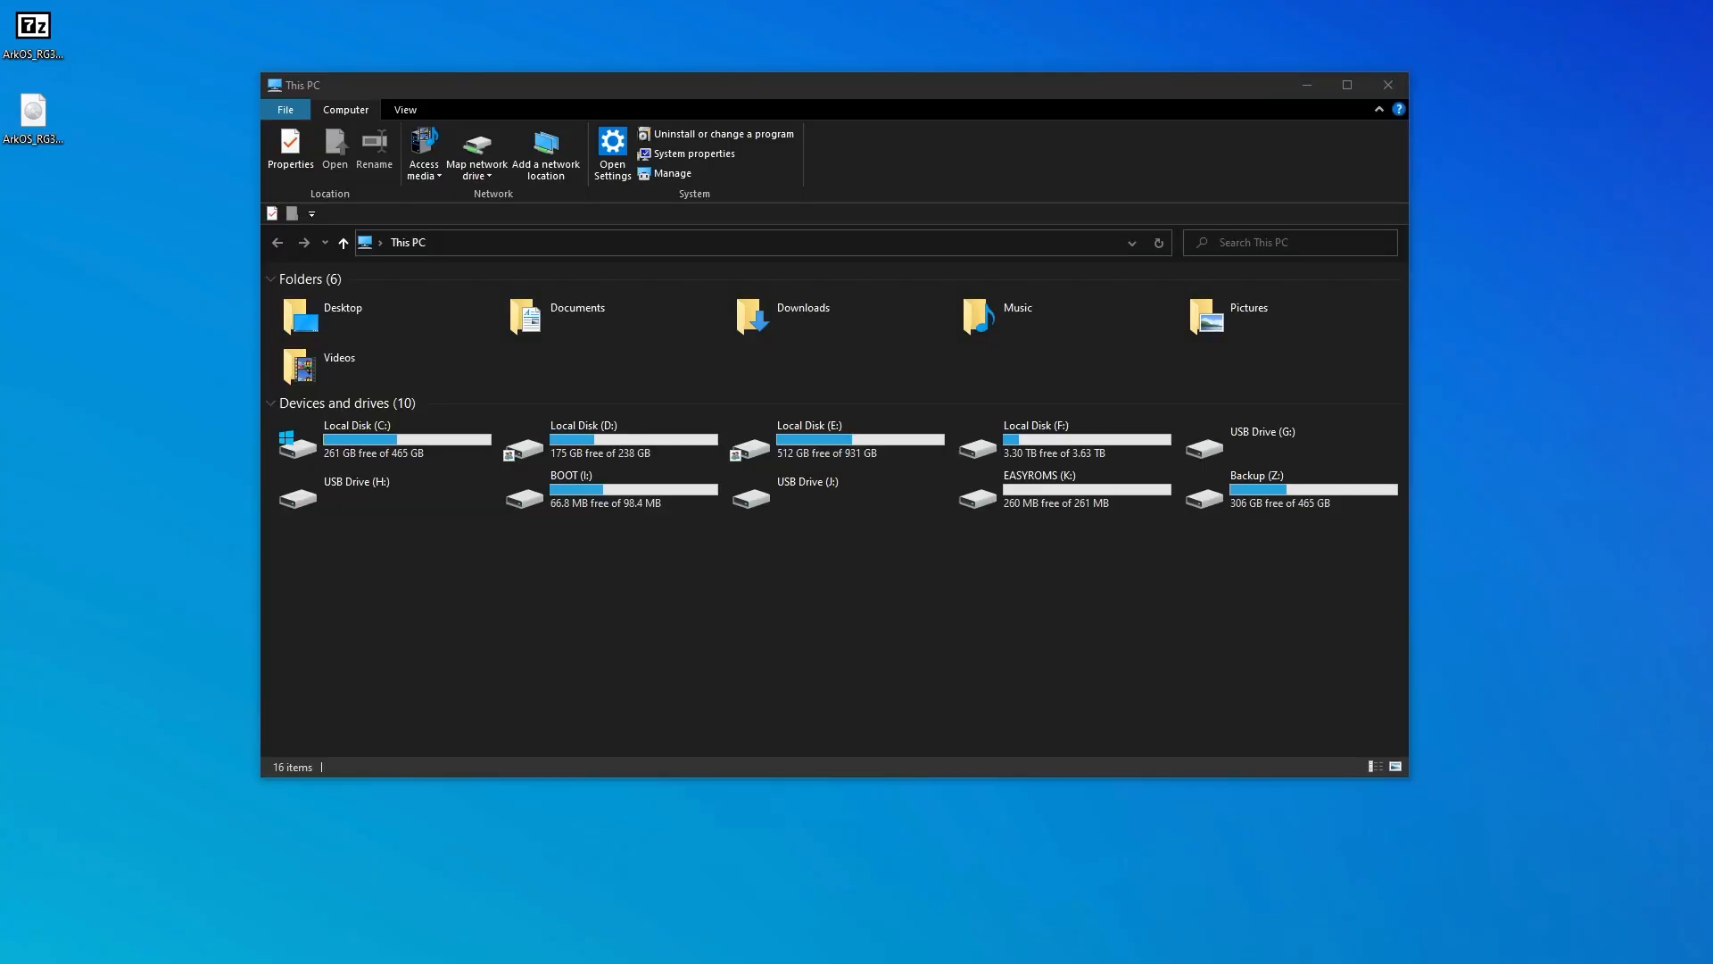
On BOOT (I:), rename rk3566-OC.dtb to rk3566-OC.dtb.v1, accepting the extension change
left_click(608, 489)
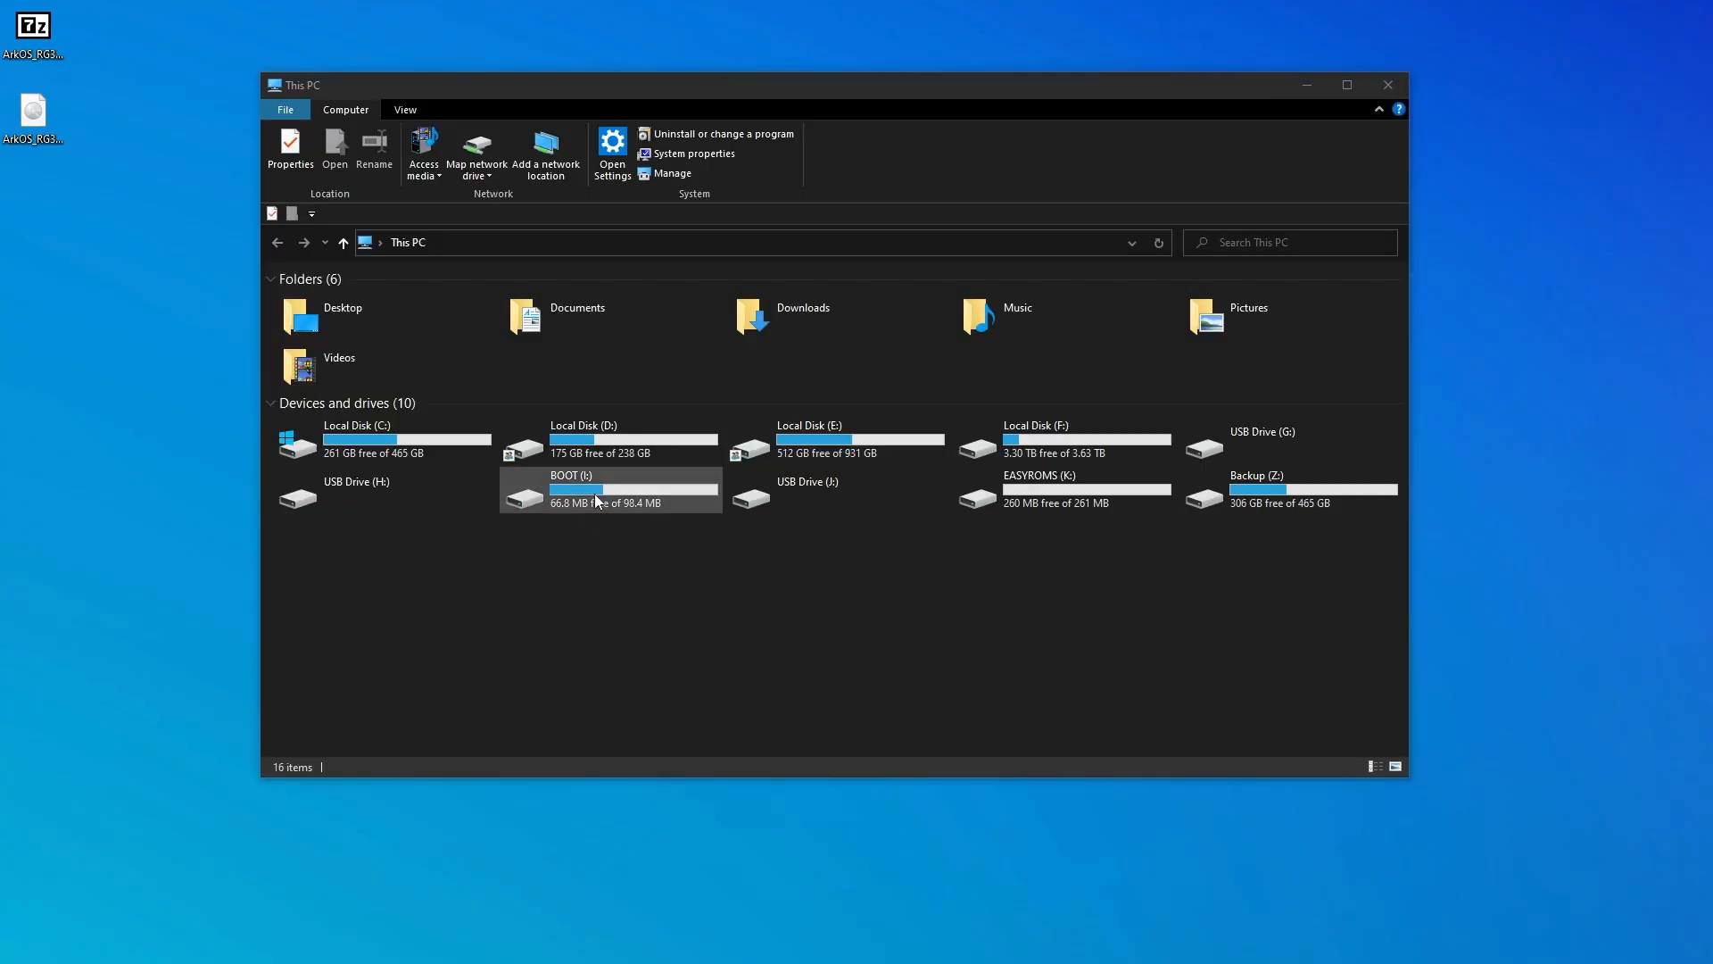
double_click(596, 489)
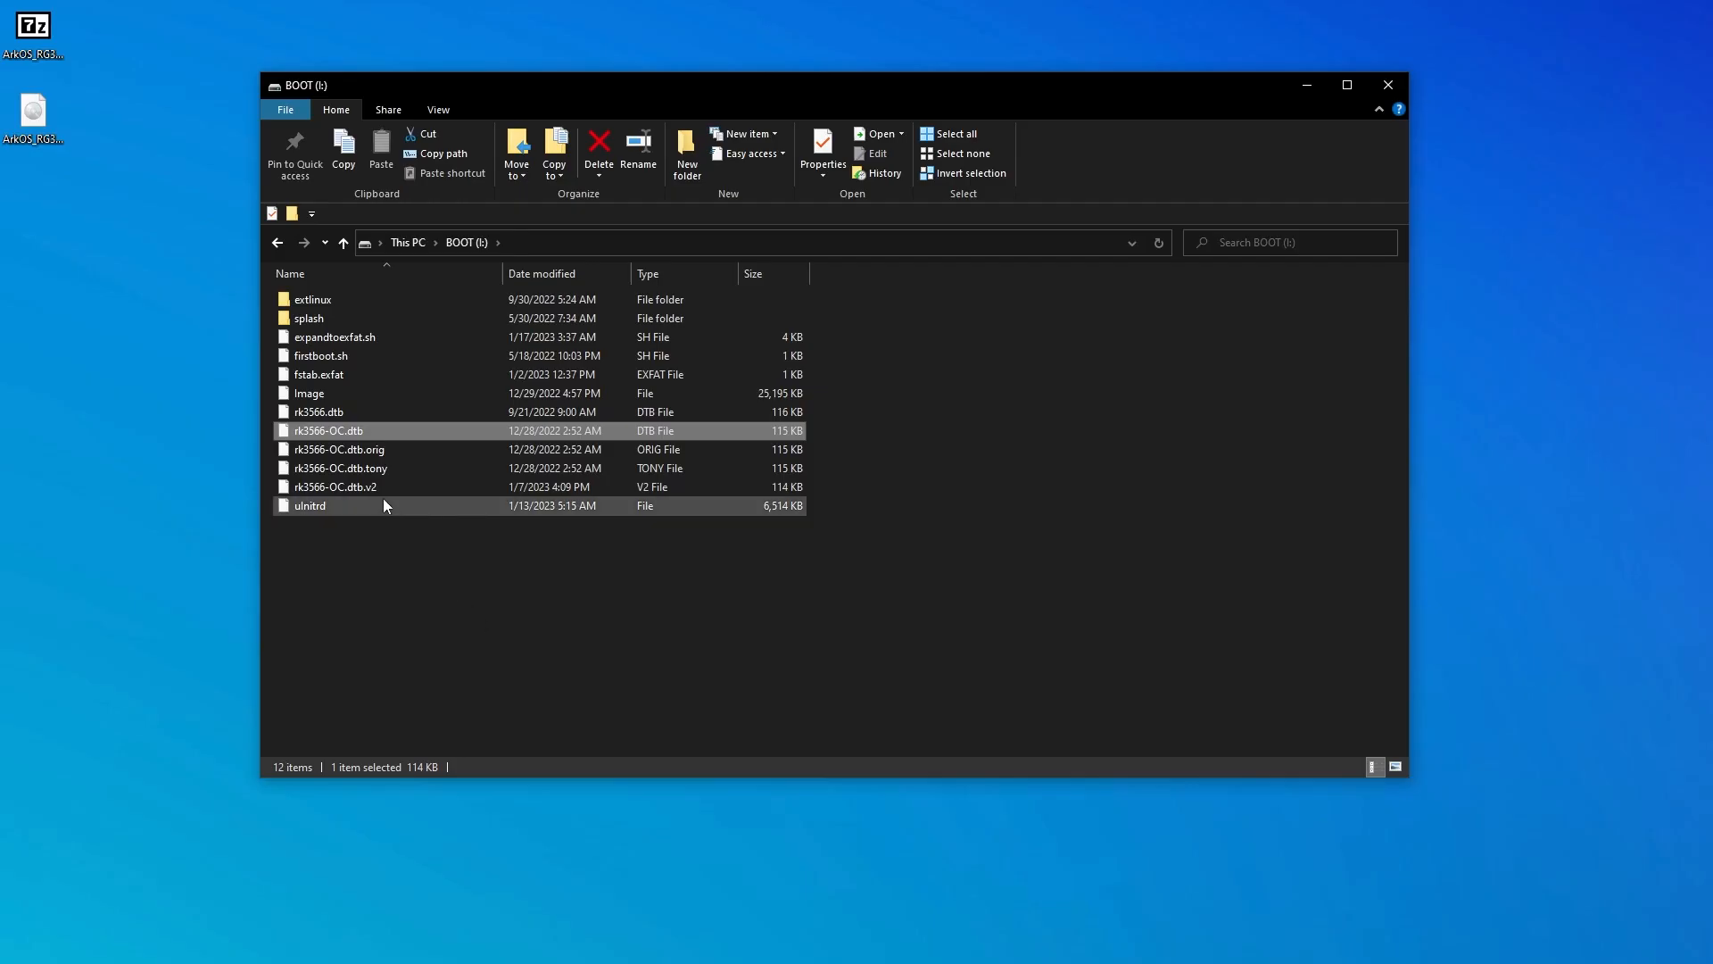
right_click(327, 430)
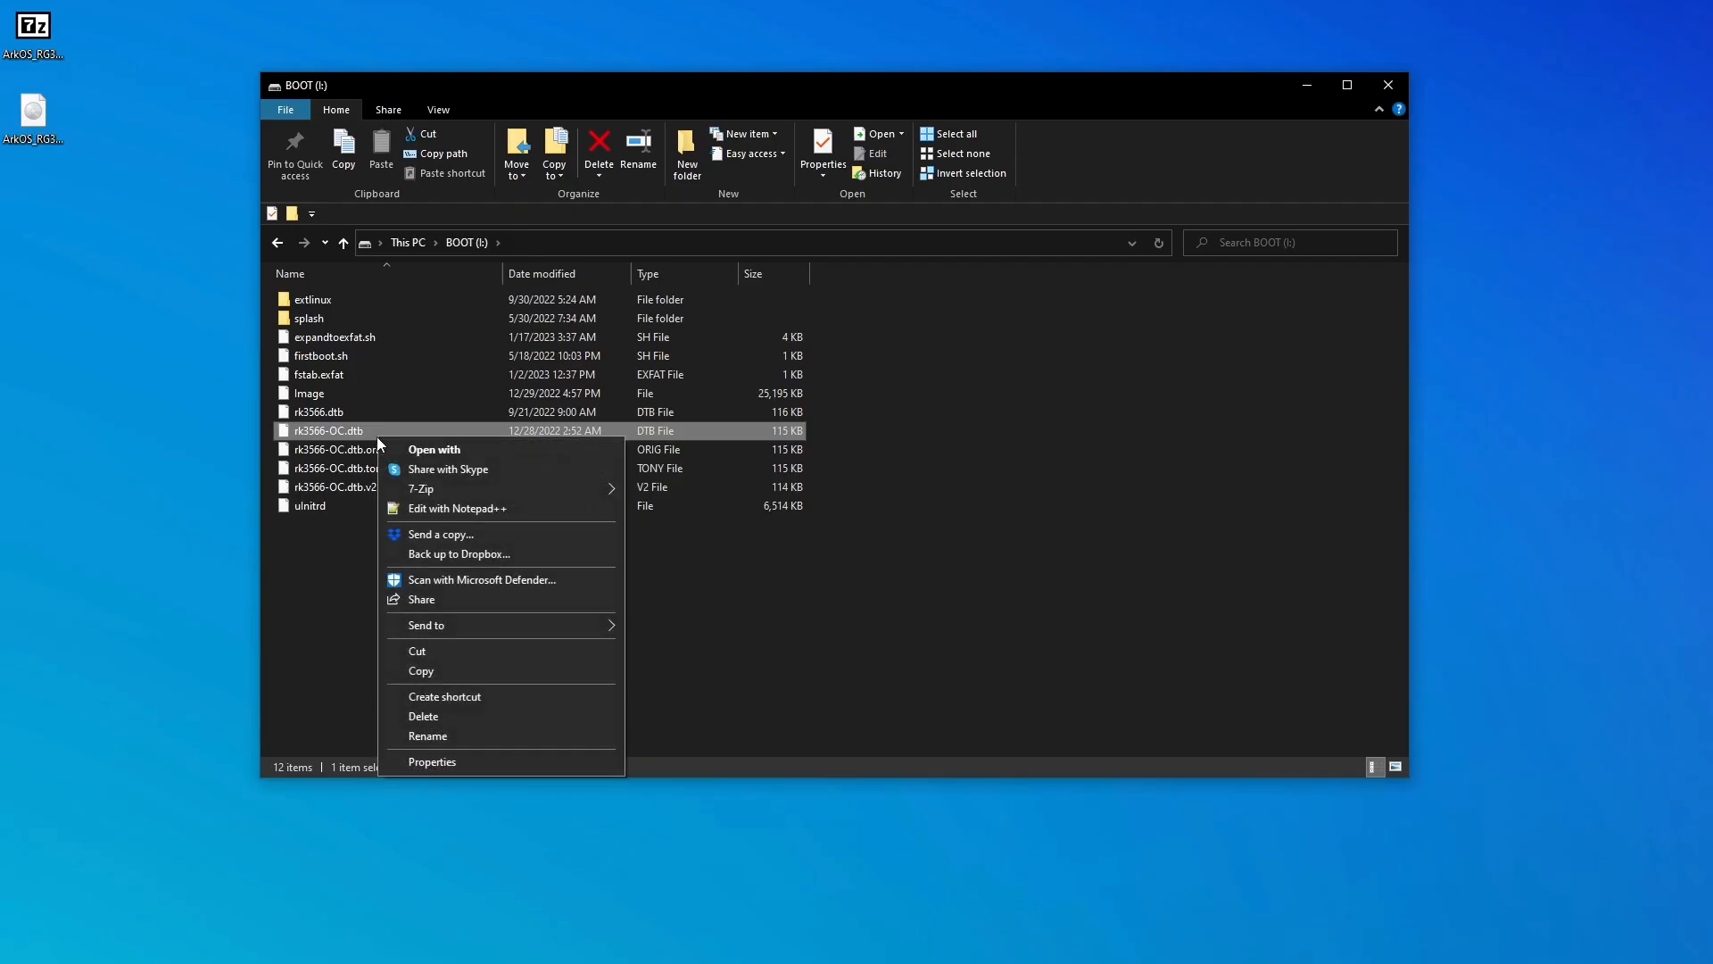
left_click(426, 735)
type(".v")
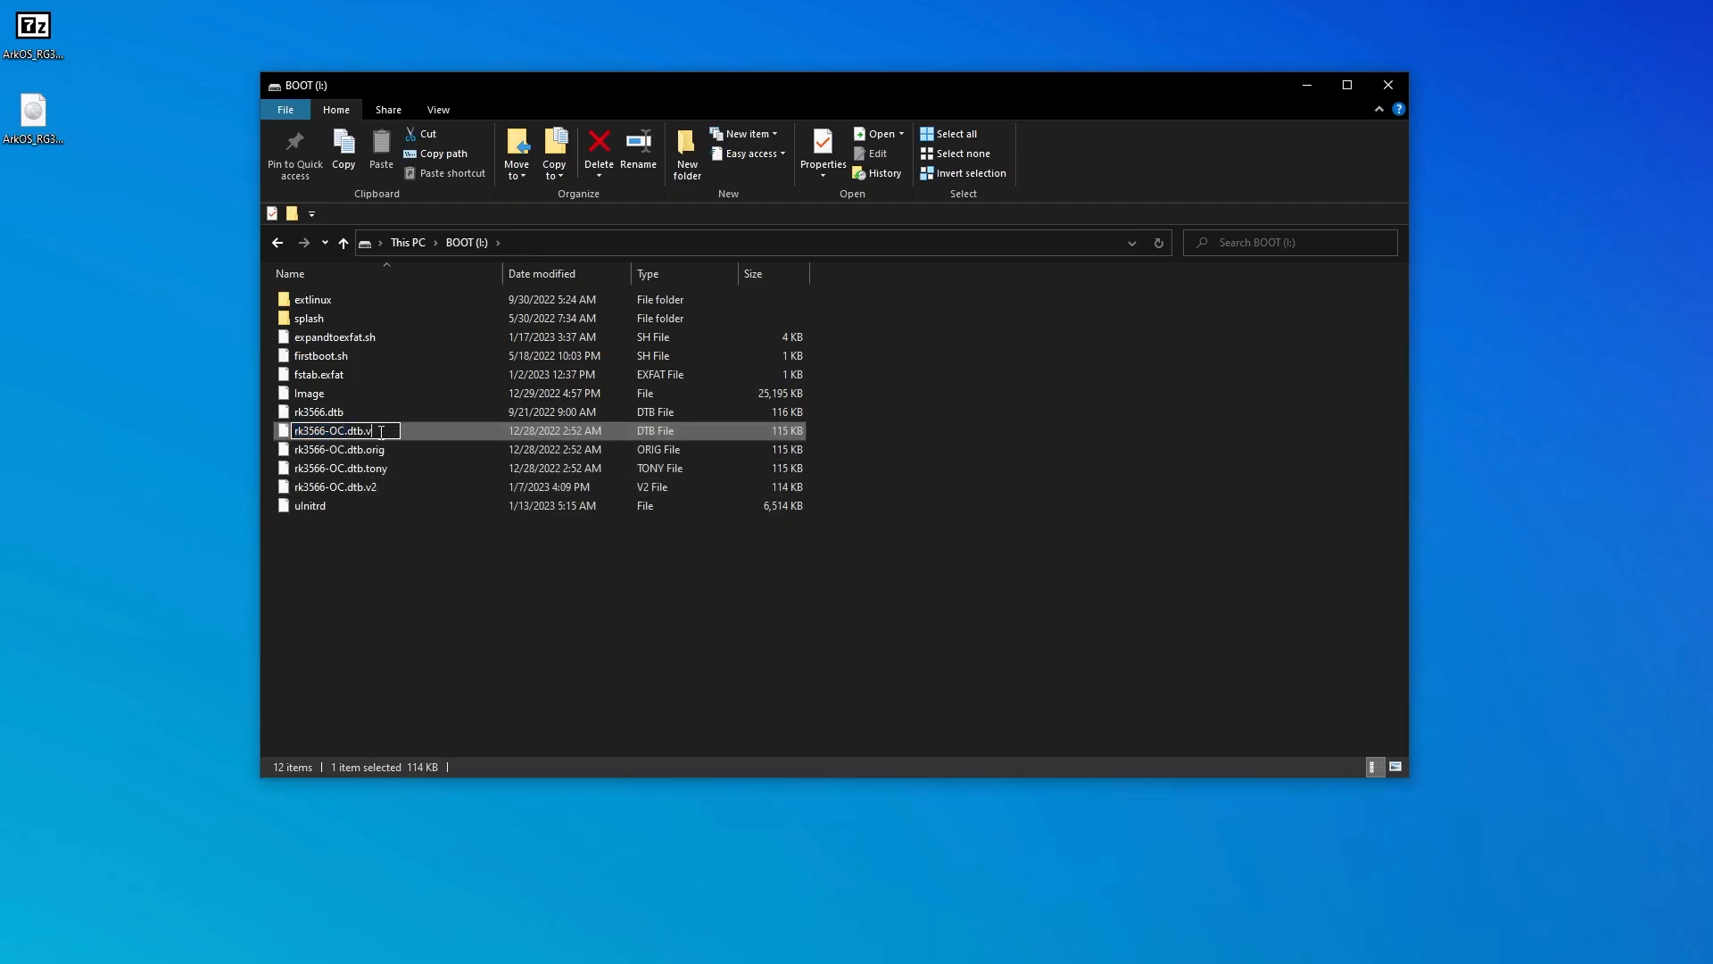
type("1")
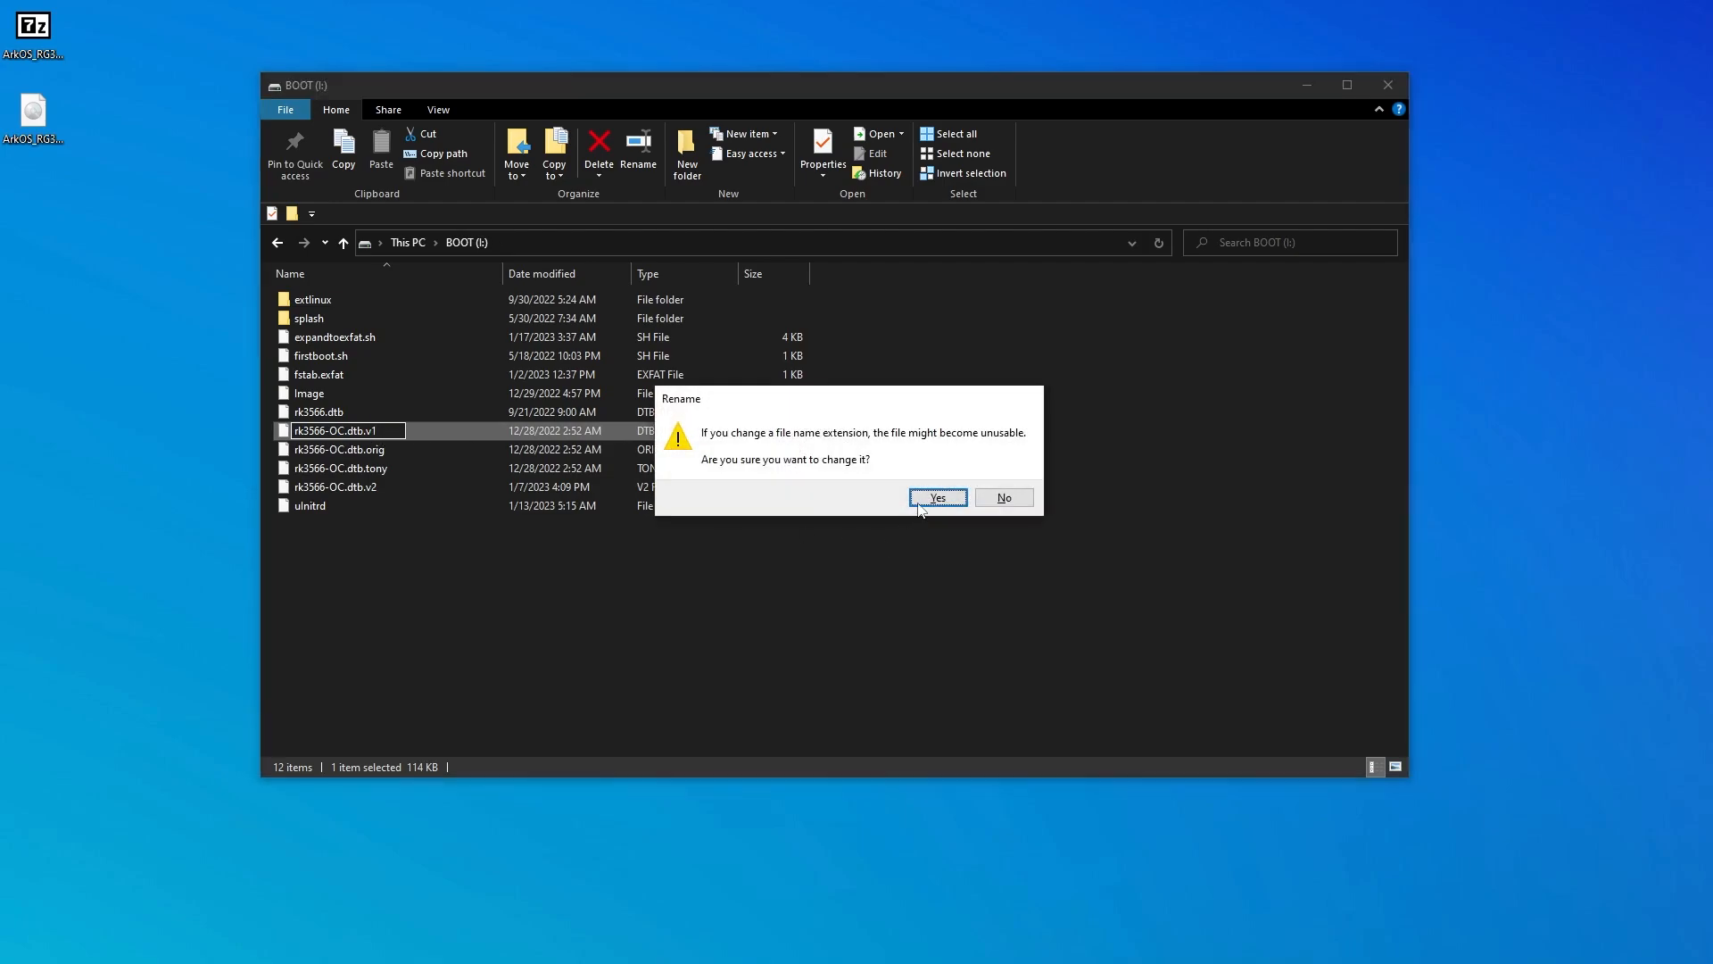
left_click(935, 498)
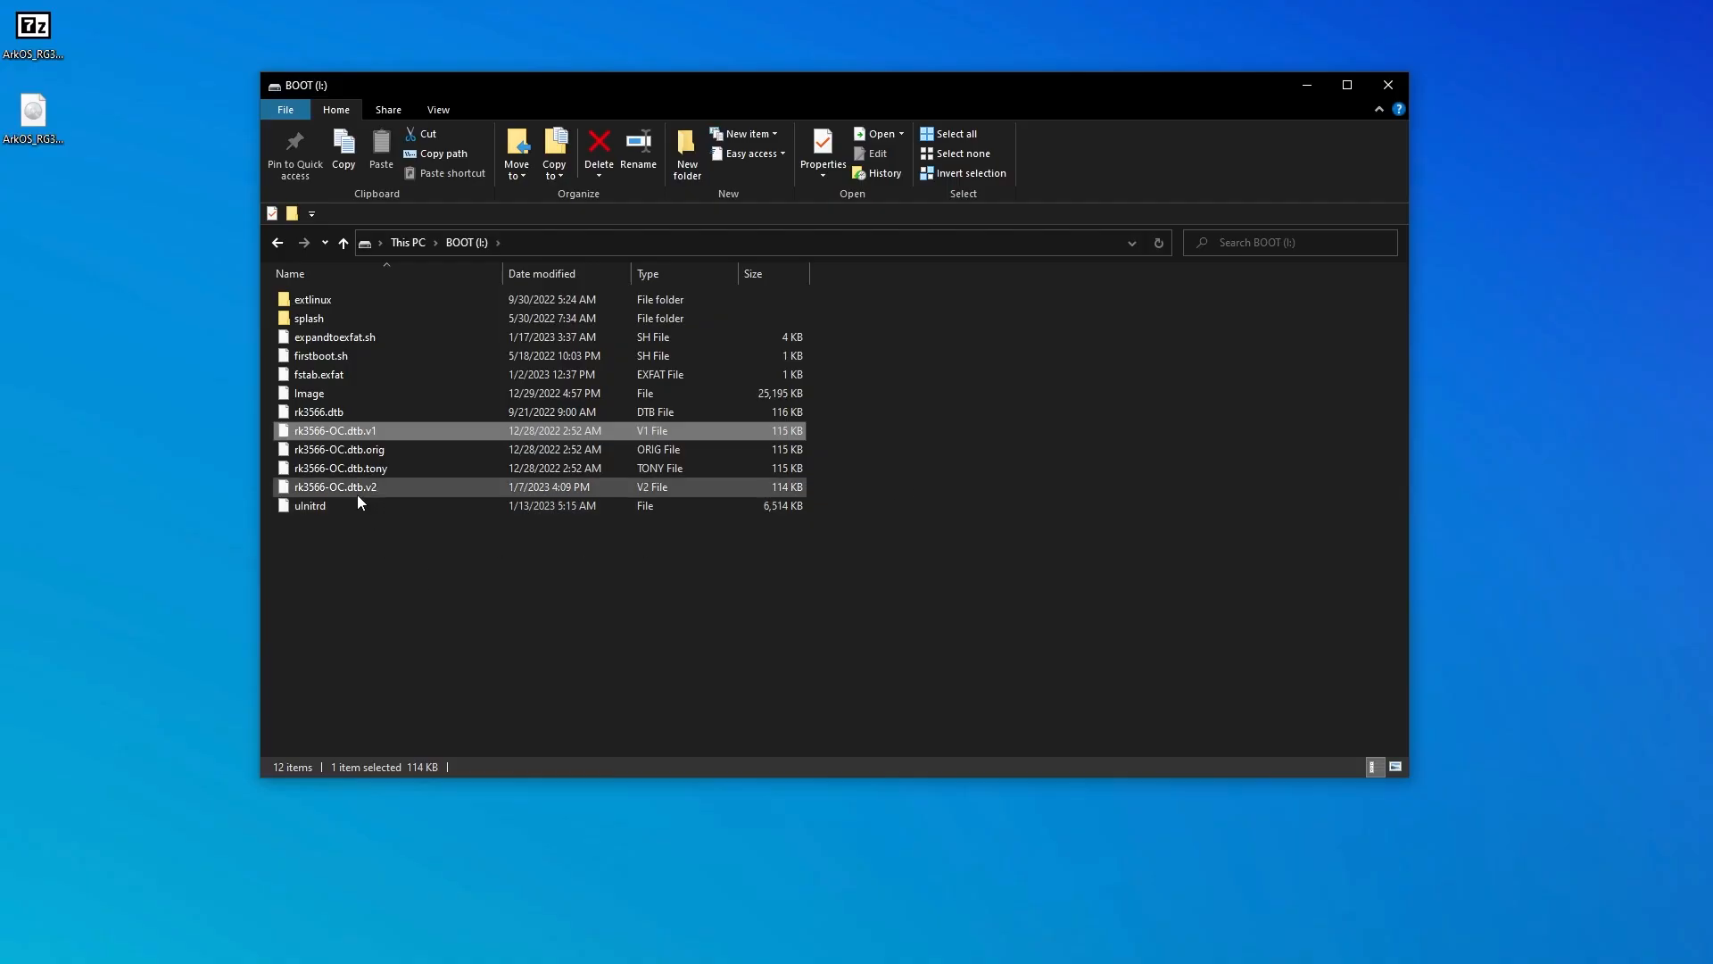
Rename rk3566-OC.dtb.v2 to rk3566-OC.dtb so it becomes the active file
left_click(334, 486)
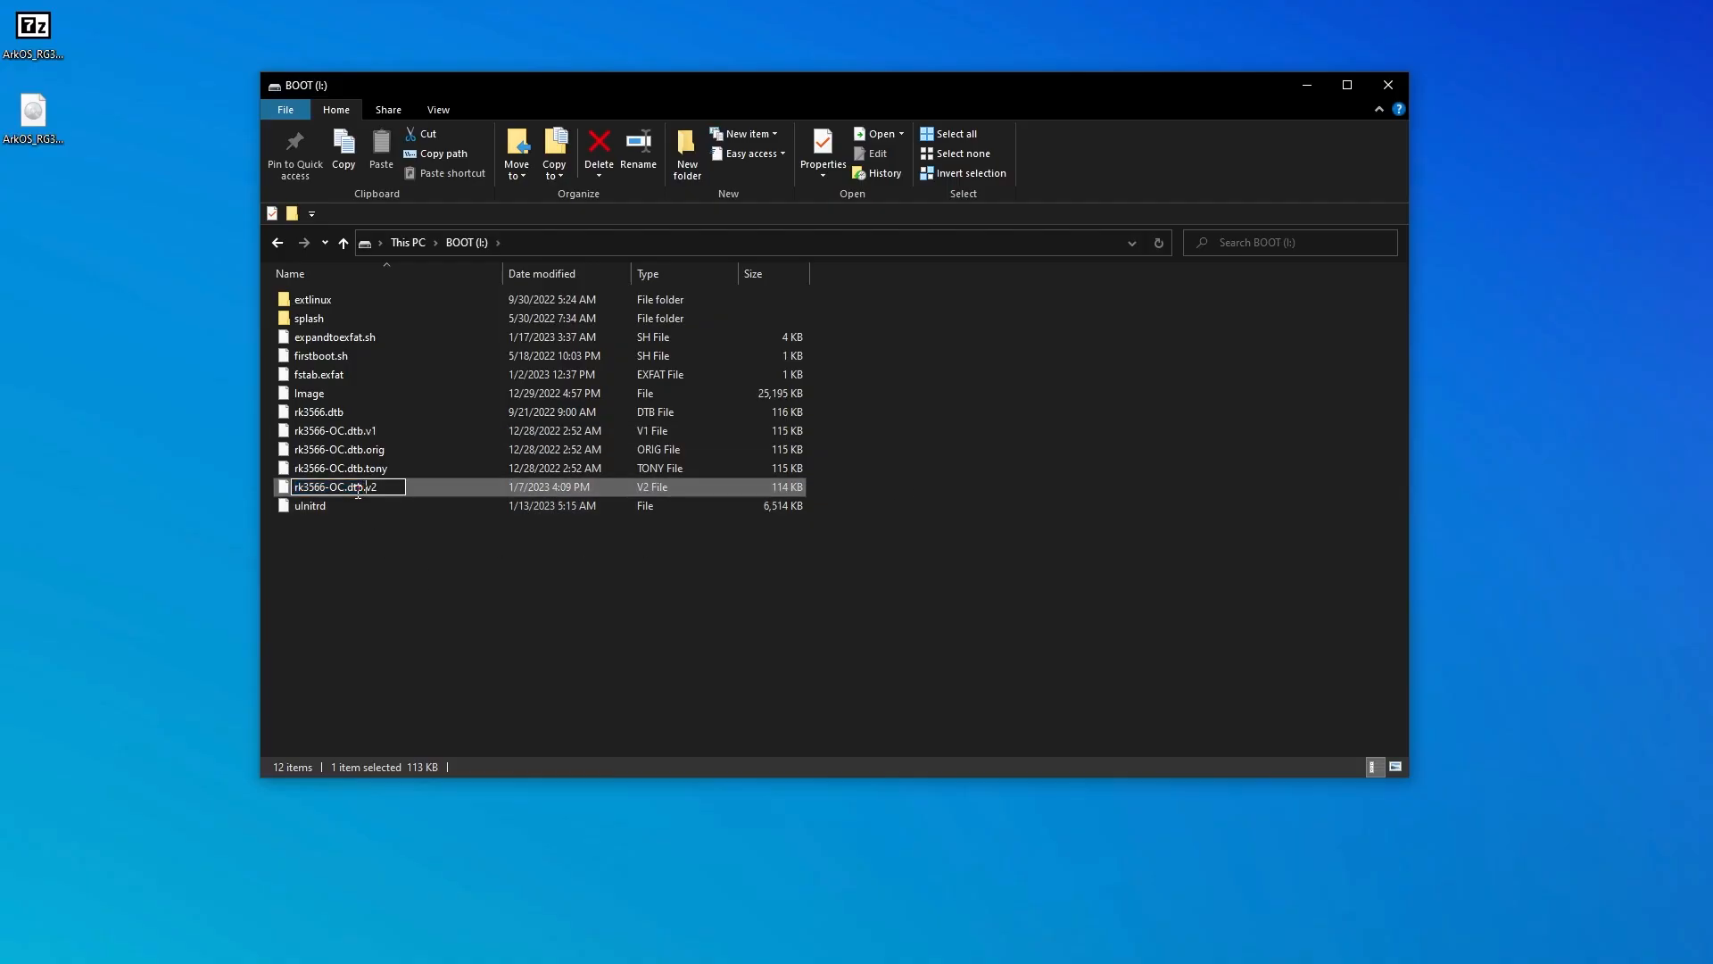
key("Backspace")
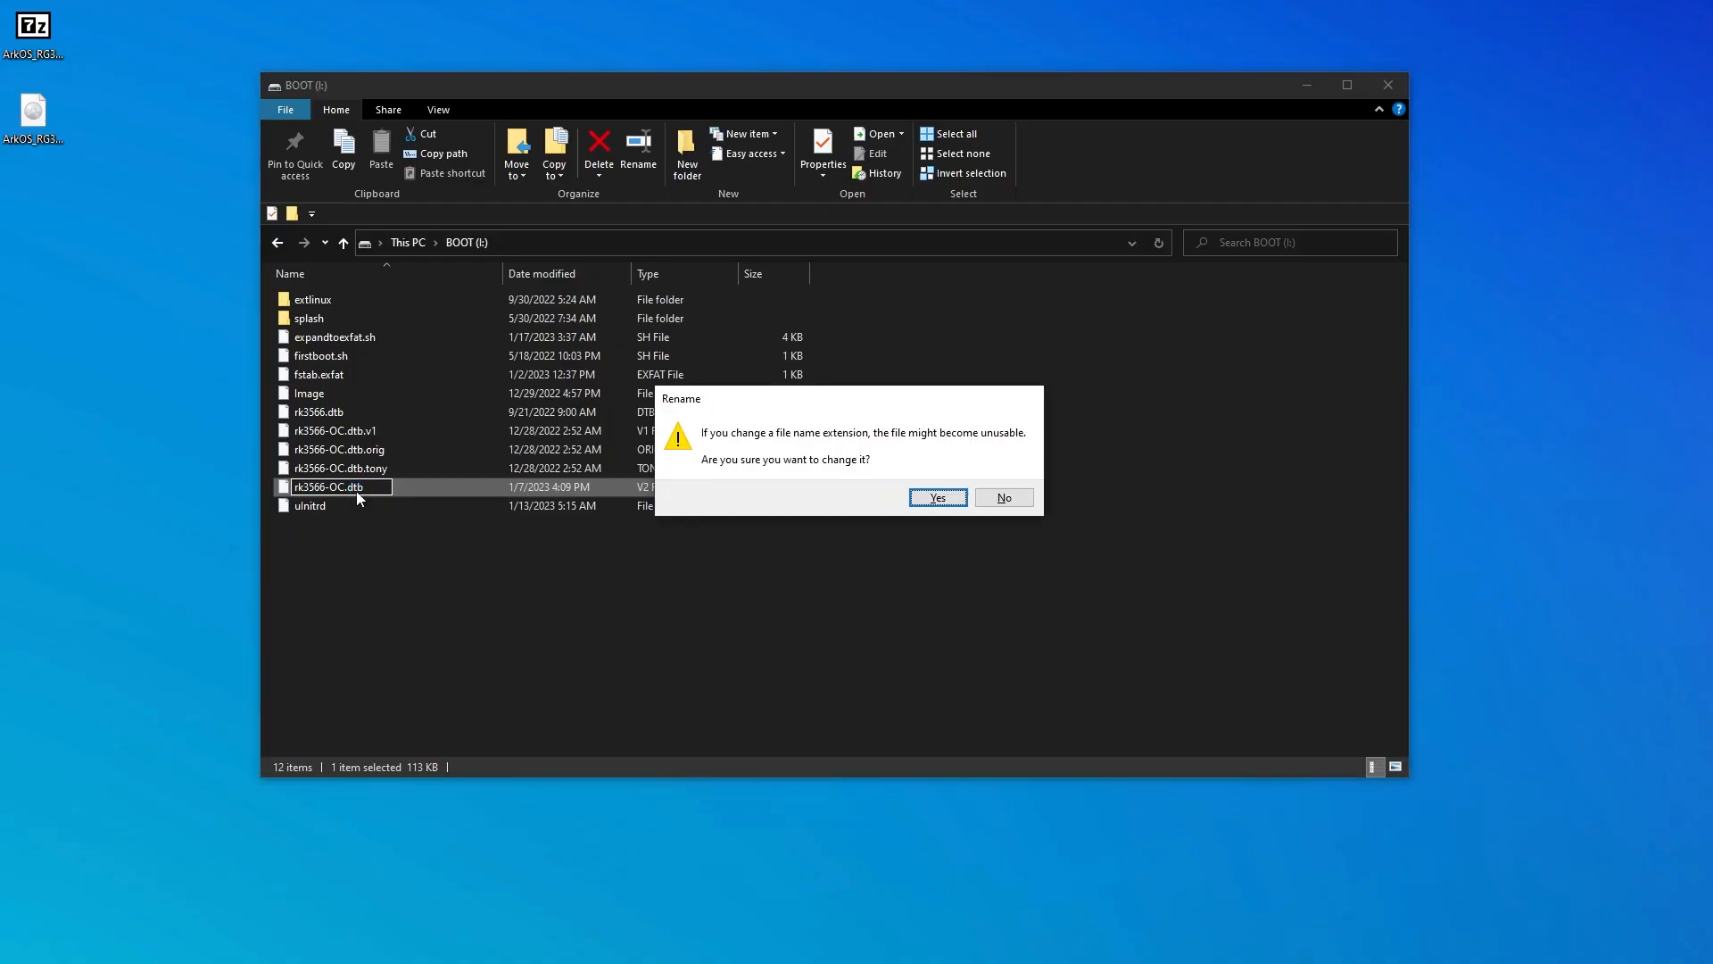
left_click(935, 497)
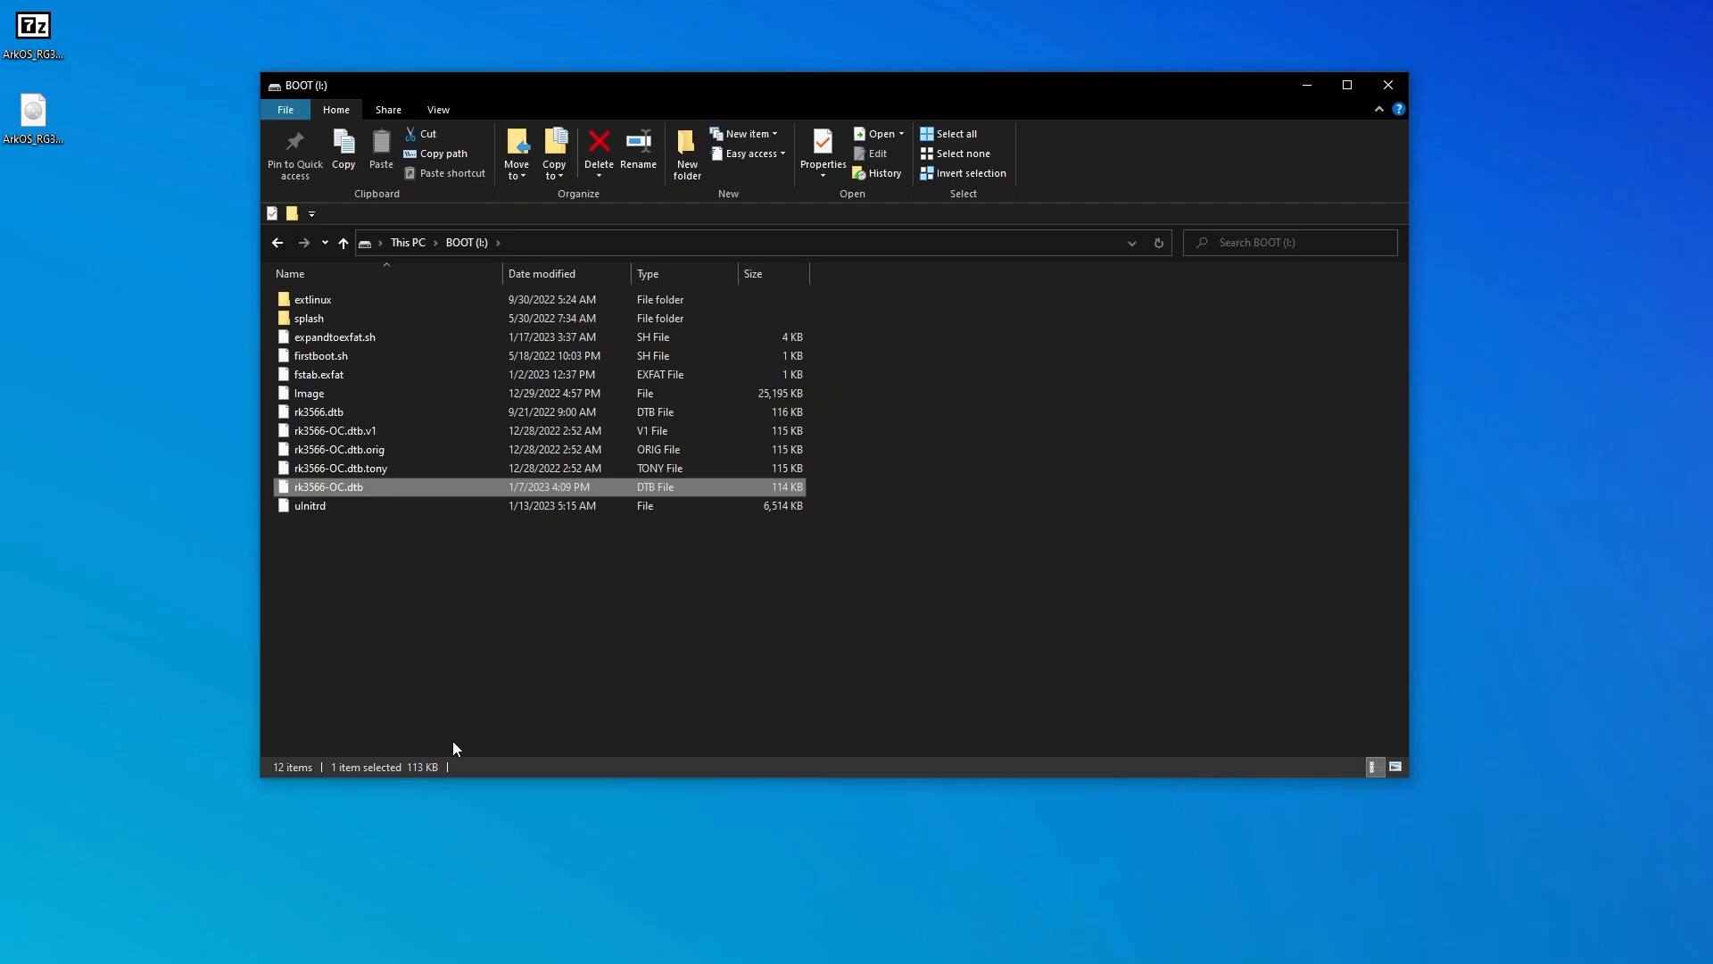
mouse_move(711, 752)
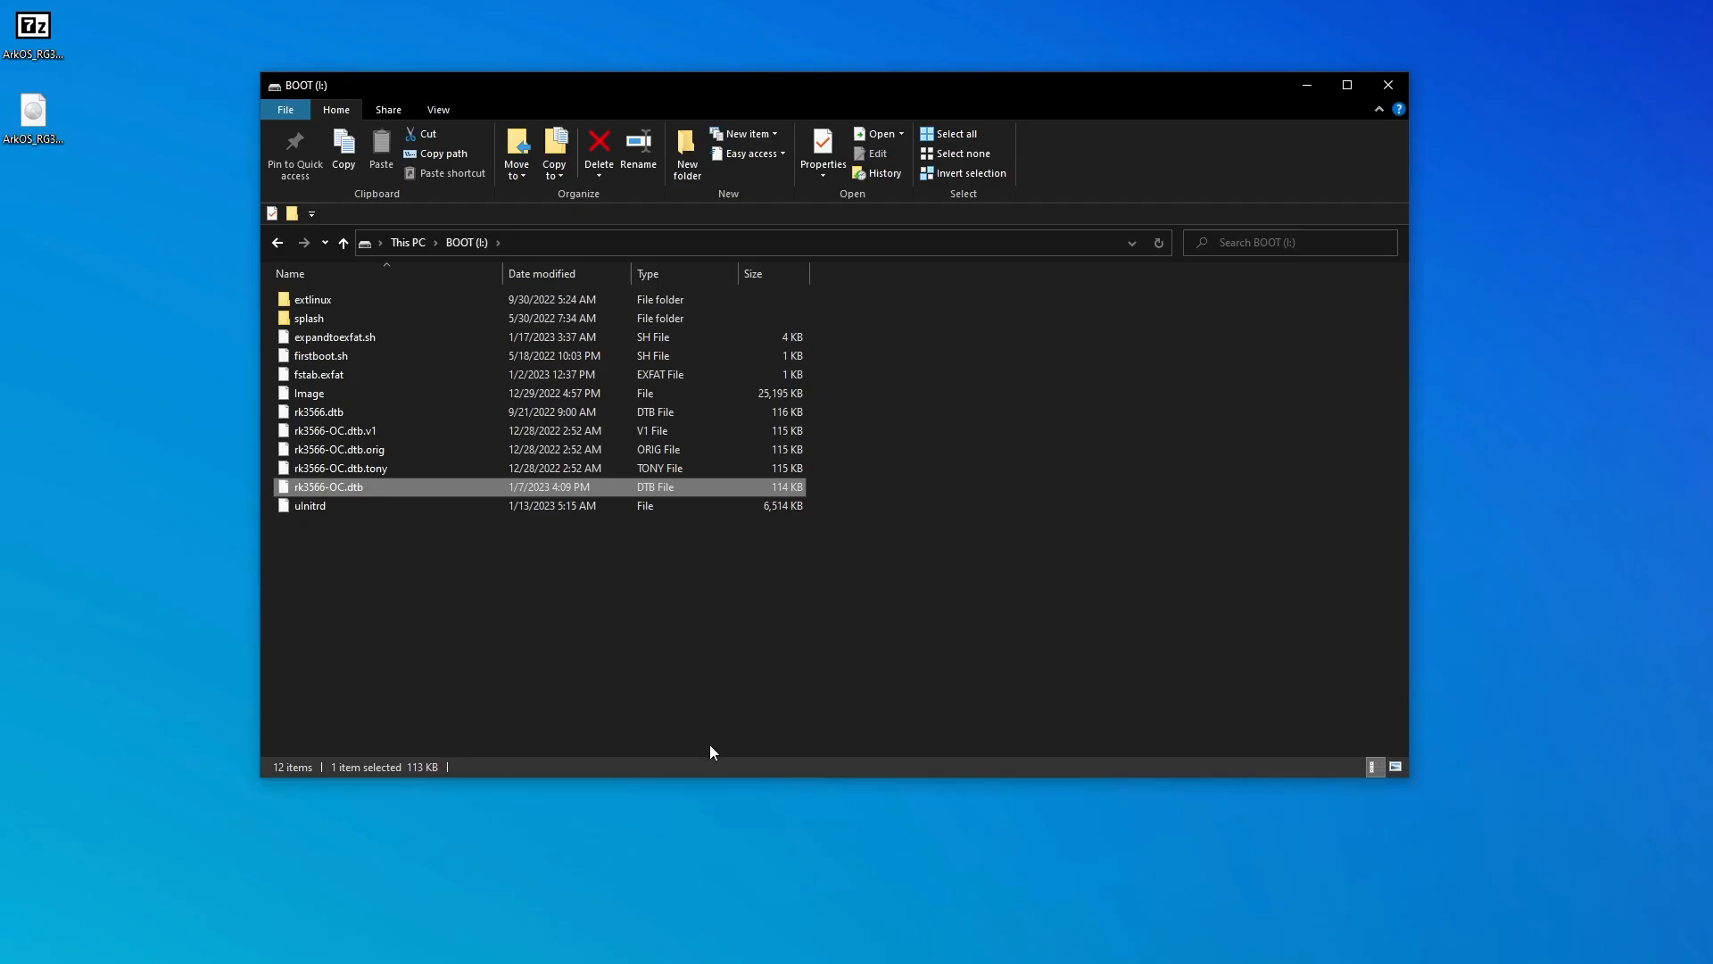
mouse_move(839, 680)
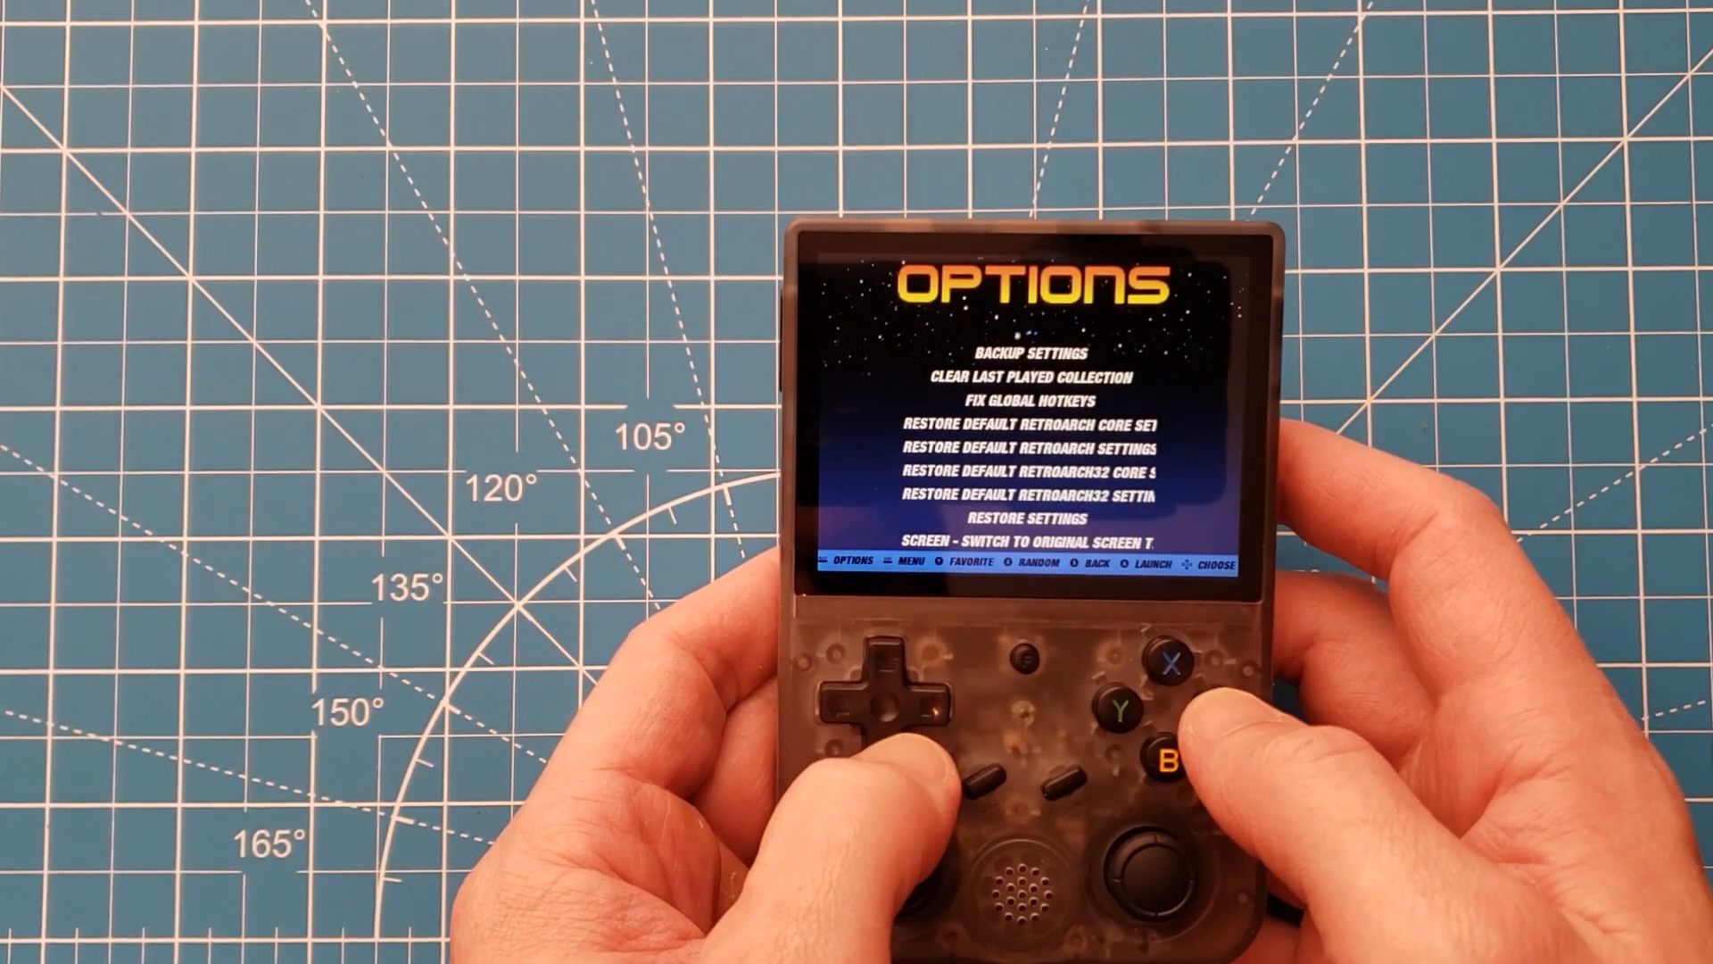
Move the EmulationStation carousel to the Options system on the handheld
key("Down")
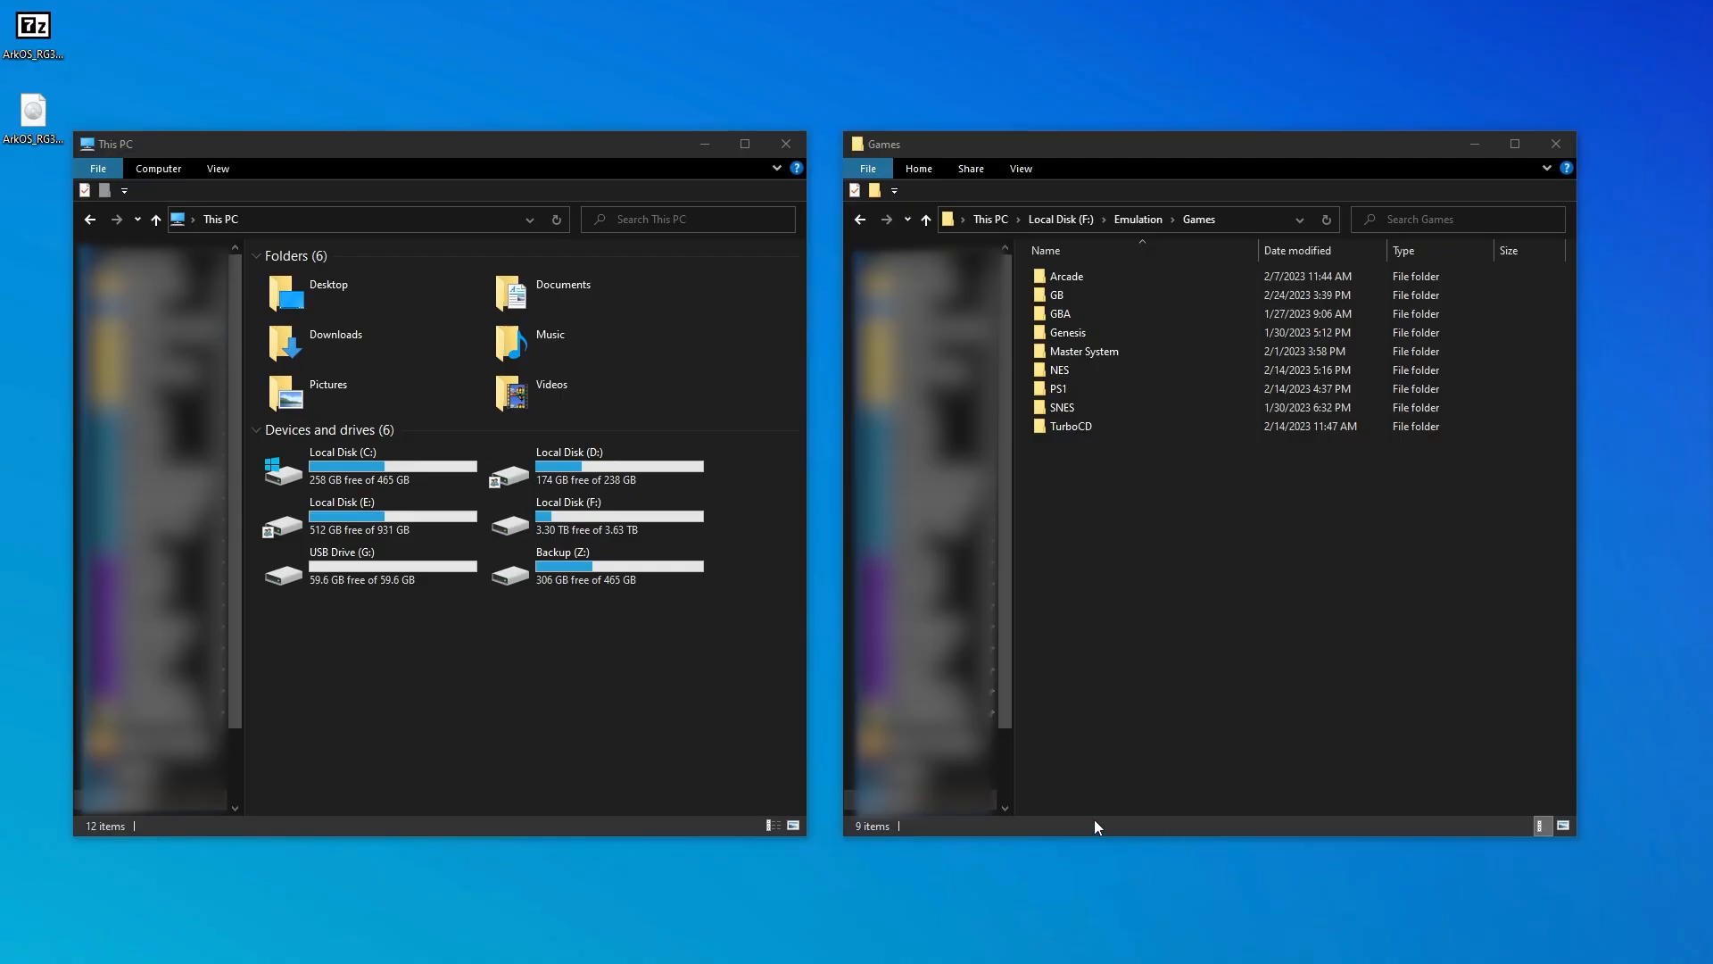
Open the empty gb folder on ROMs (G:) alongside the GB games folder on drive F
left_click(361, 565)
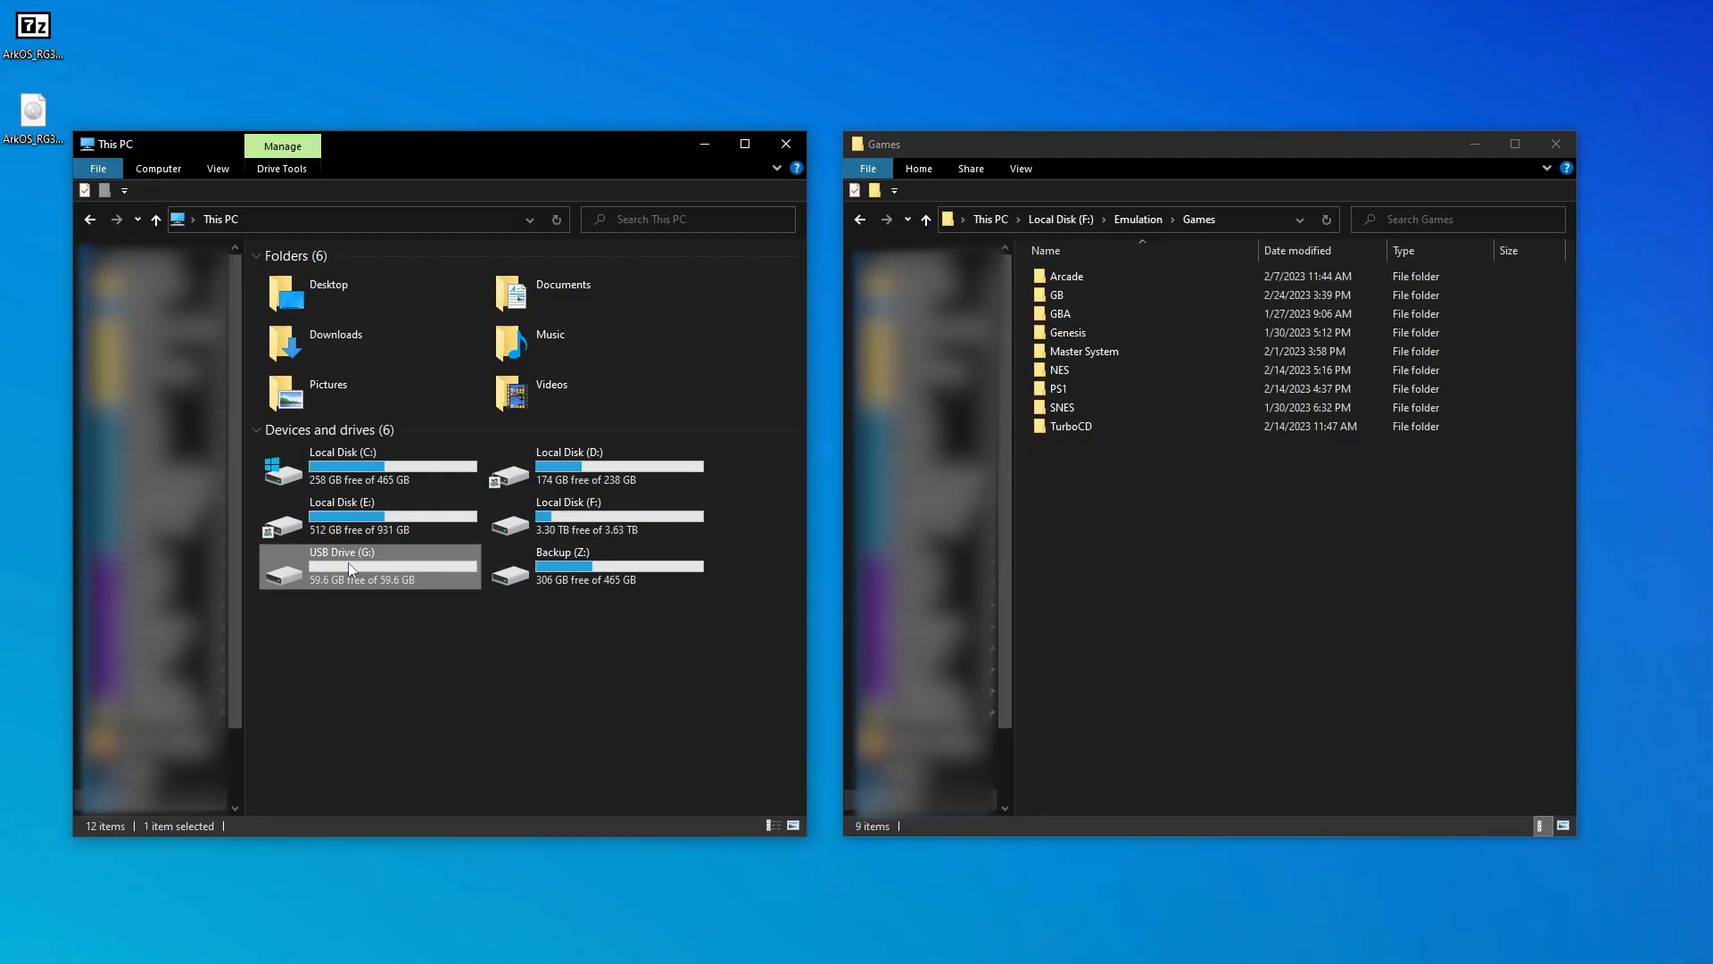
left_click(341, 552)
type("ROMs")
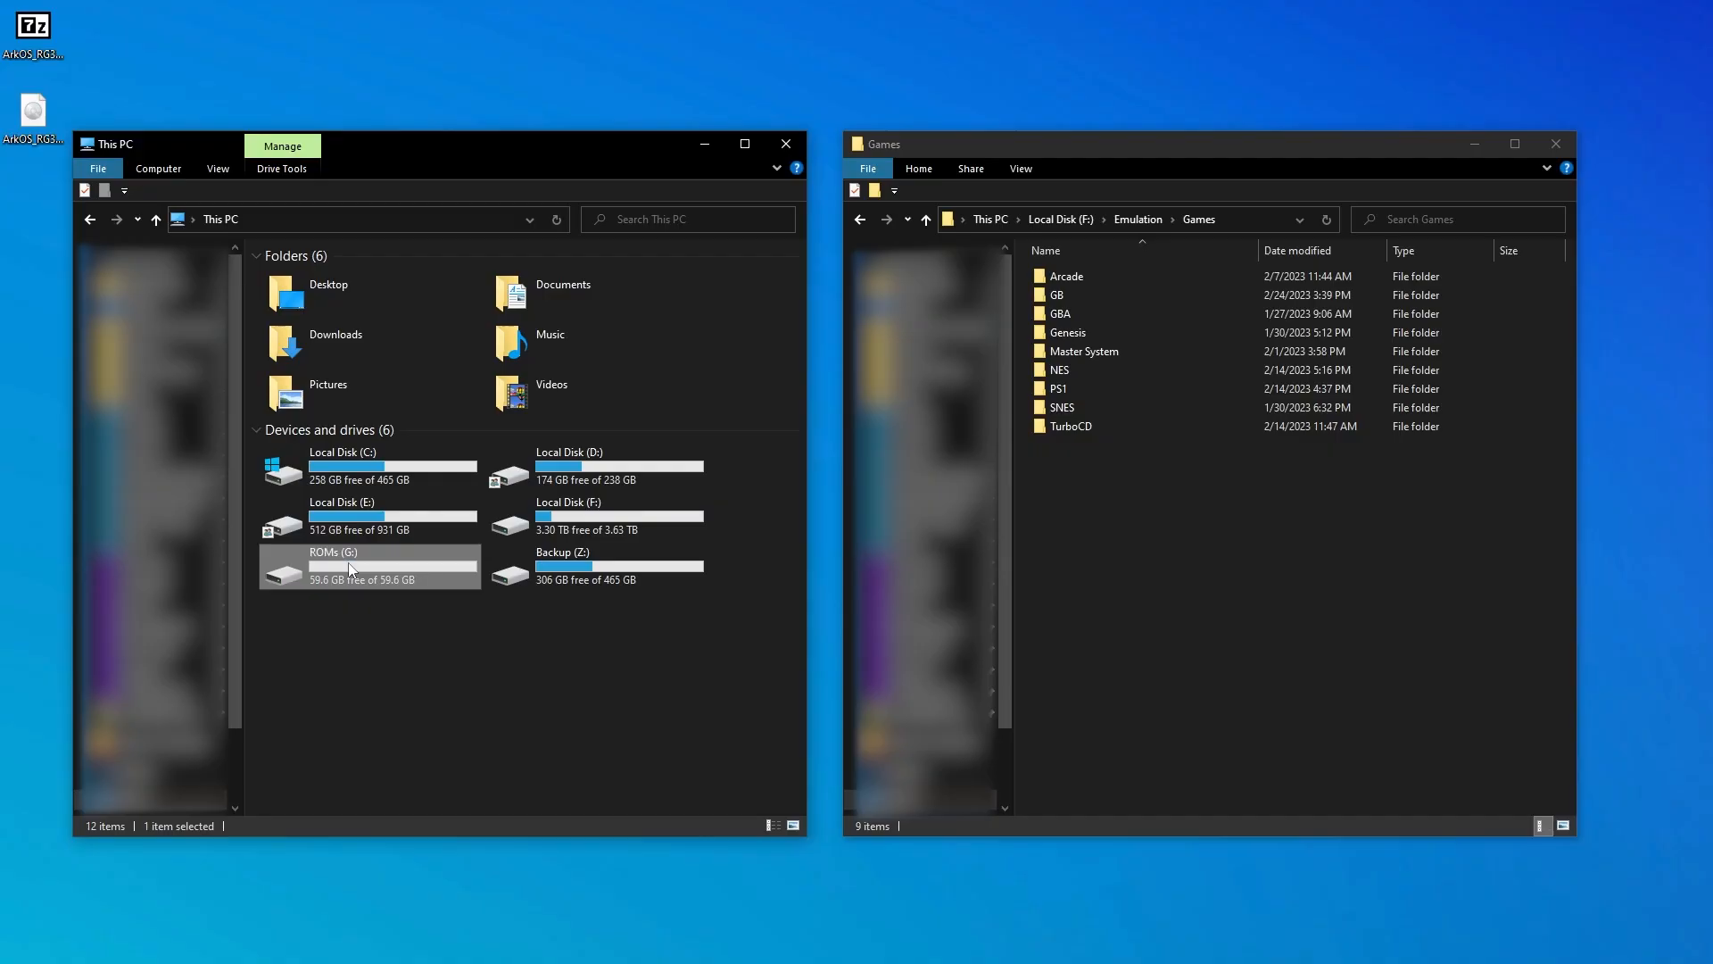
double_click(334, 566)
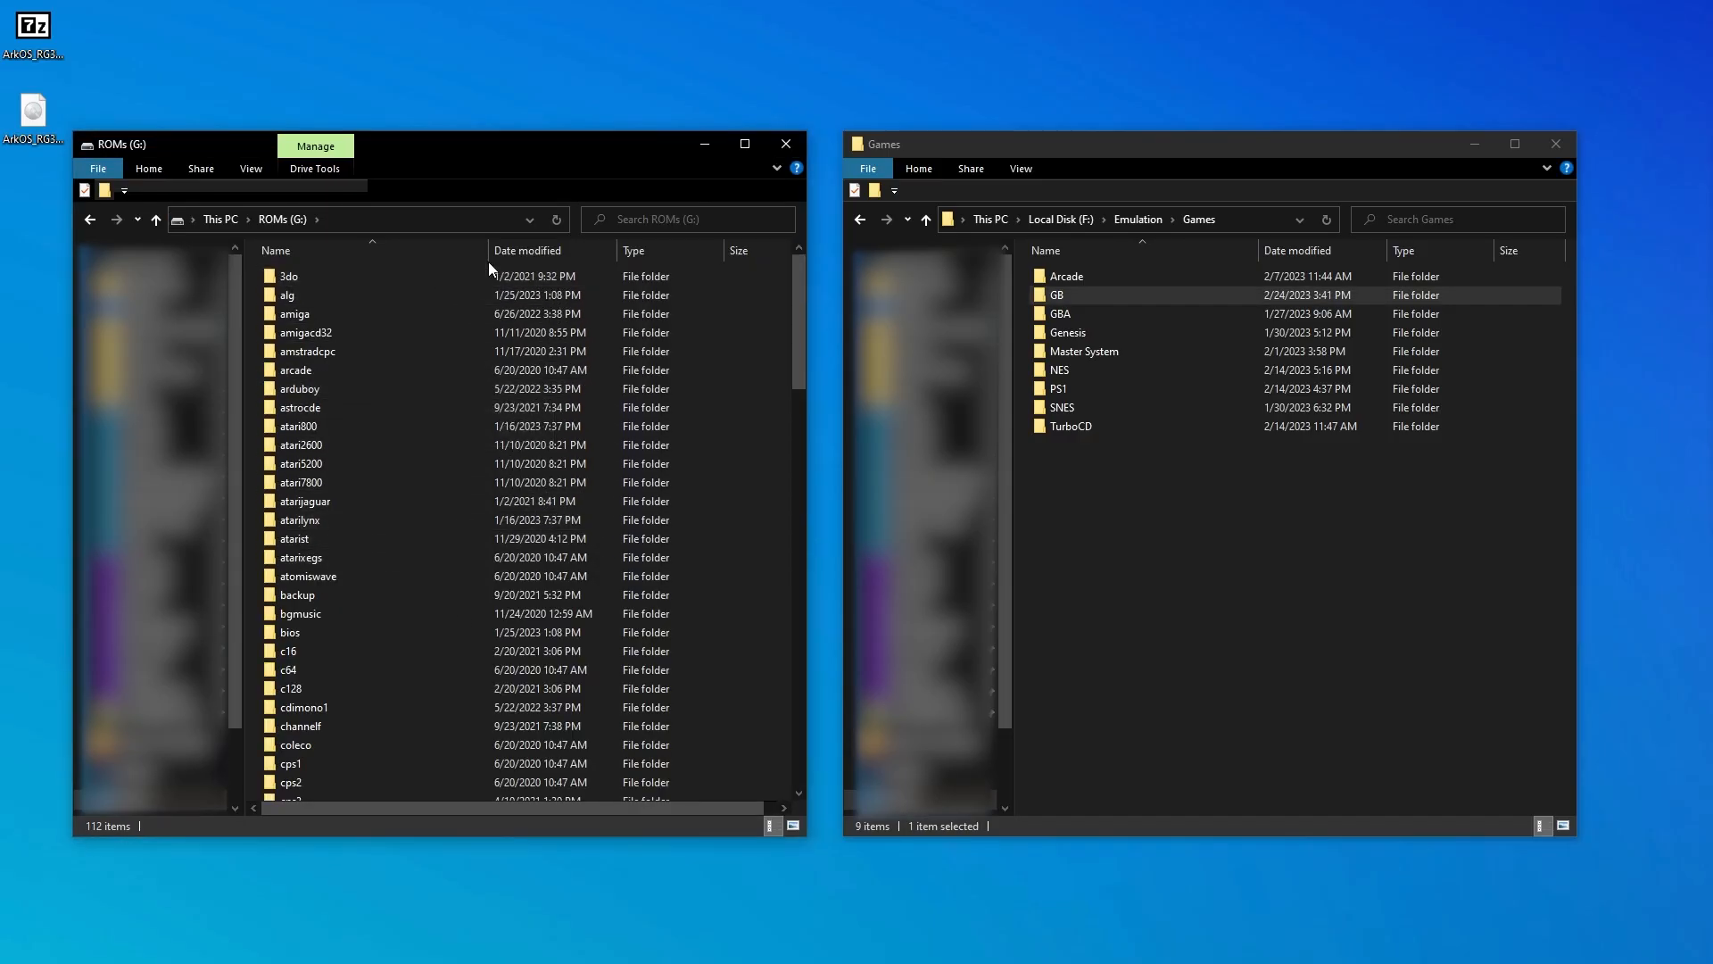
scroll("down", 3)
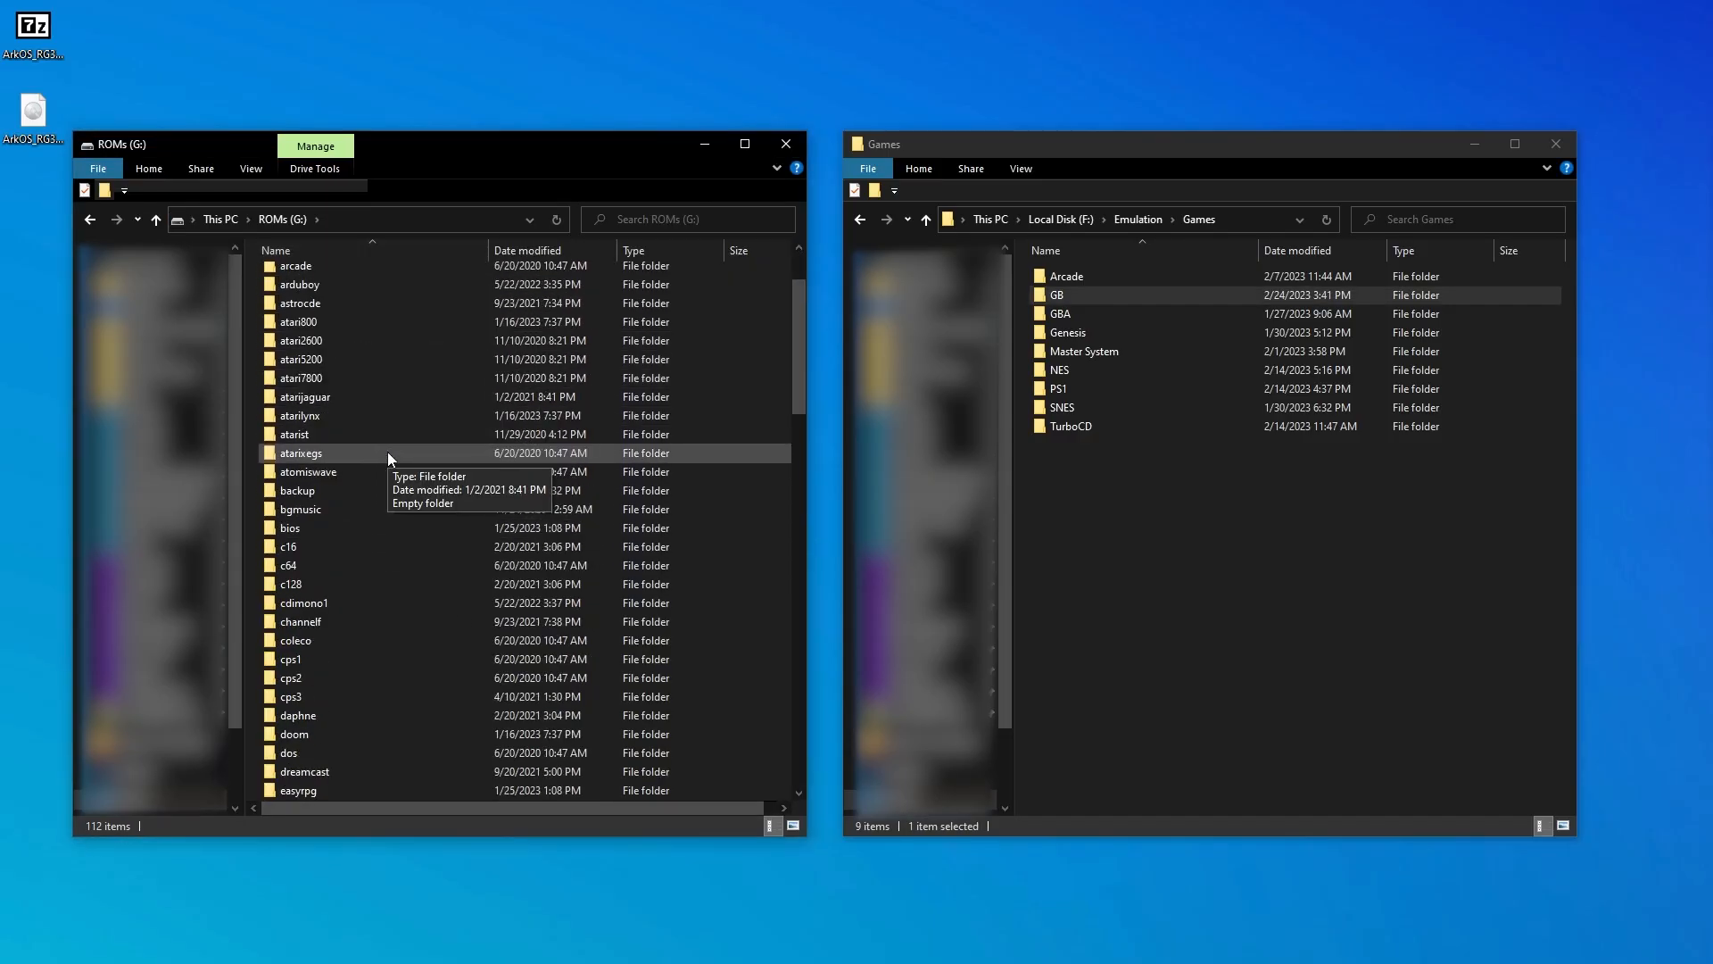
scroll("down", 3)
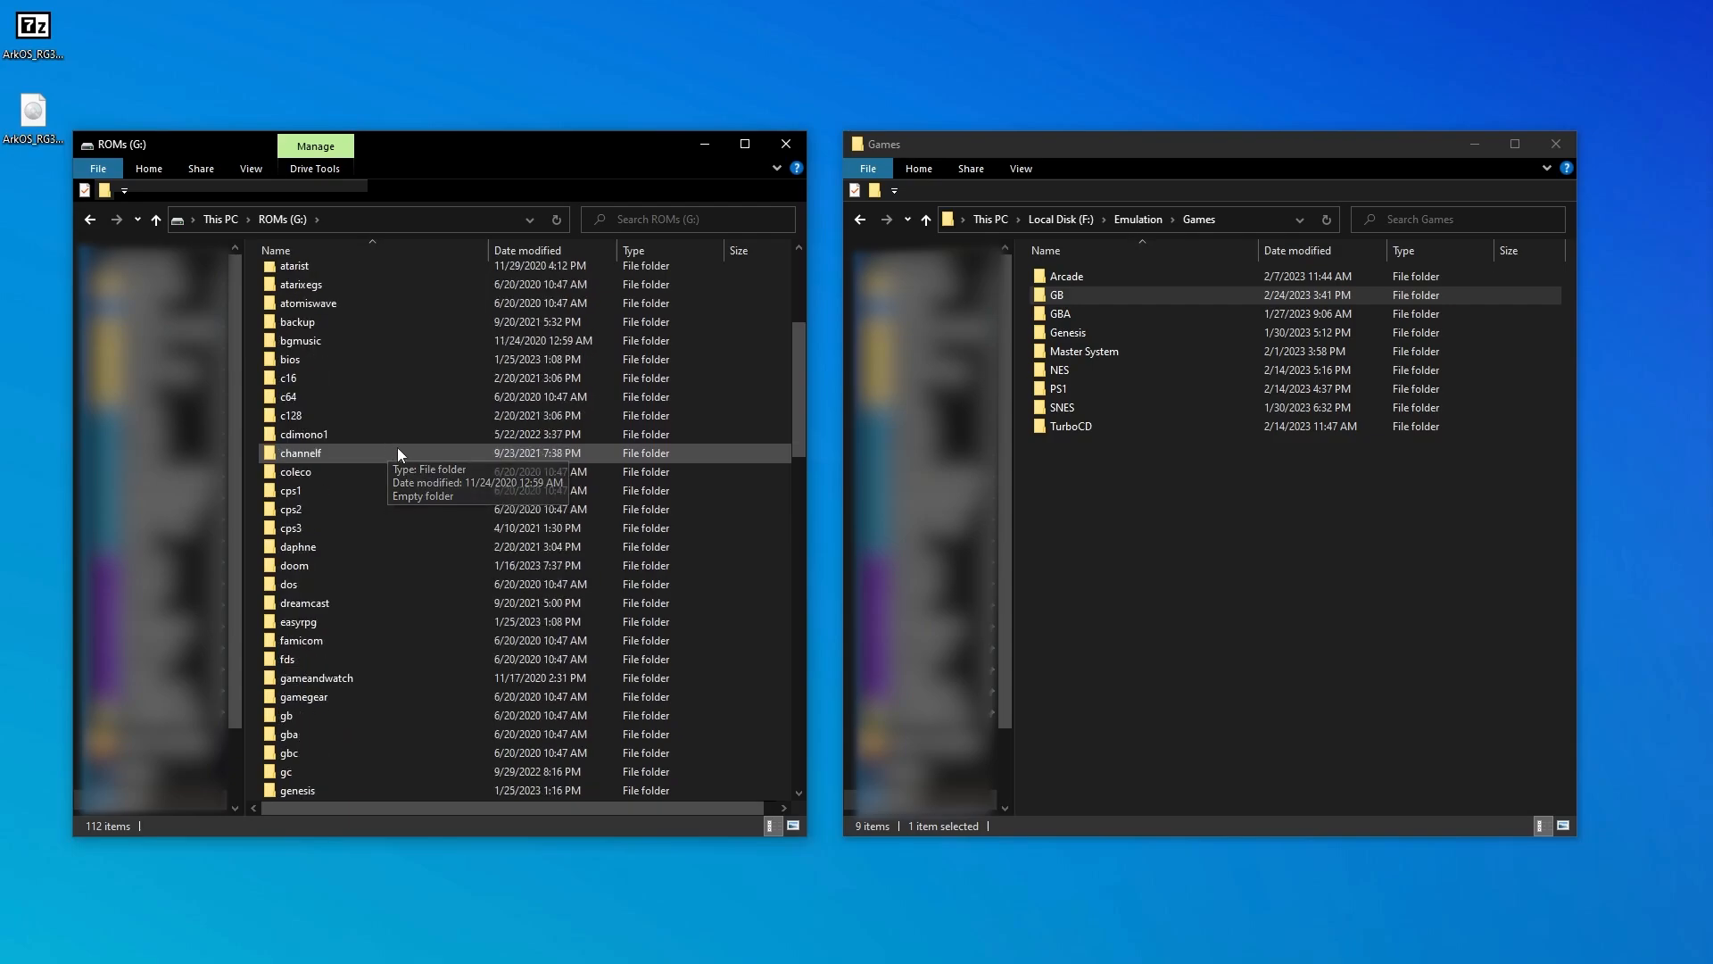
scroll("down", 3)
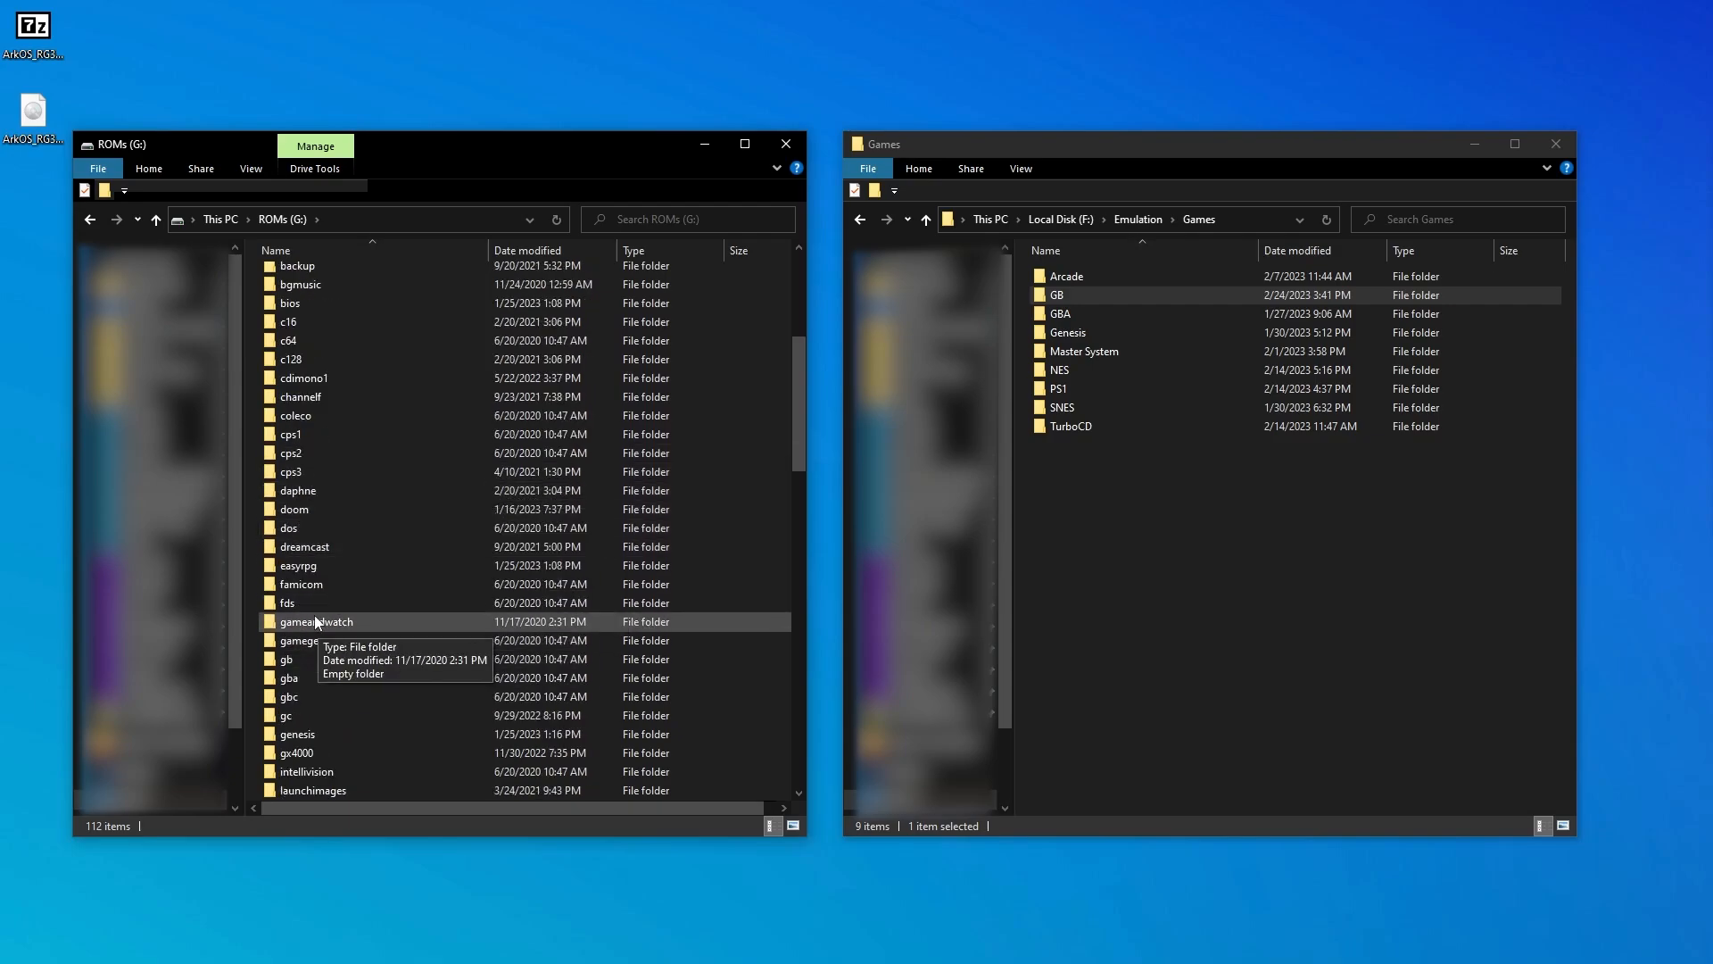
double_click(289, 659)
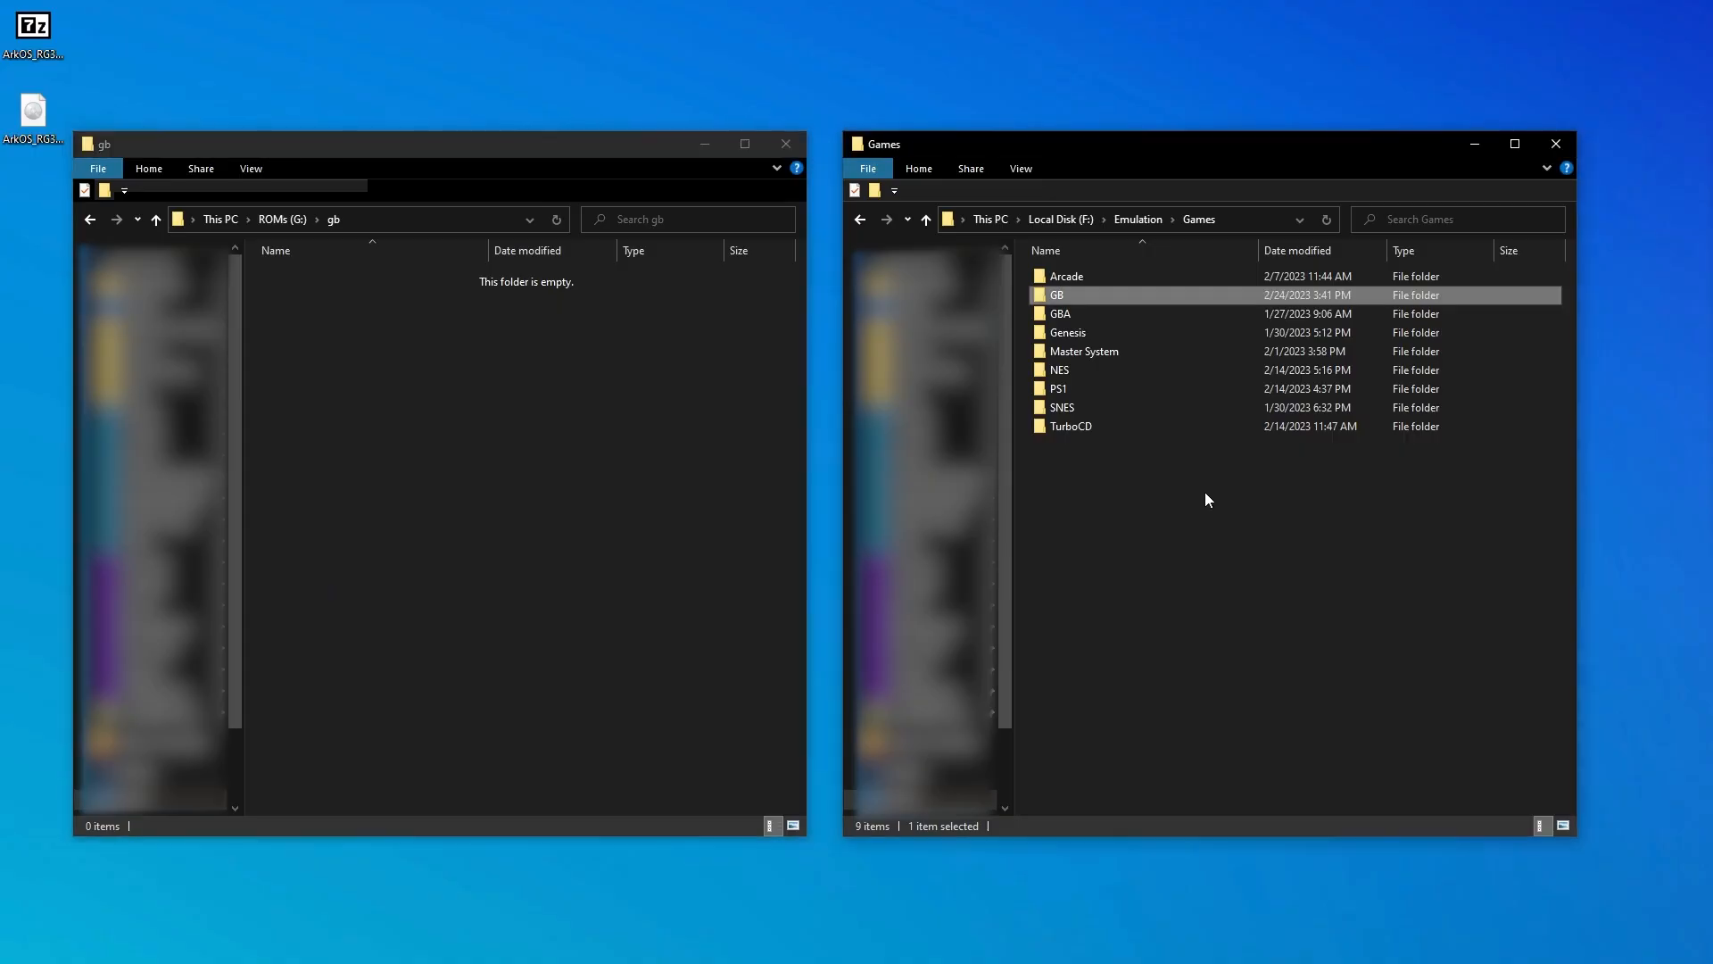
double_click(1058, 294)
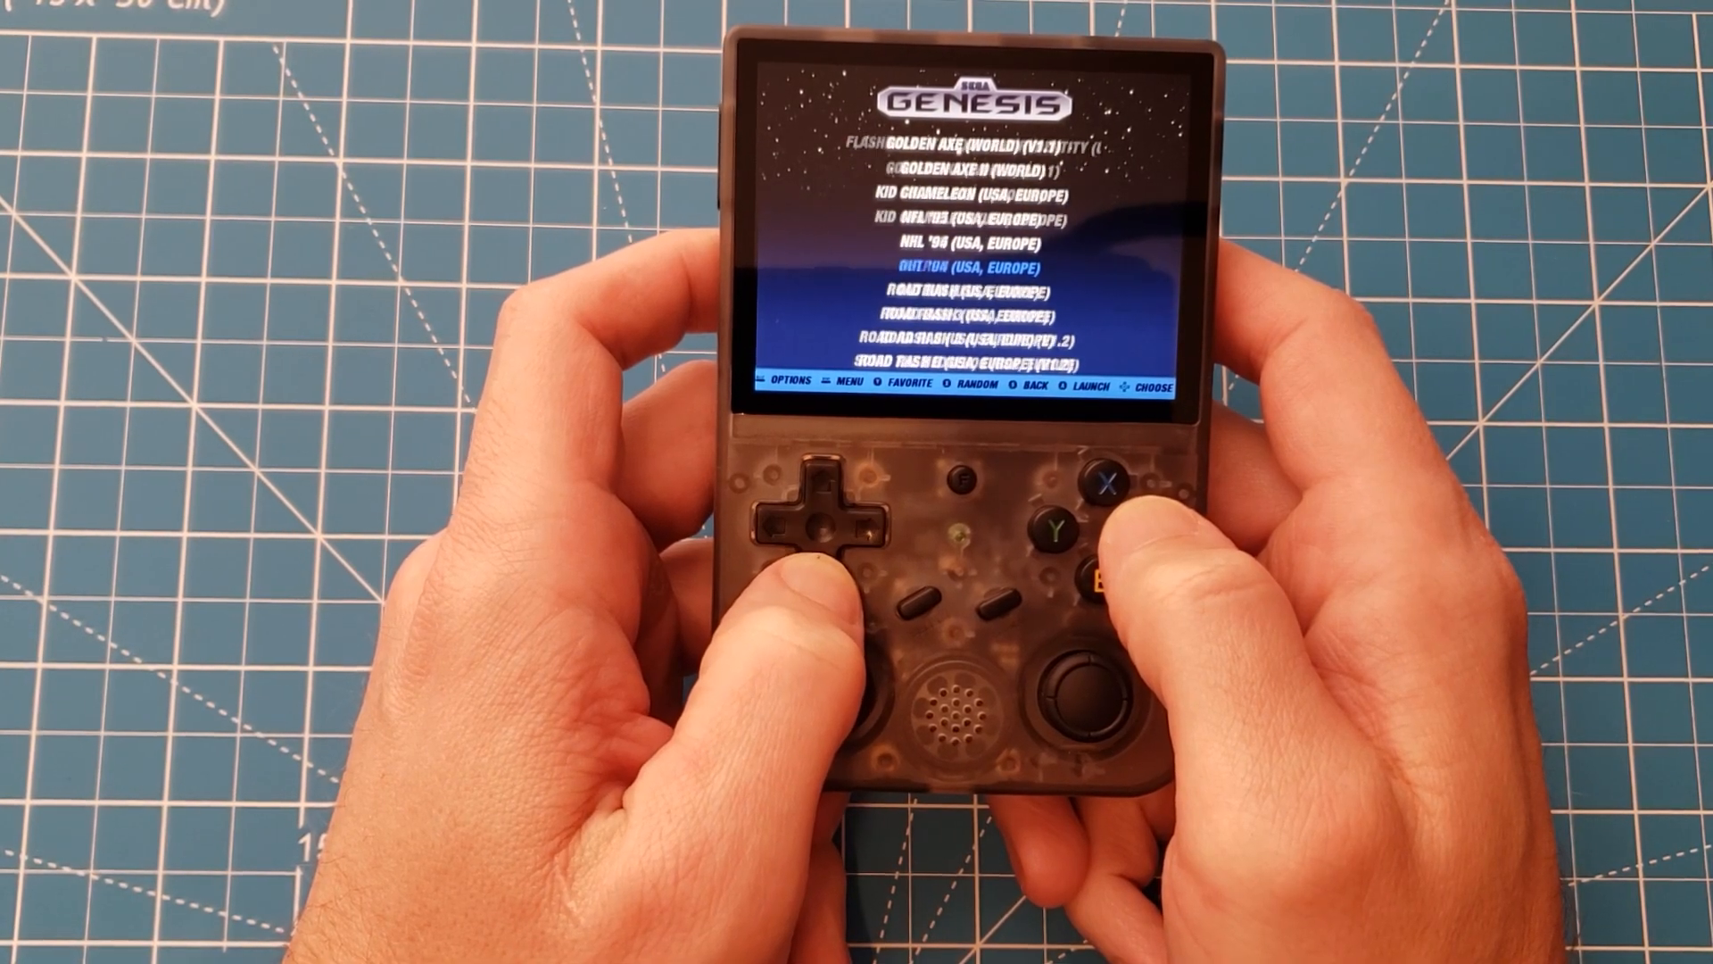
Scroll the Genesis game list down to the Sonic the Hedgehog titles
left_click(814, 555)
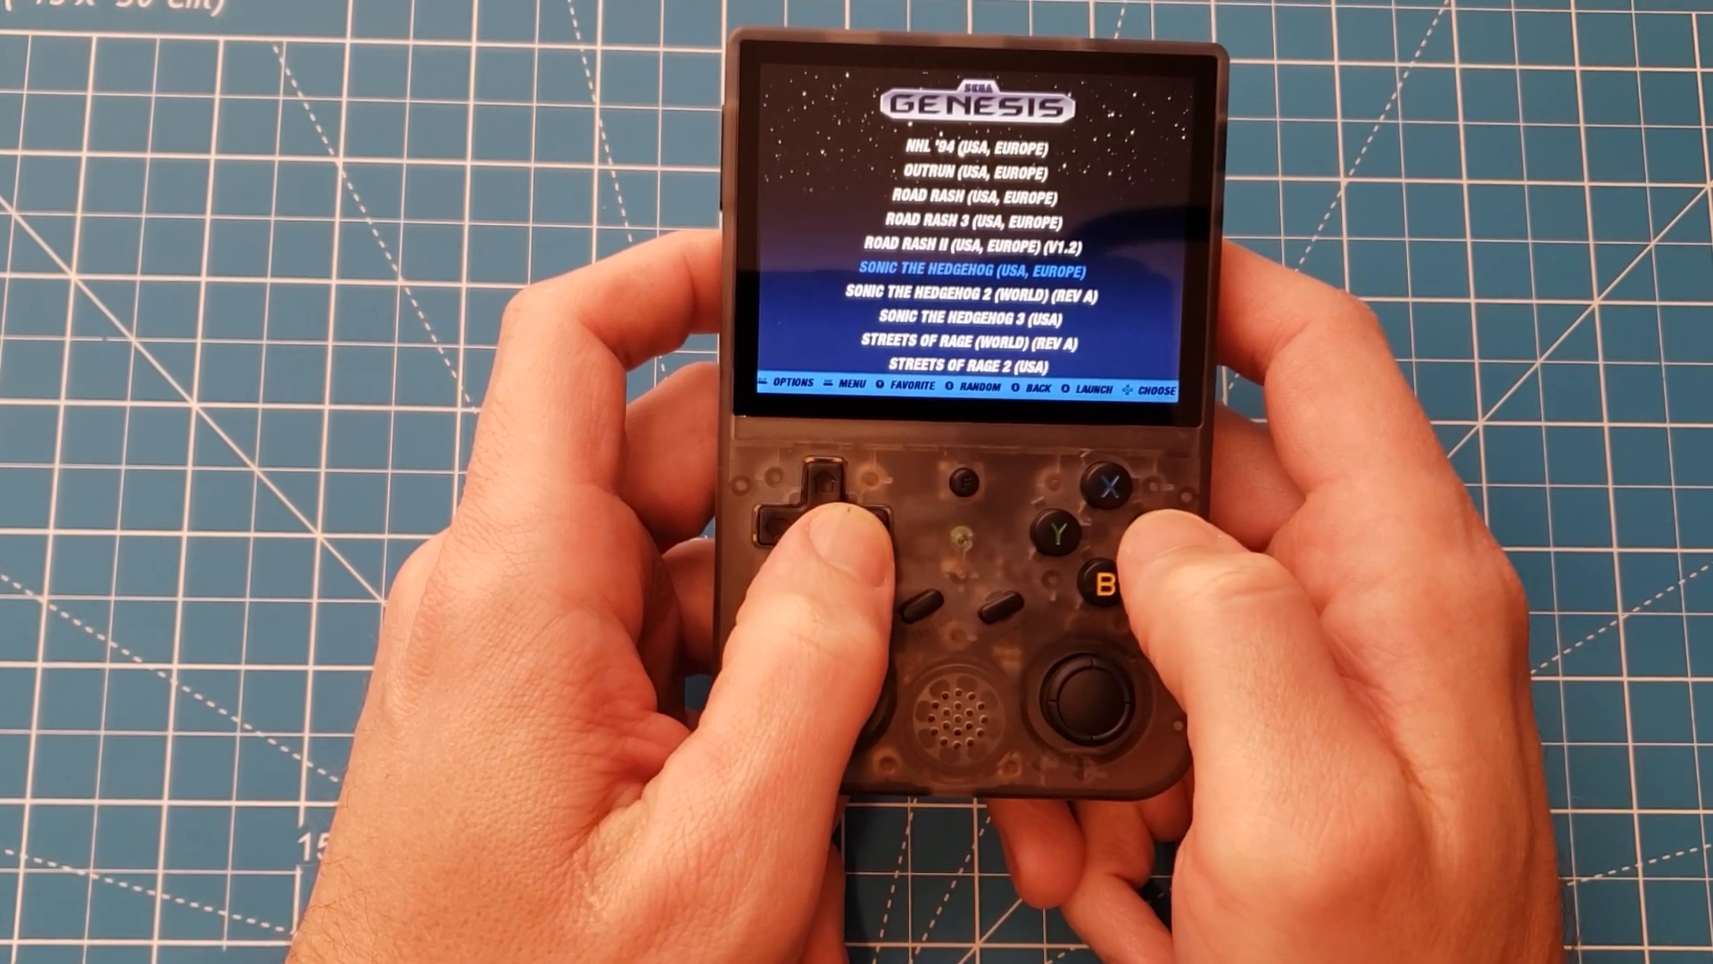
left_click(1142, 589)
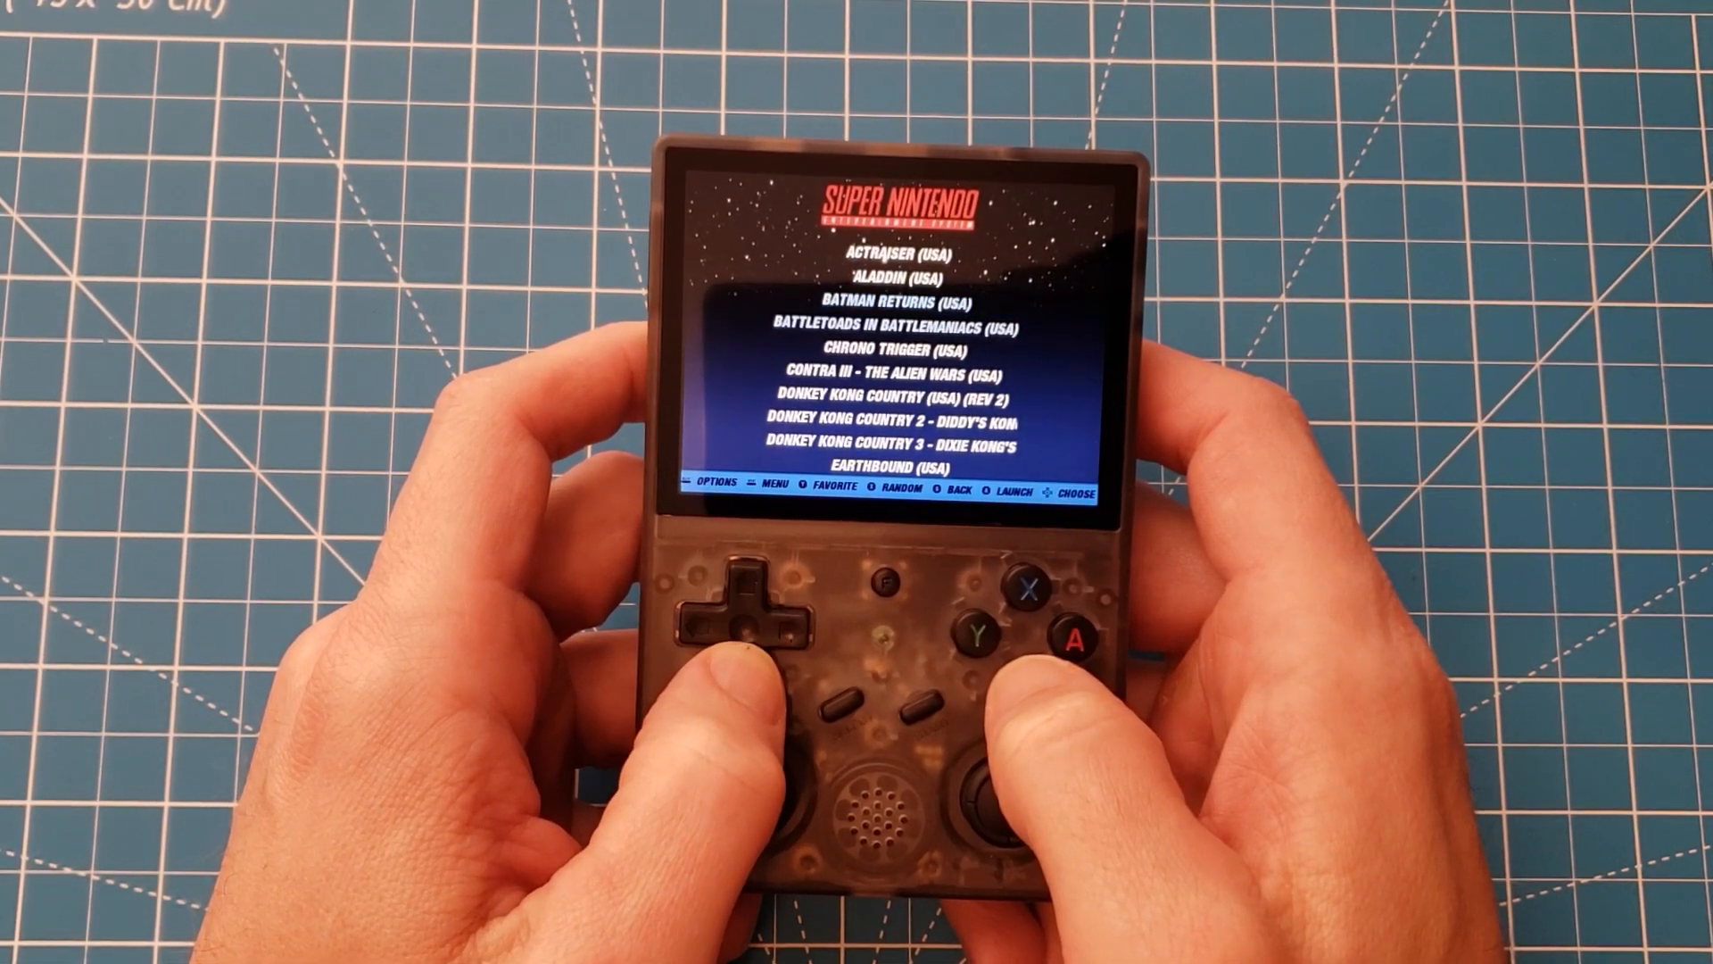
Leave the SNES list and open the Options tools list from the carousel
key("Down")
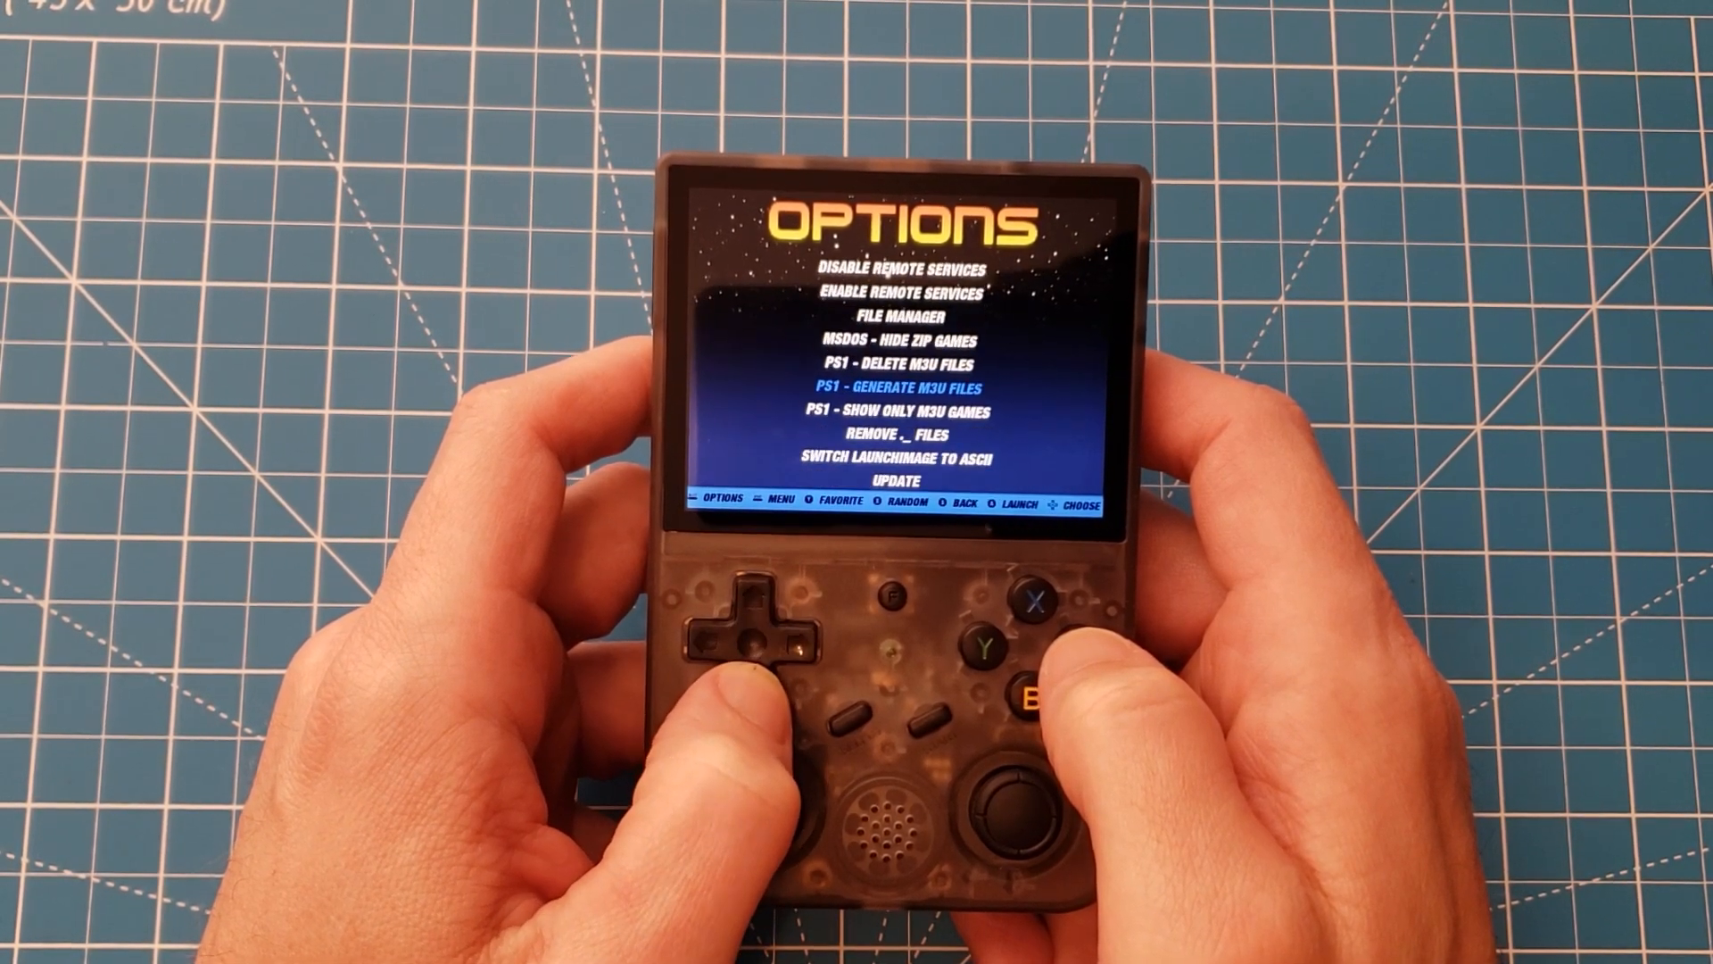
left_click(749, 644)
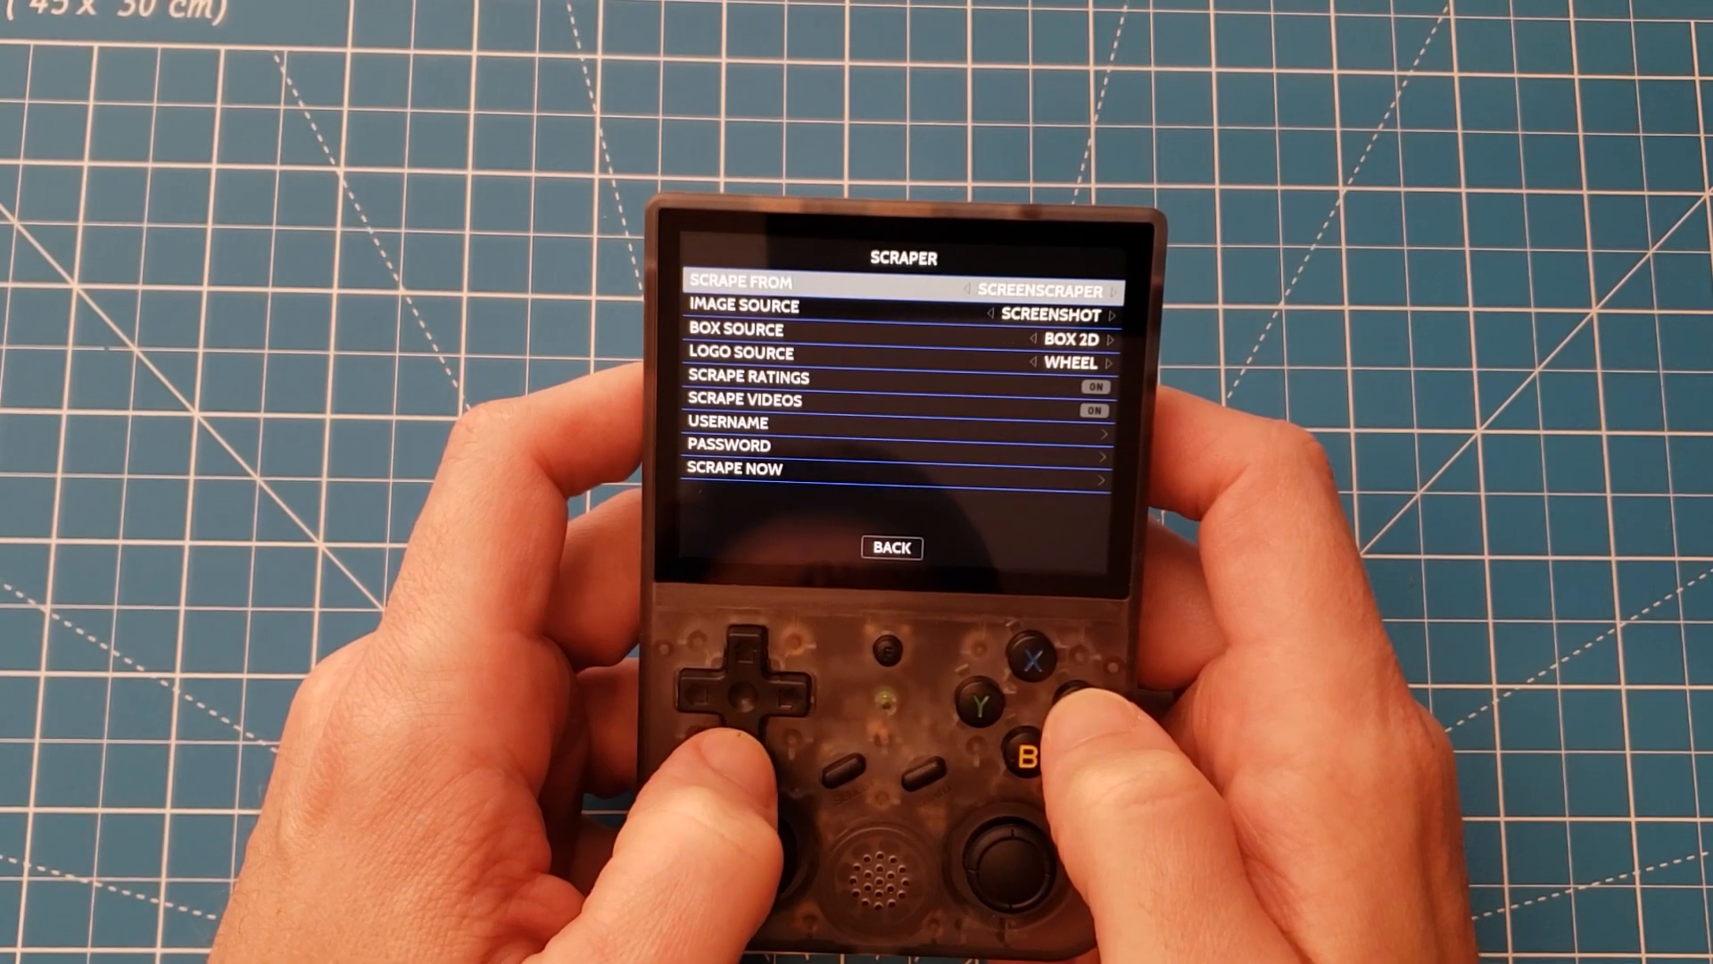
Keep ScreenScraper as source and tick Super NES, GB, GBA and Sega Genesis for scraping
key("Down")
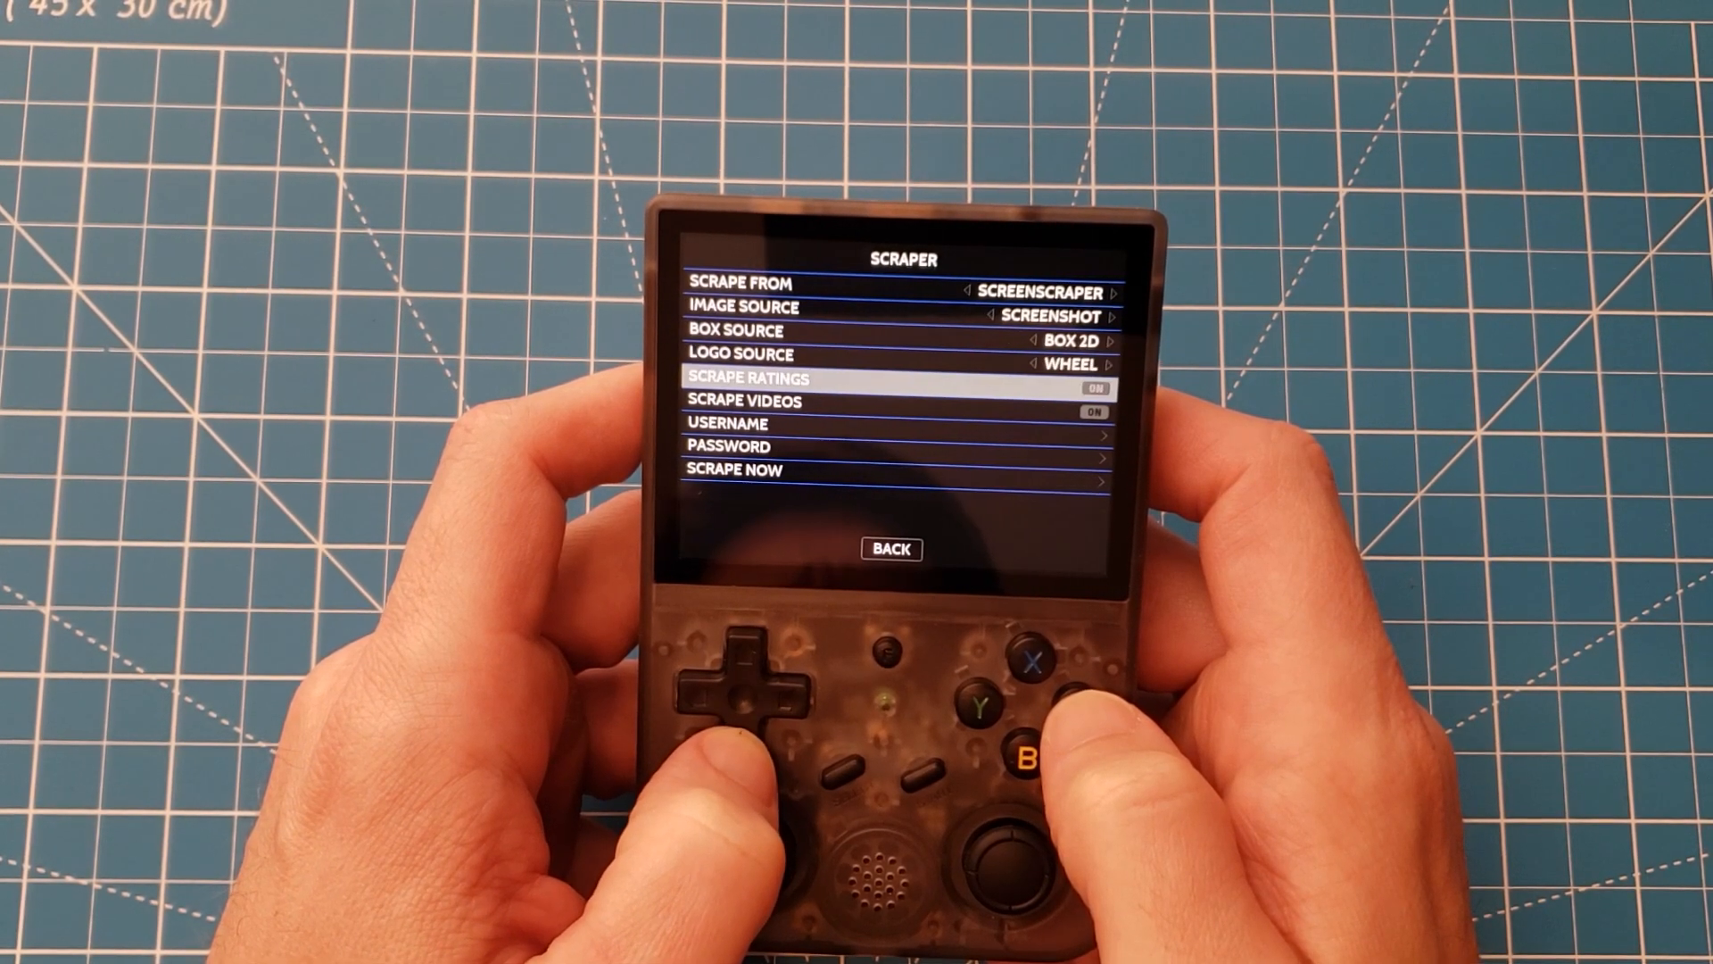
key("Down")
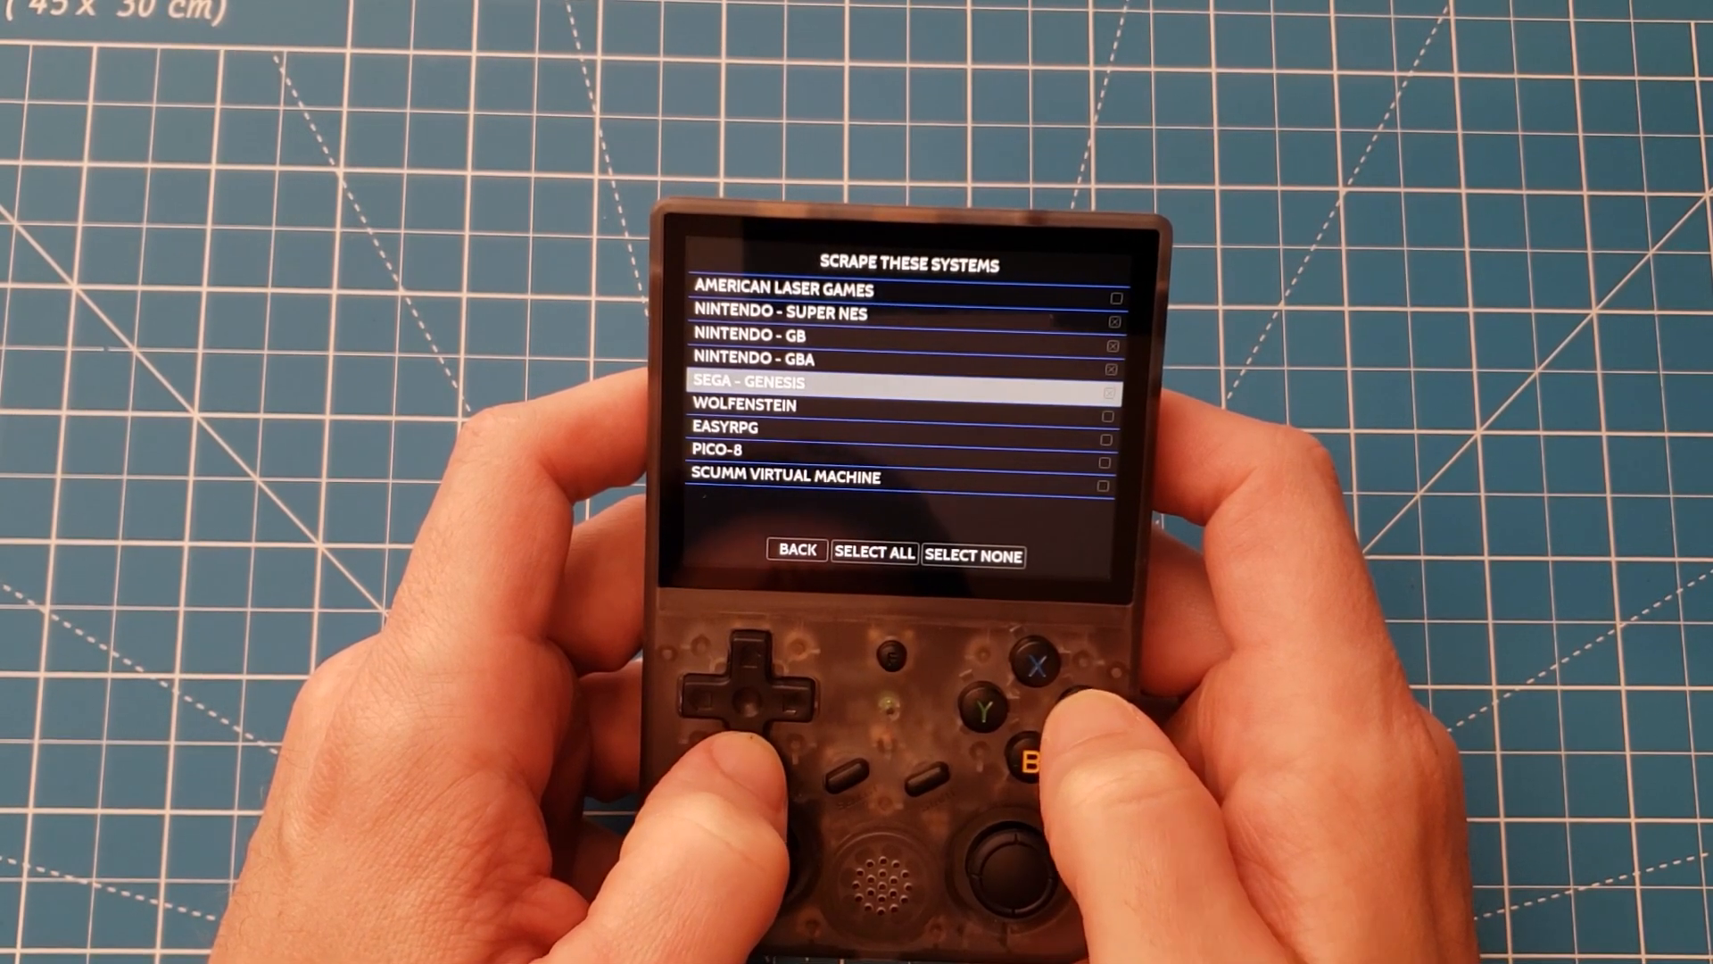
key("down")
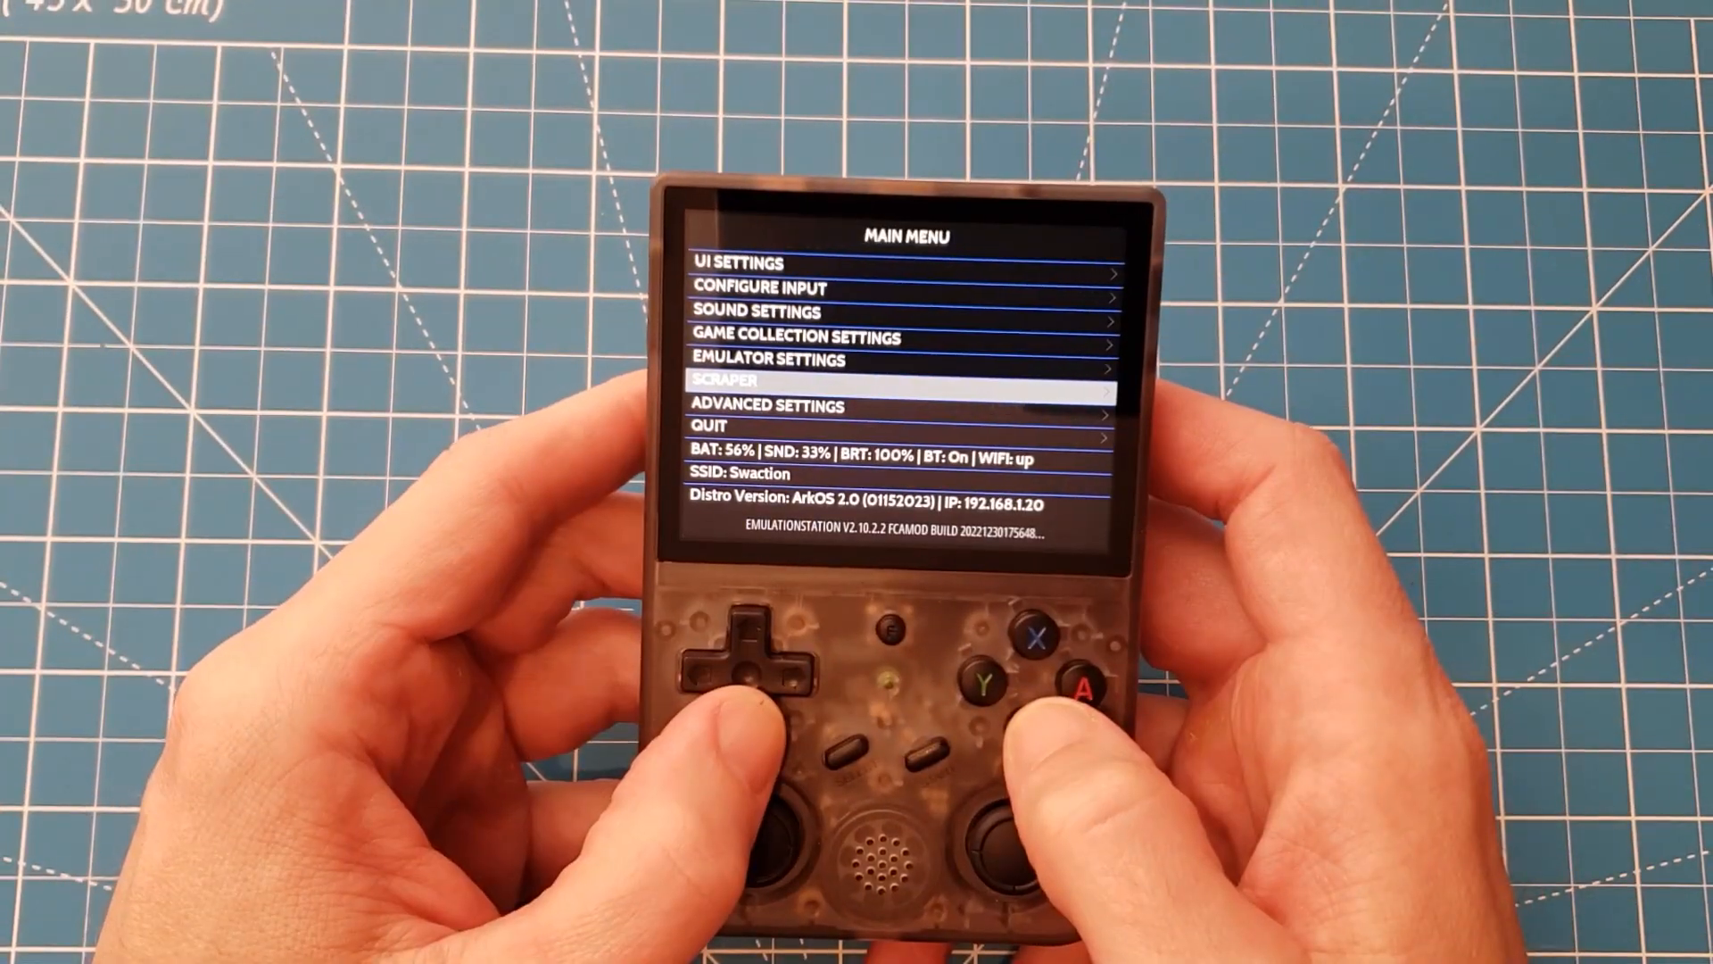
Leave the main menu and browse the Game Boy list showing scraped players and ratings
left_click(1081, 680)
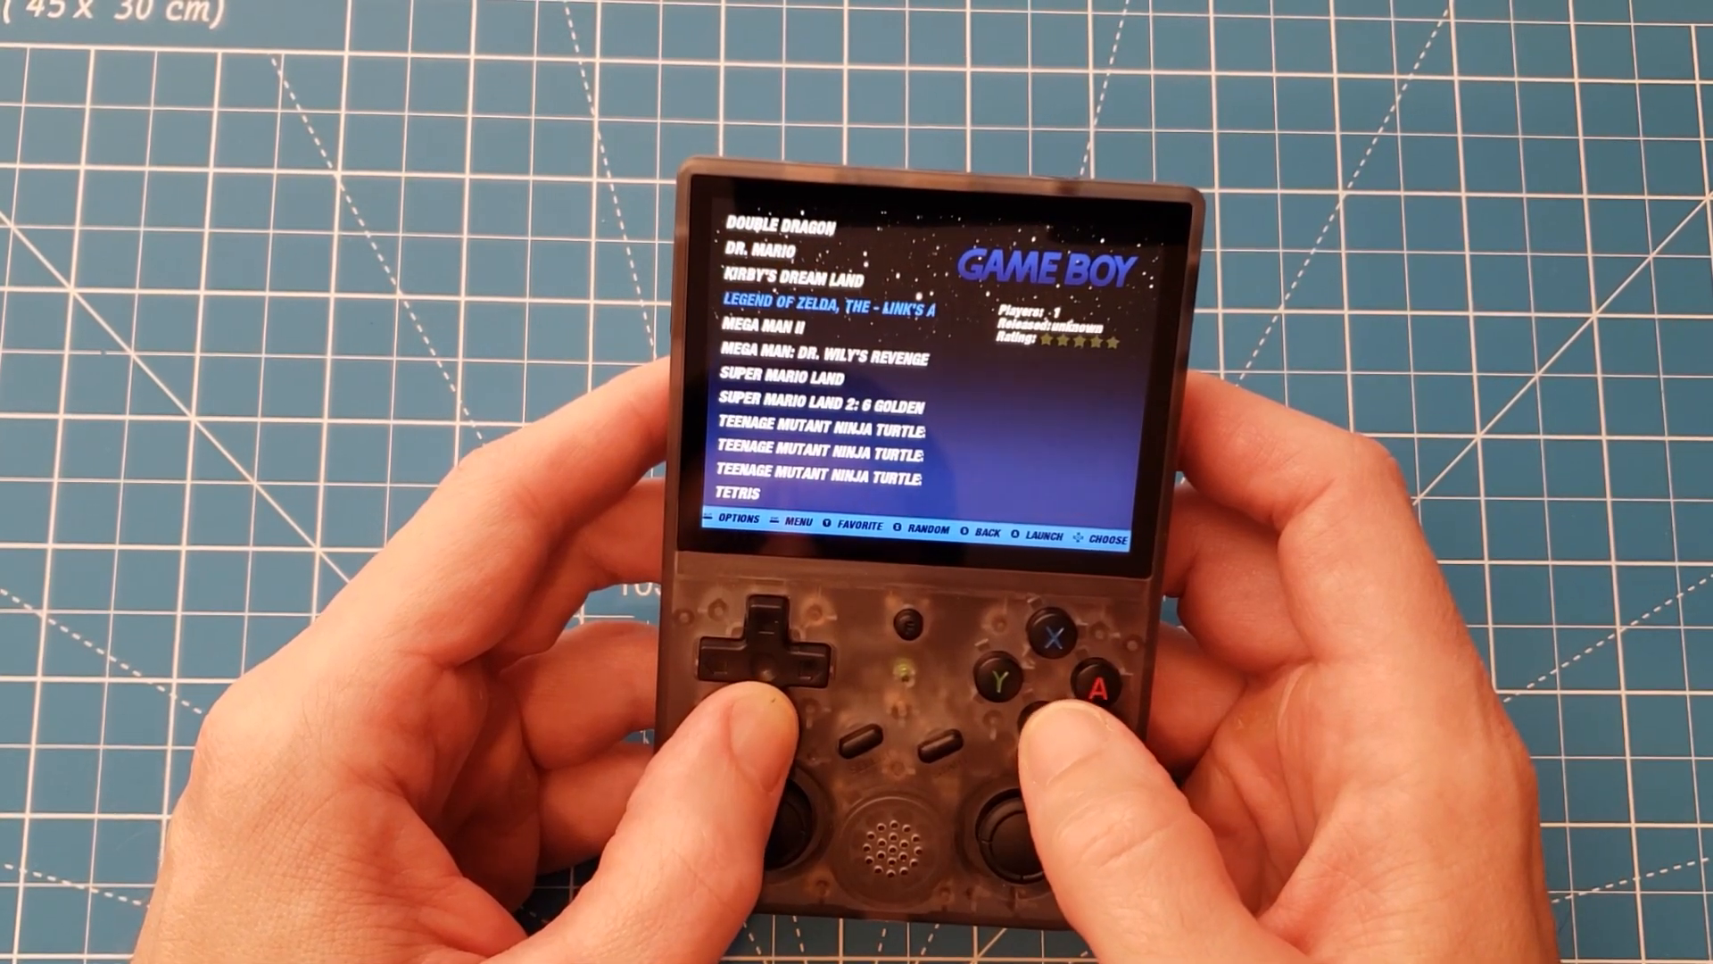
left_click(773, 659)
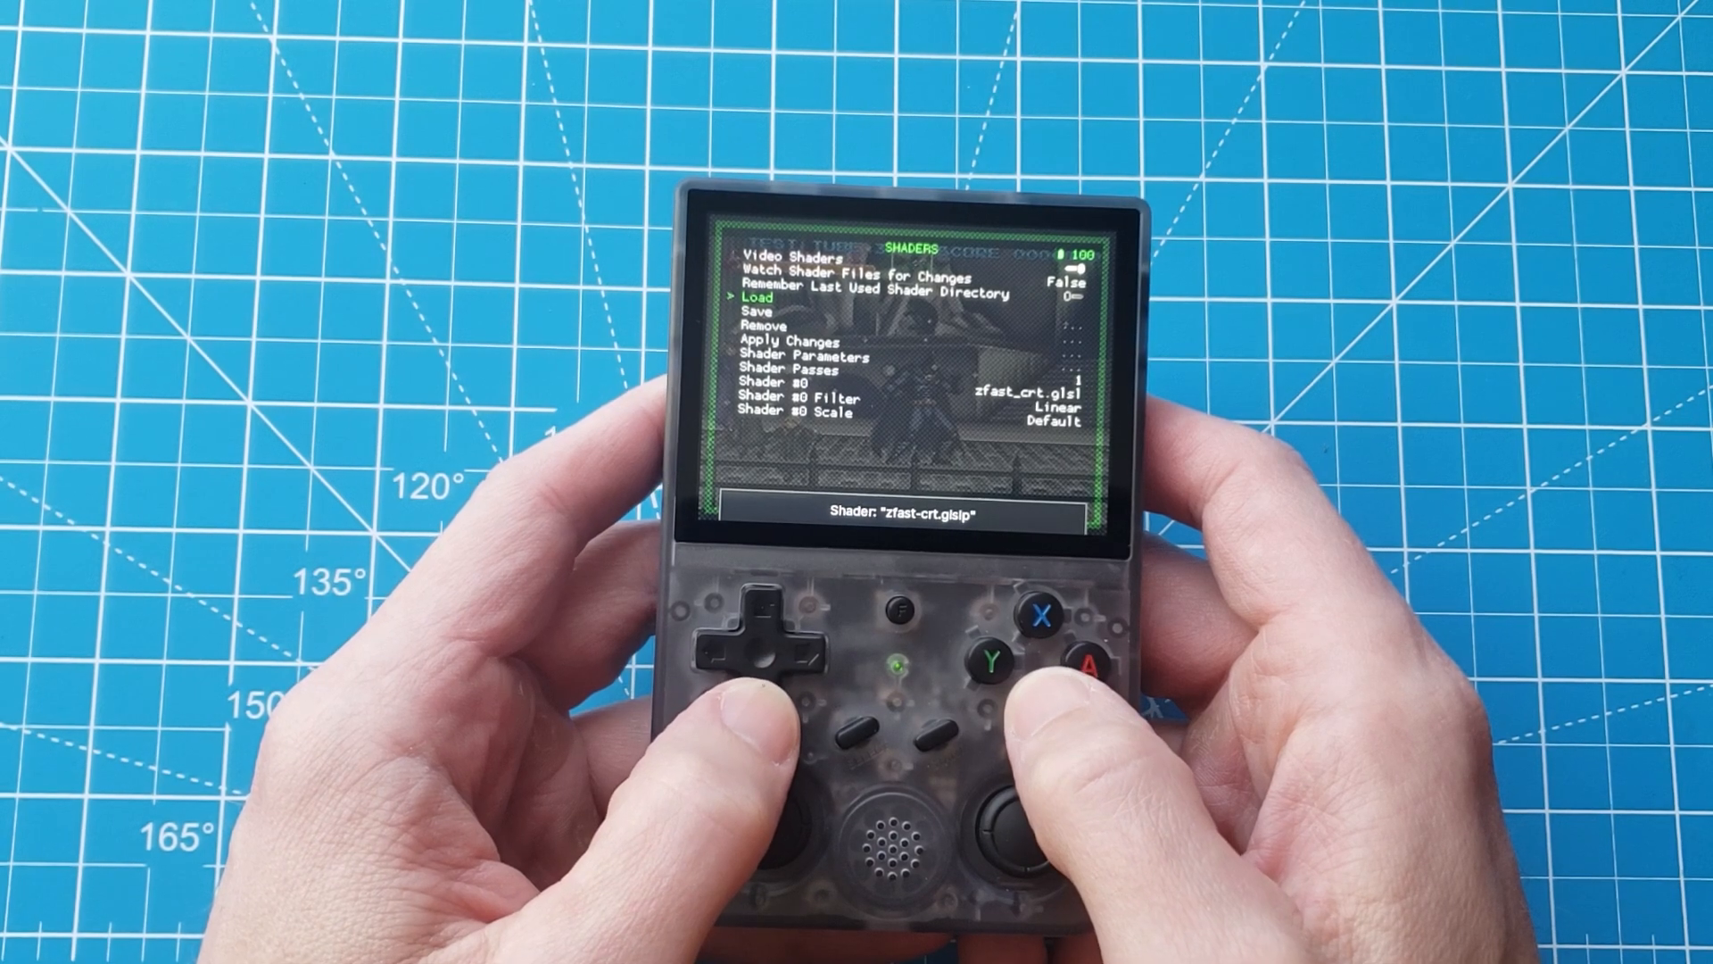
Load zfast-crt.glslp as the shader and apply it to the running game
left_click(1007, 724)
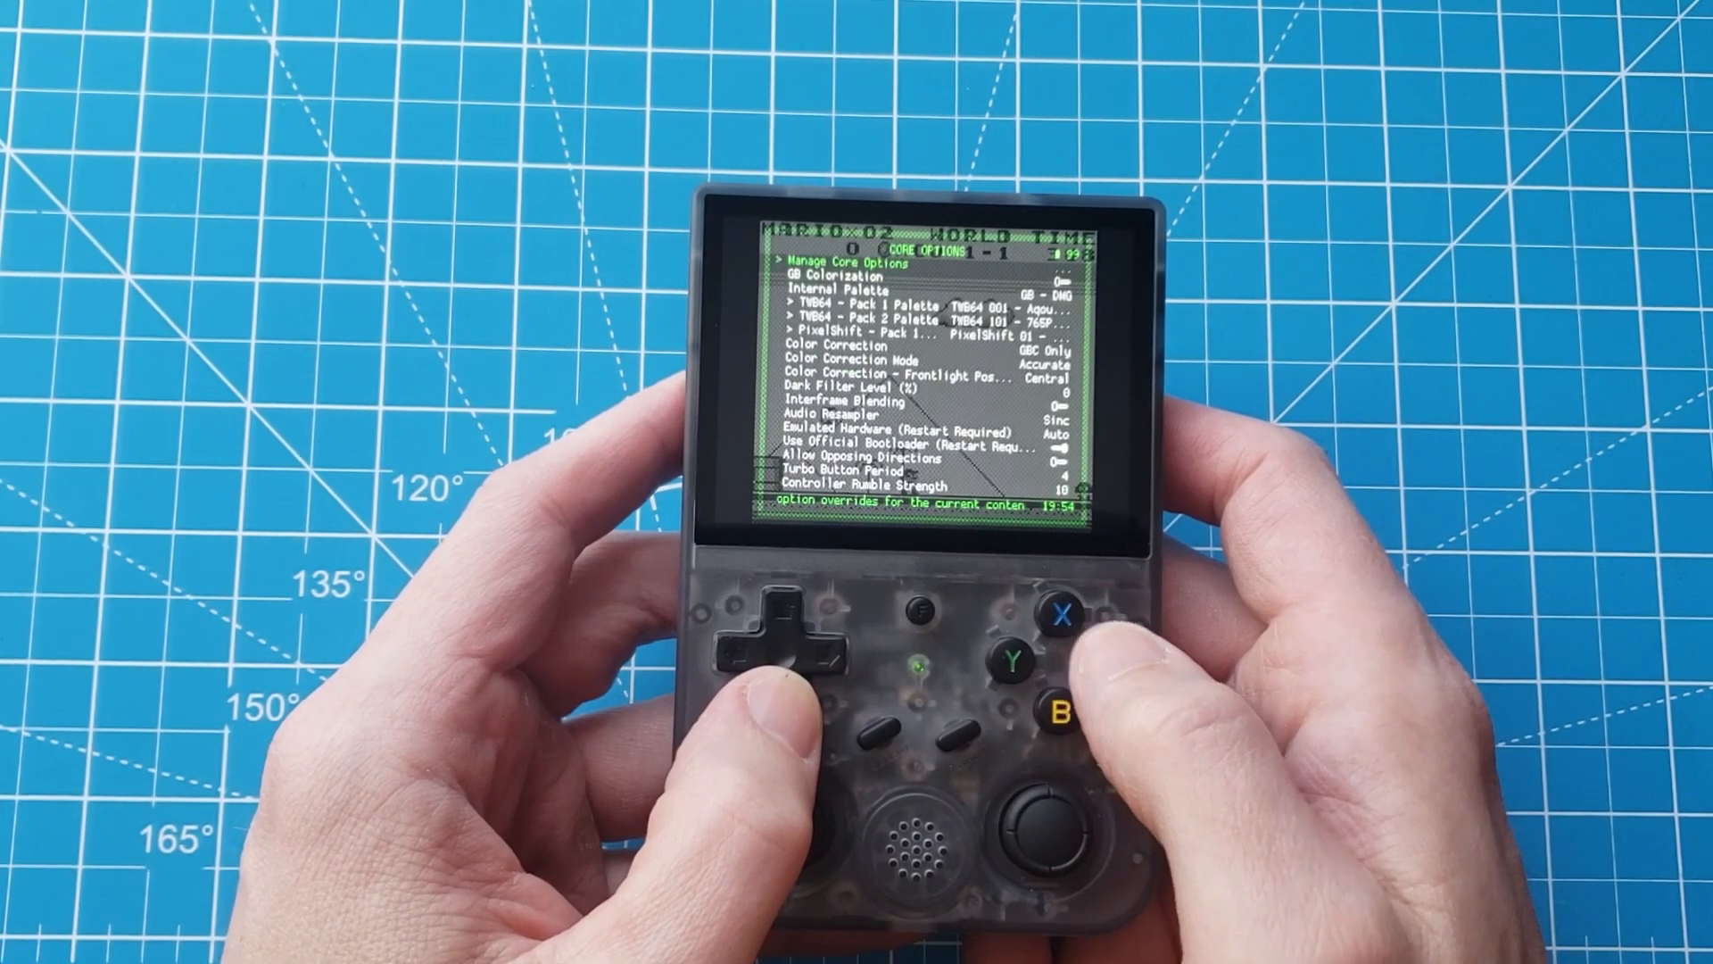
Set GB Colorization to Internal with the GB - DMG green palette, then resume Super Mario Land
key("down")
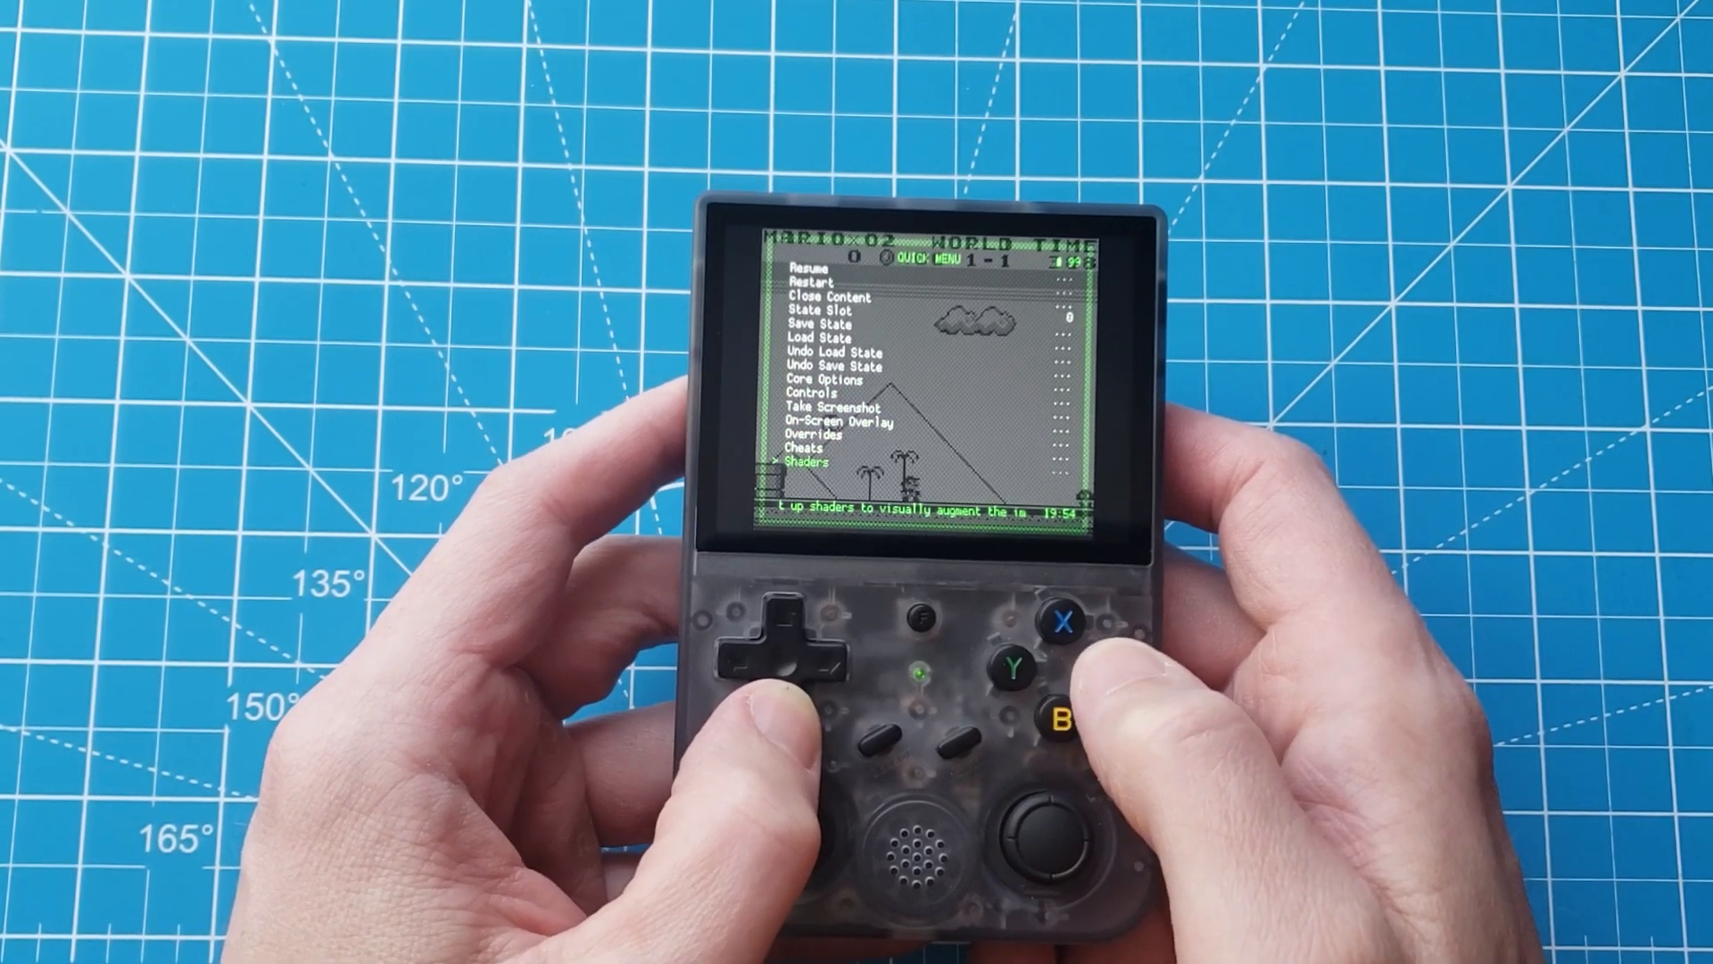
left_click(1057, 719)
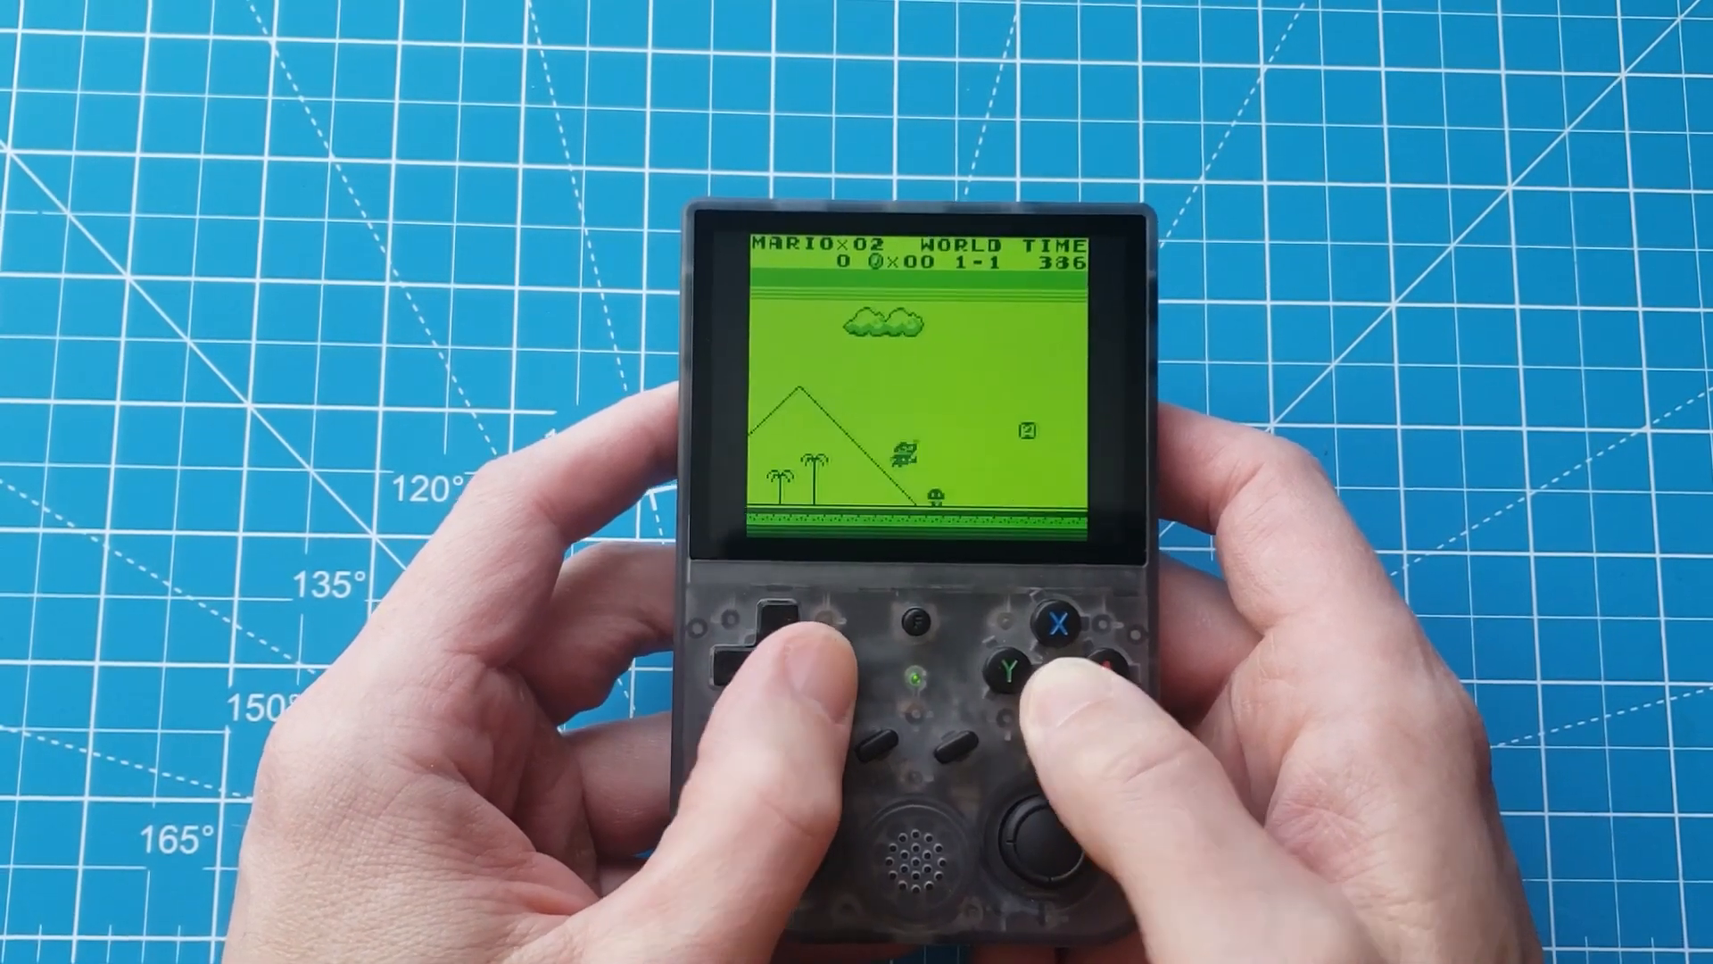